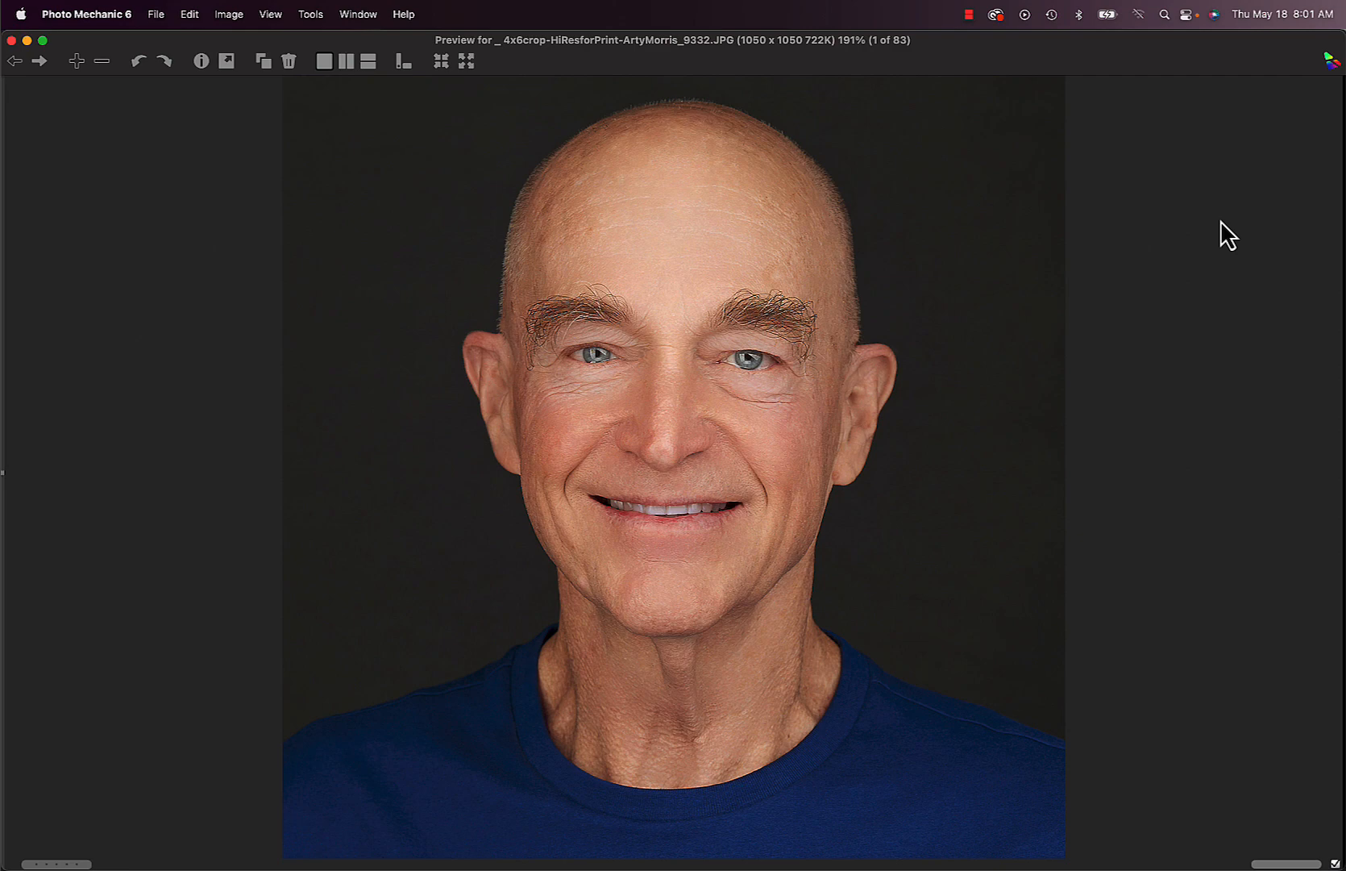
Advance the preview past the portrait and pelican to the bald eagle, photo 3 of 83
left_click(38, 61)
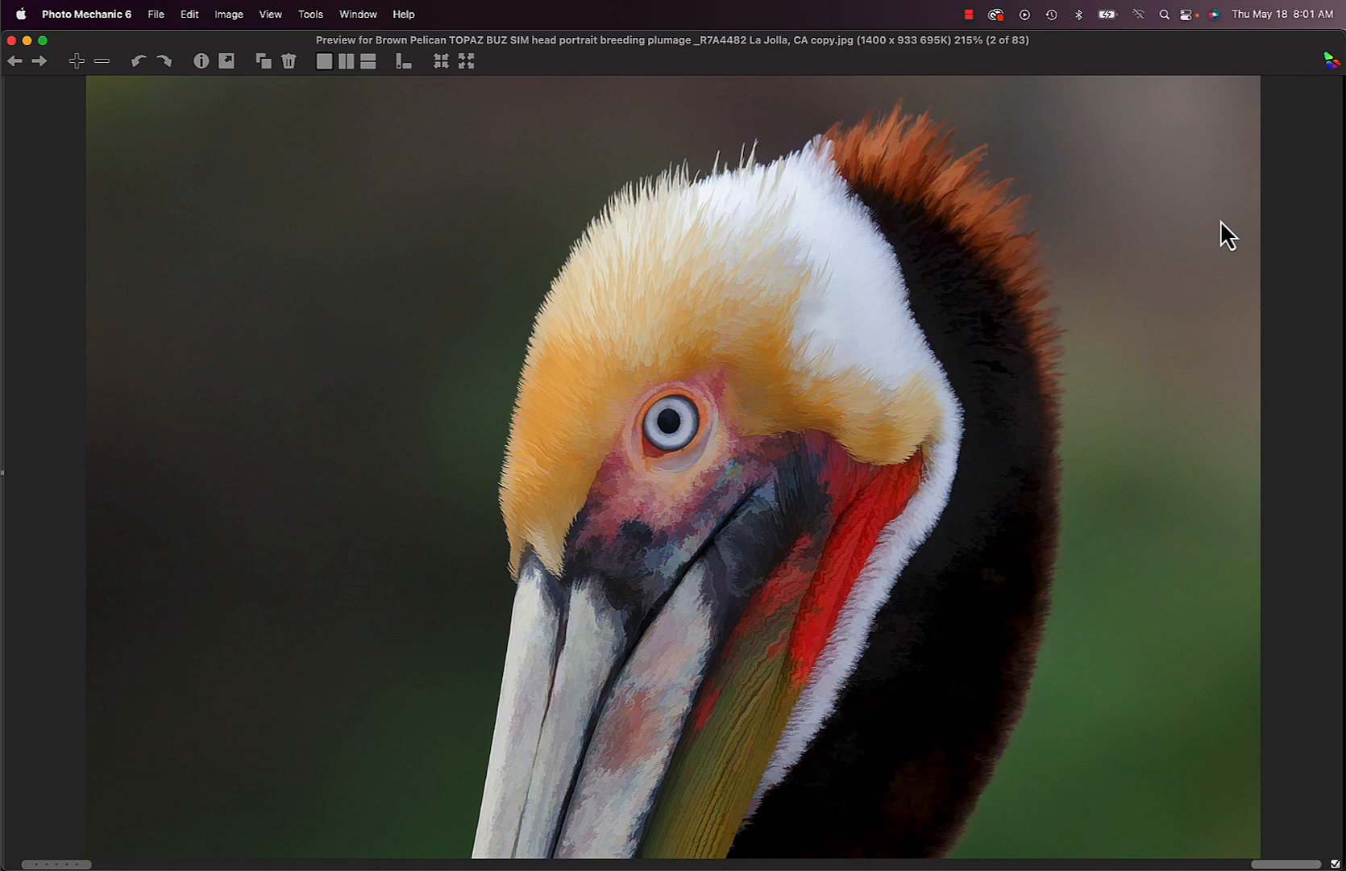
left_click(39, 61)
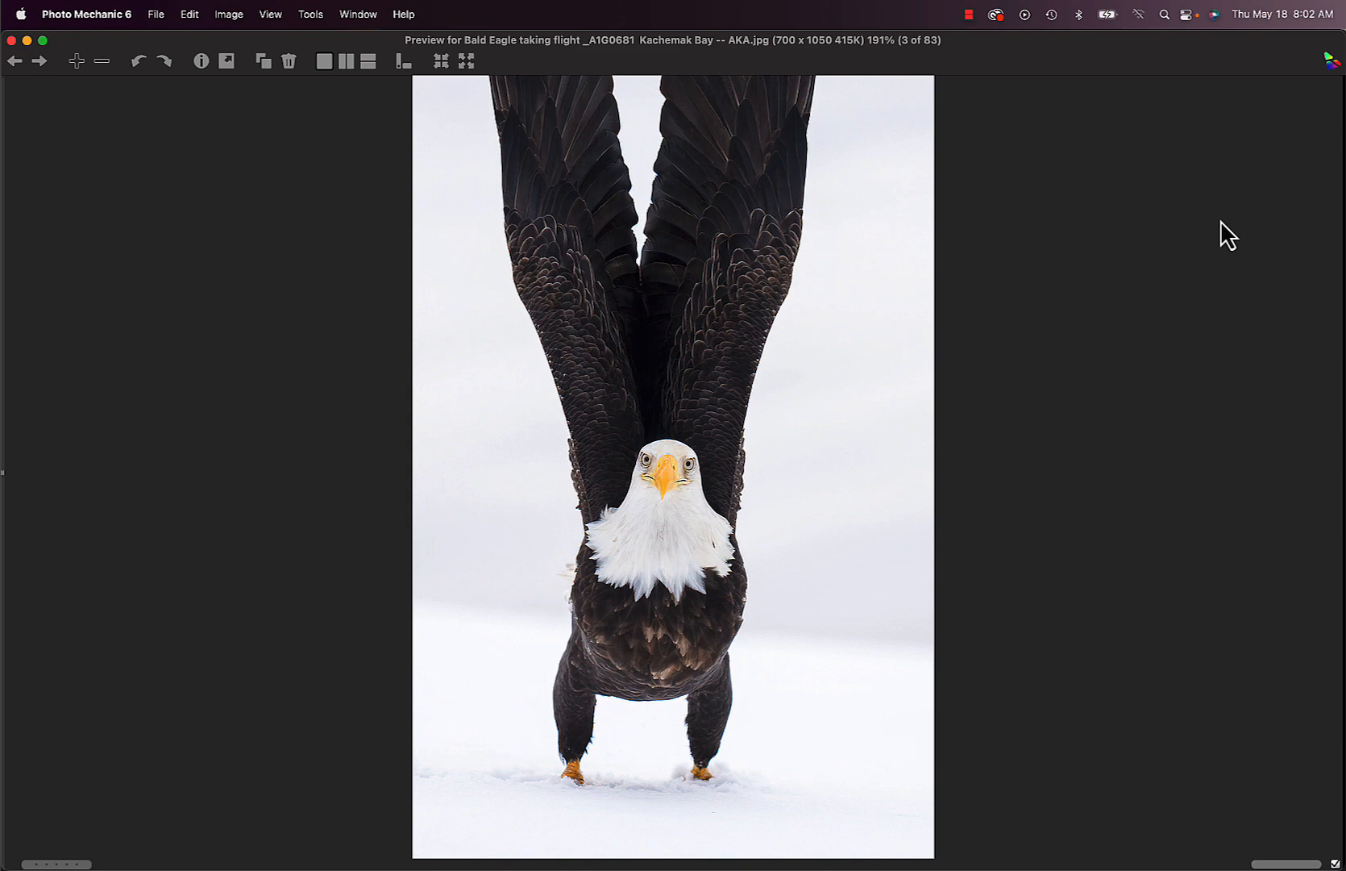
Step forward through photos 4 and 5 toward the Fort DeSoto gull with shooting details shown
left_click(38, 61)
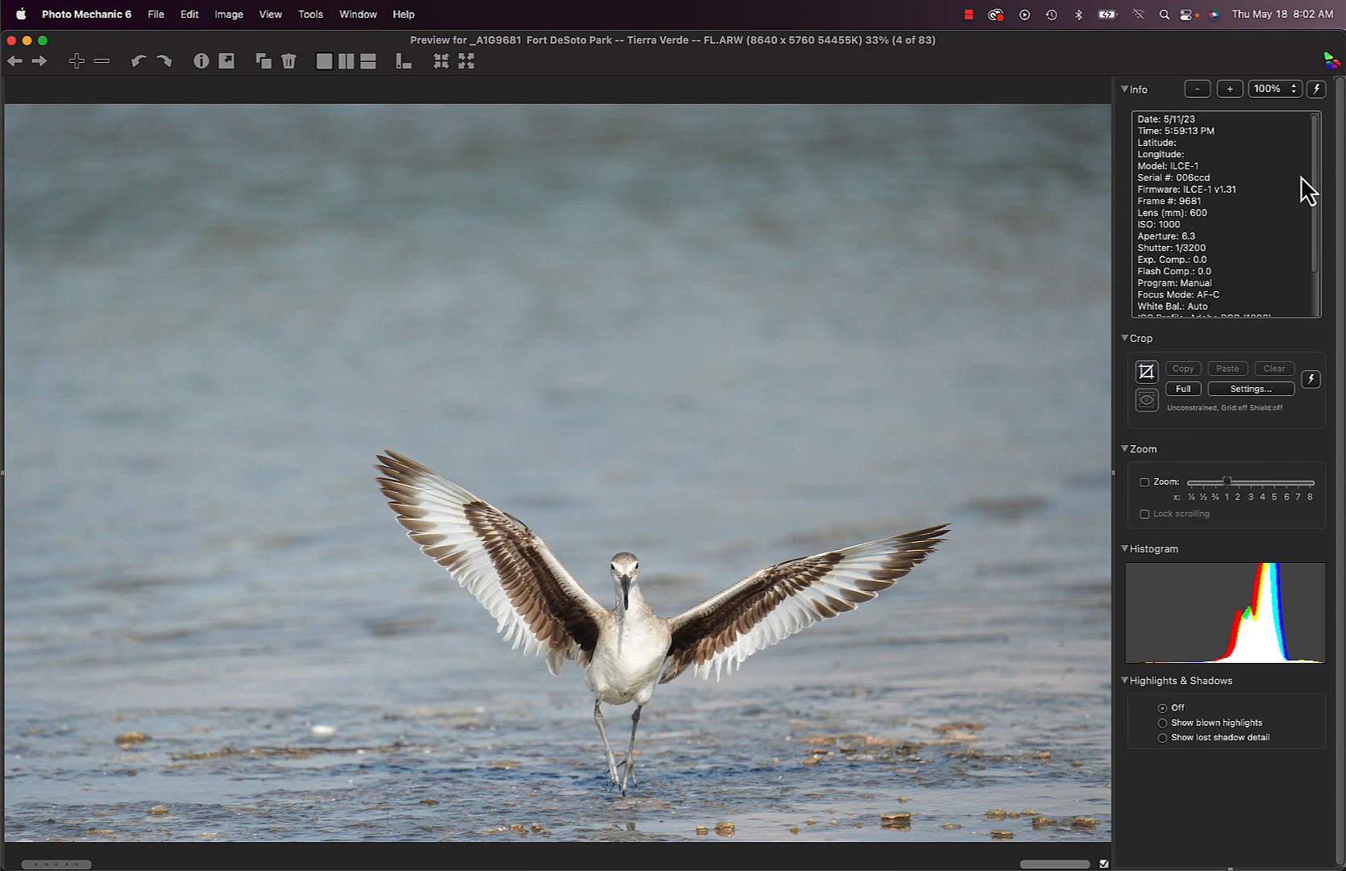
mouse_move(1212, 249)
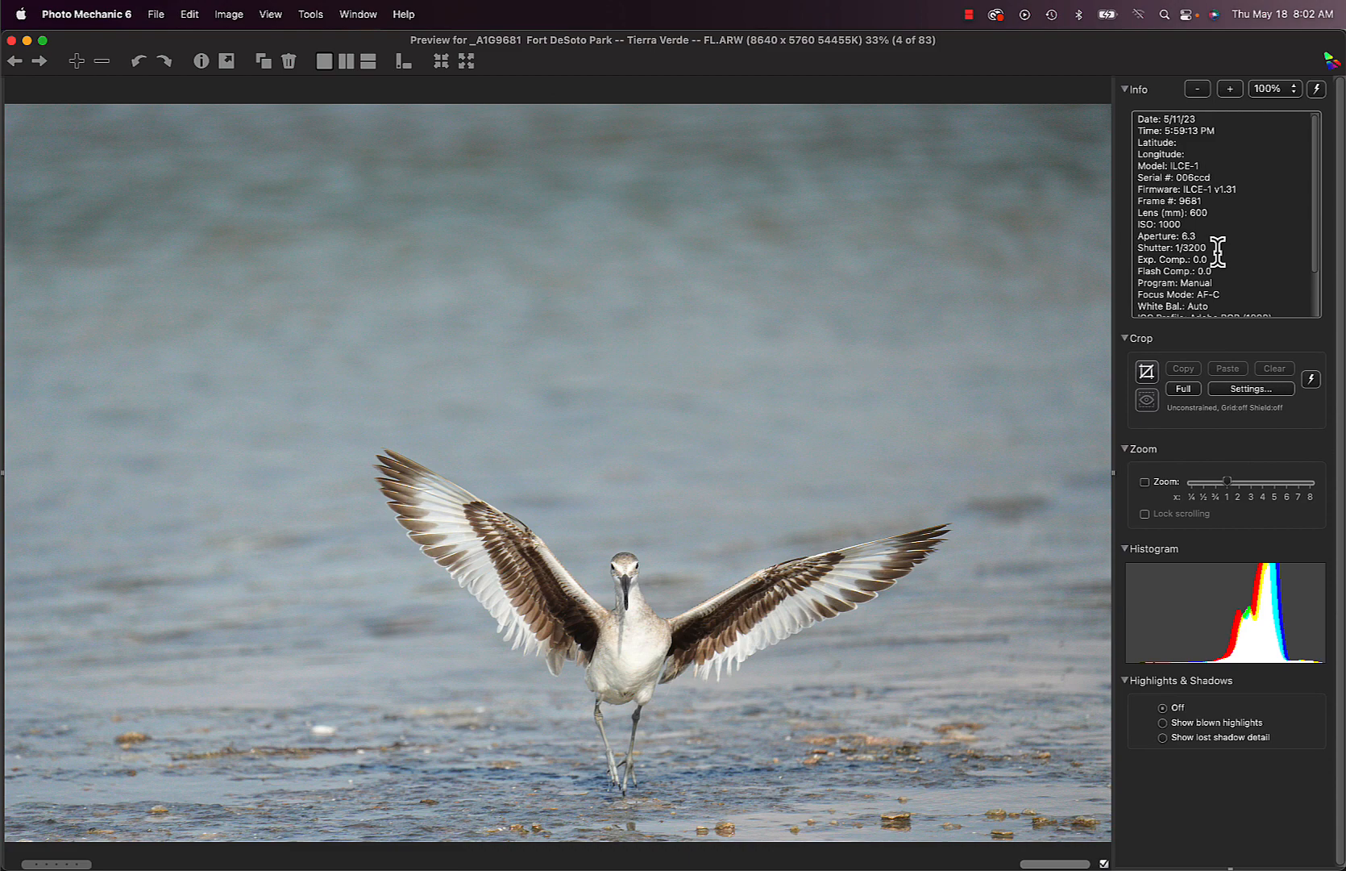
mouse_move(1208, 238)
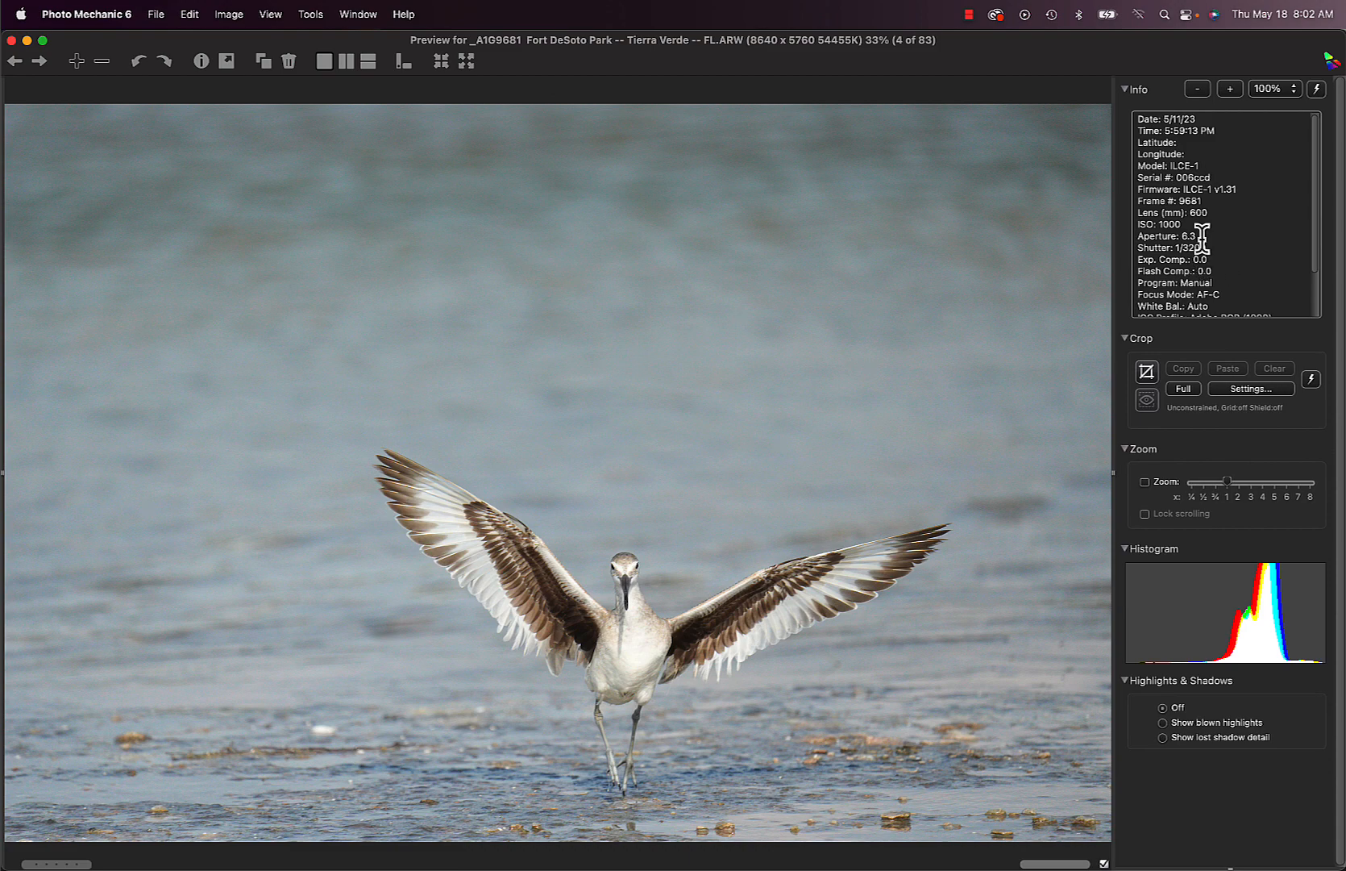
mouse_move(1204, 246)
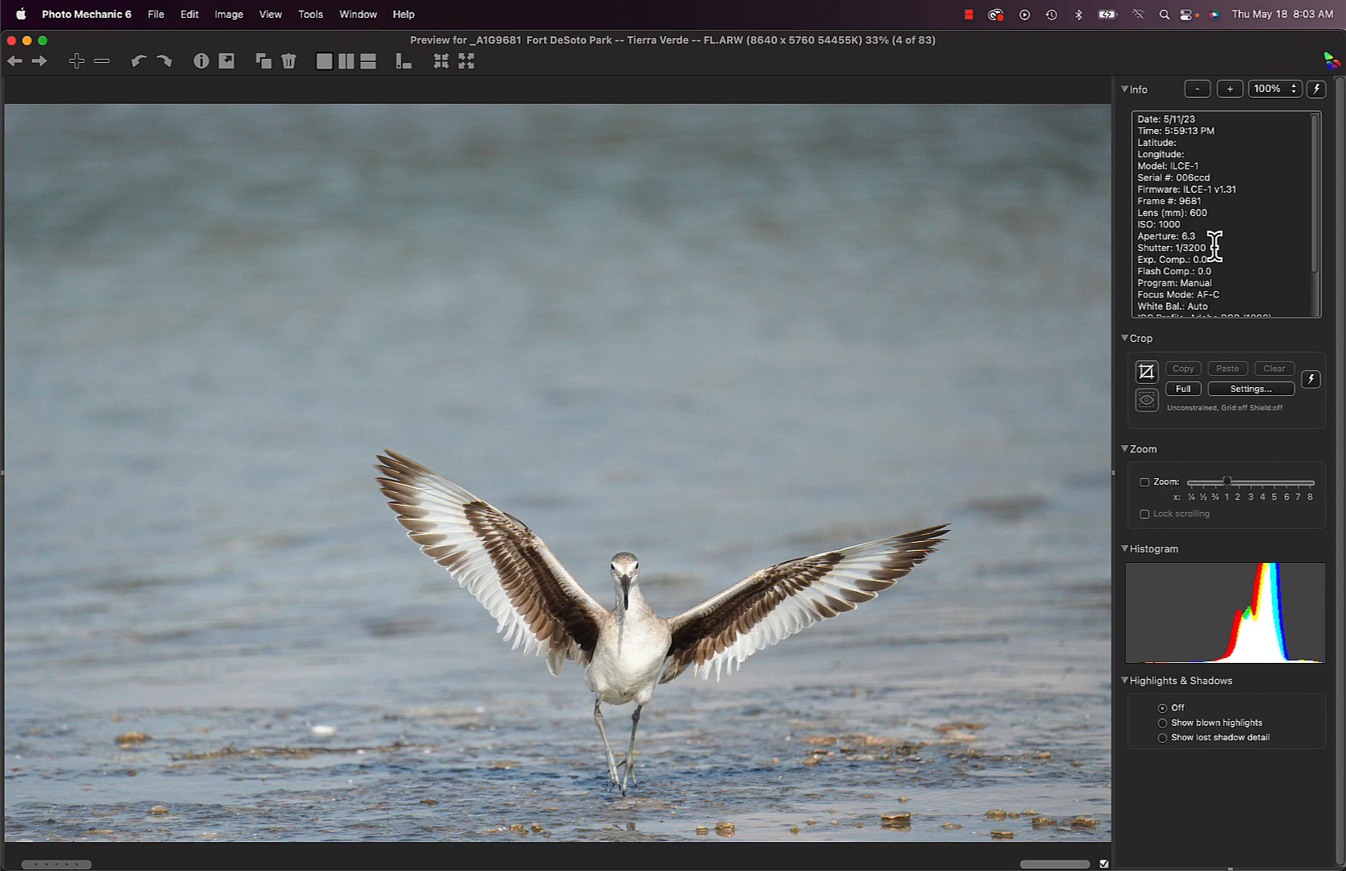
left_click(38, 62)
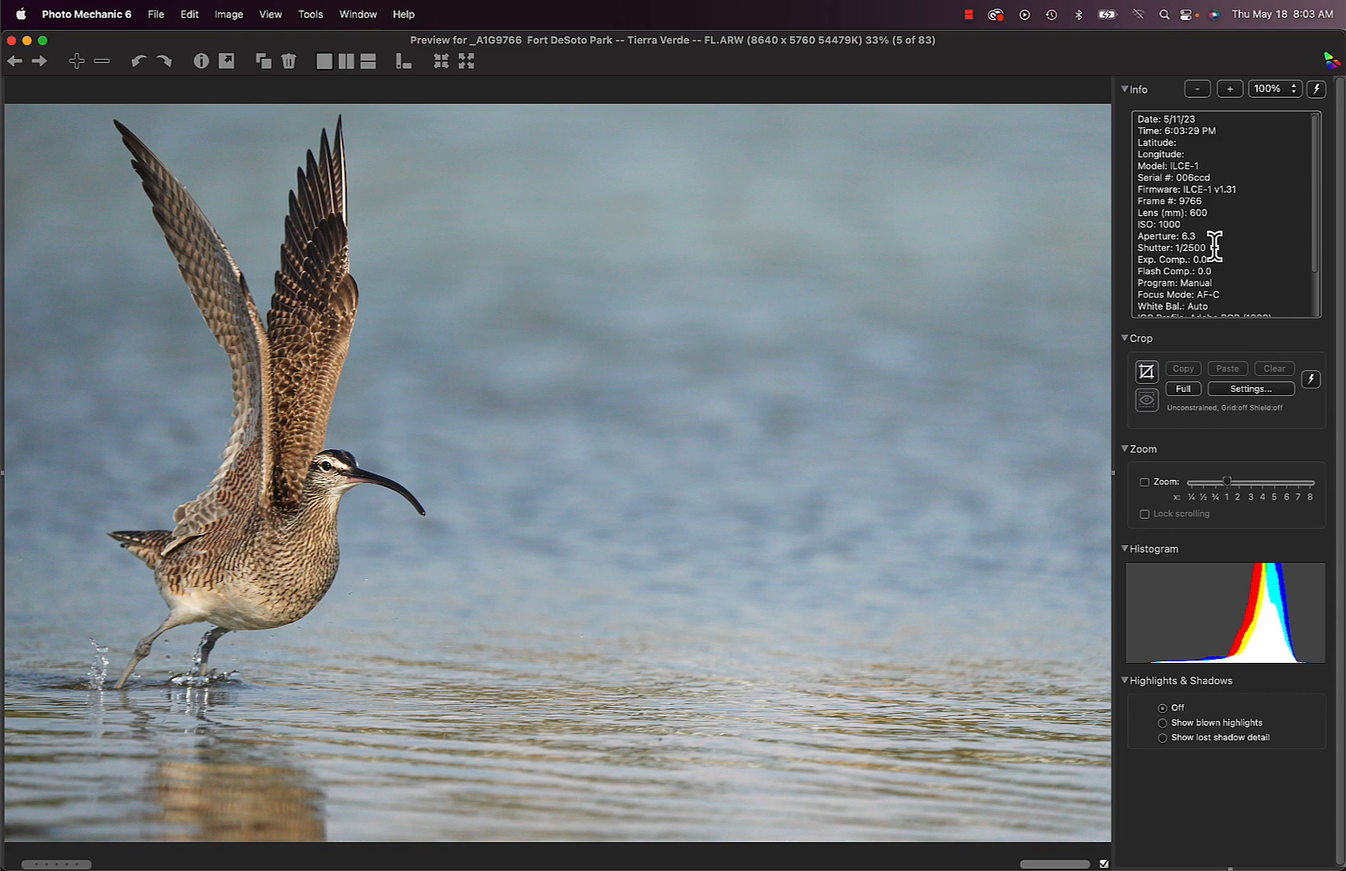
mouse_move(1058, 197)
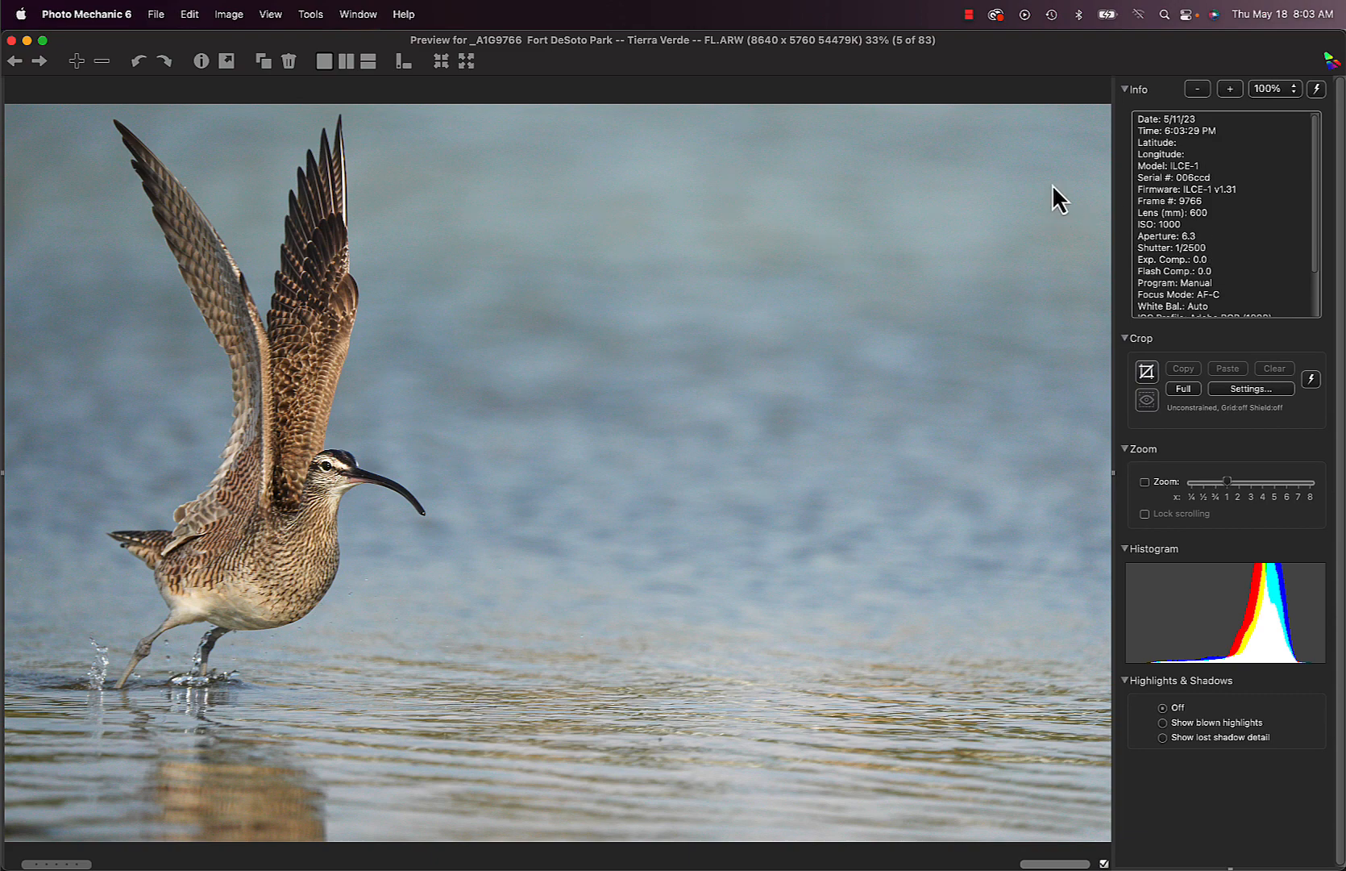
mouse_move(327, 491)
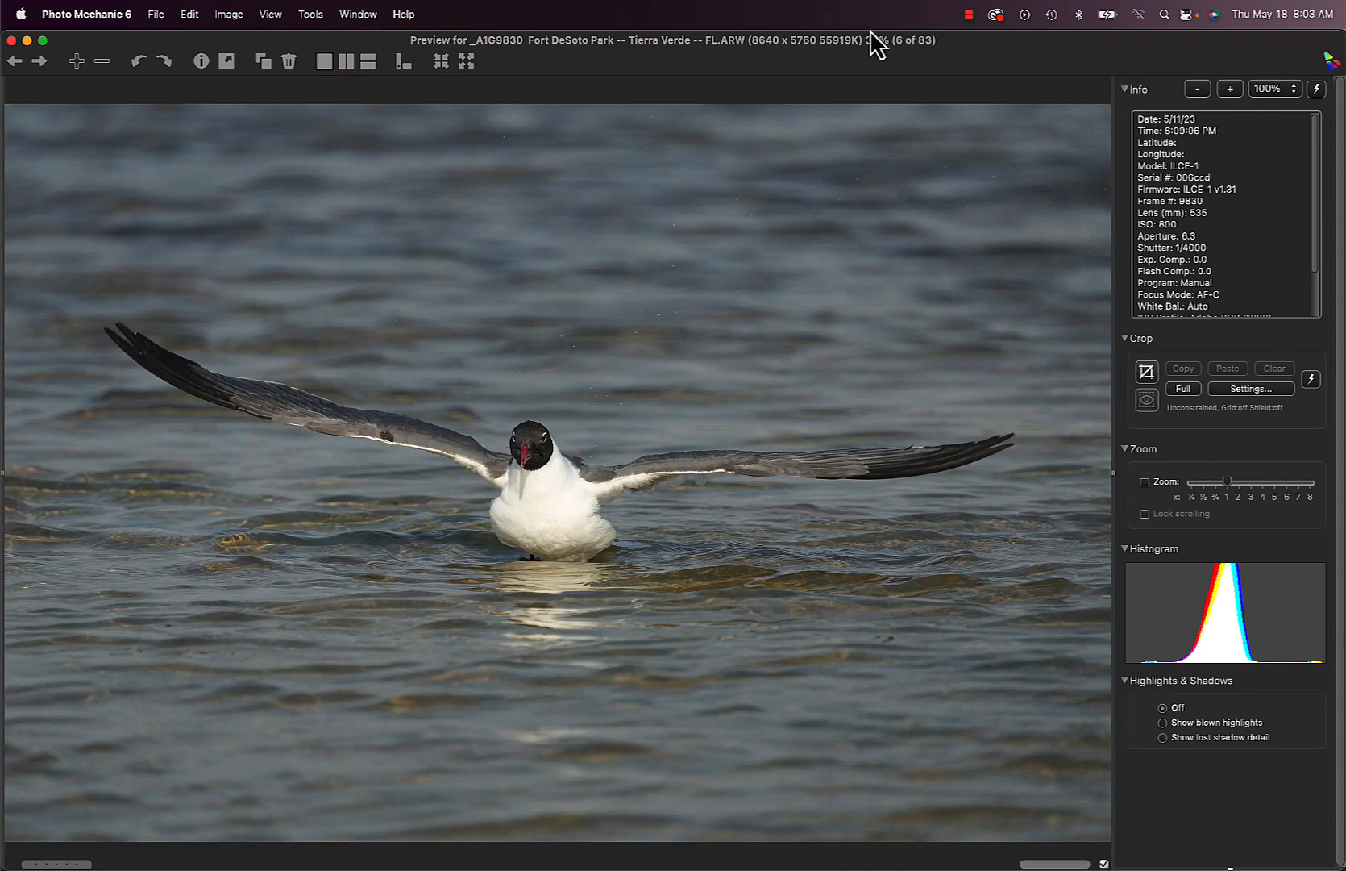
mouse_move(1005, 51)
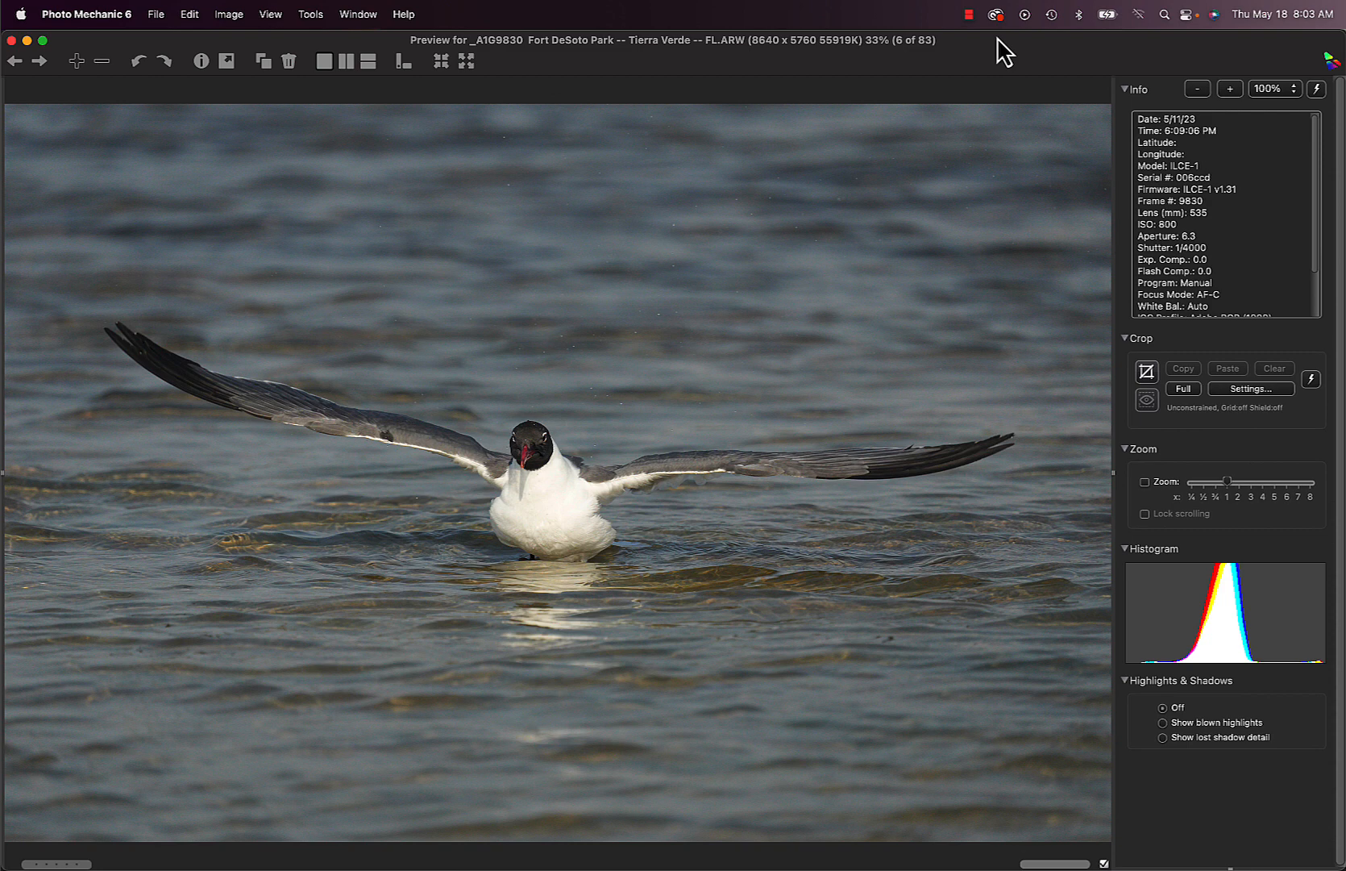
Advance through the Fort DeSoto shorebird series from photo 6 to the resting sandpiper, photo 14
left_click(38, 61)
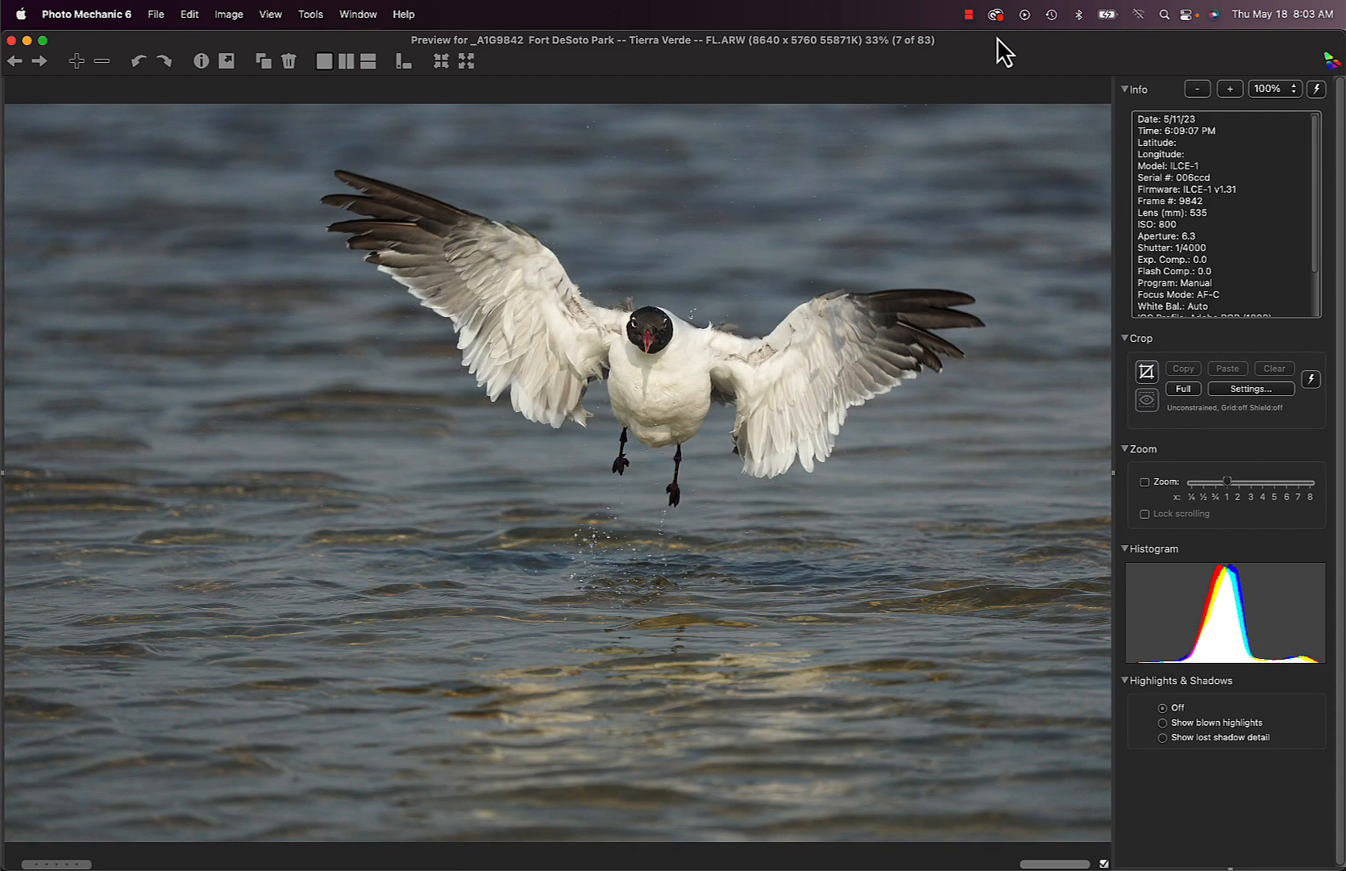
left_click(39, 60)
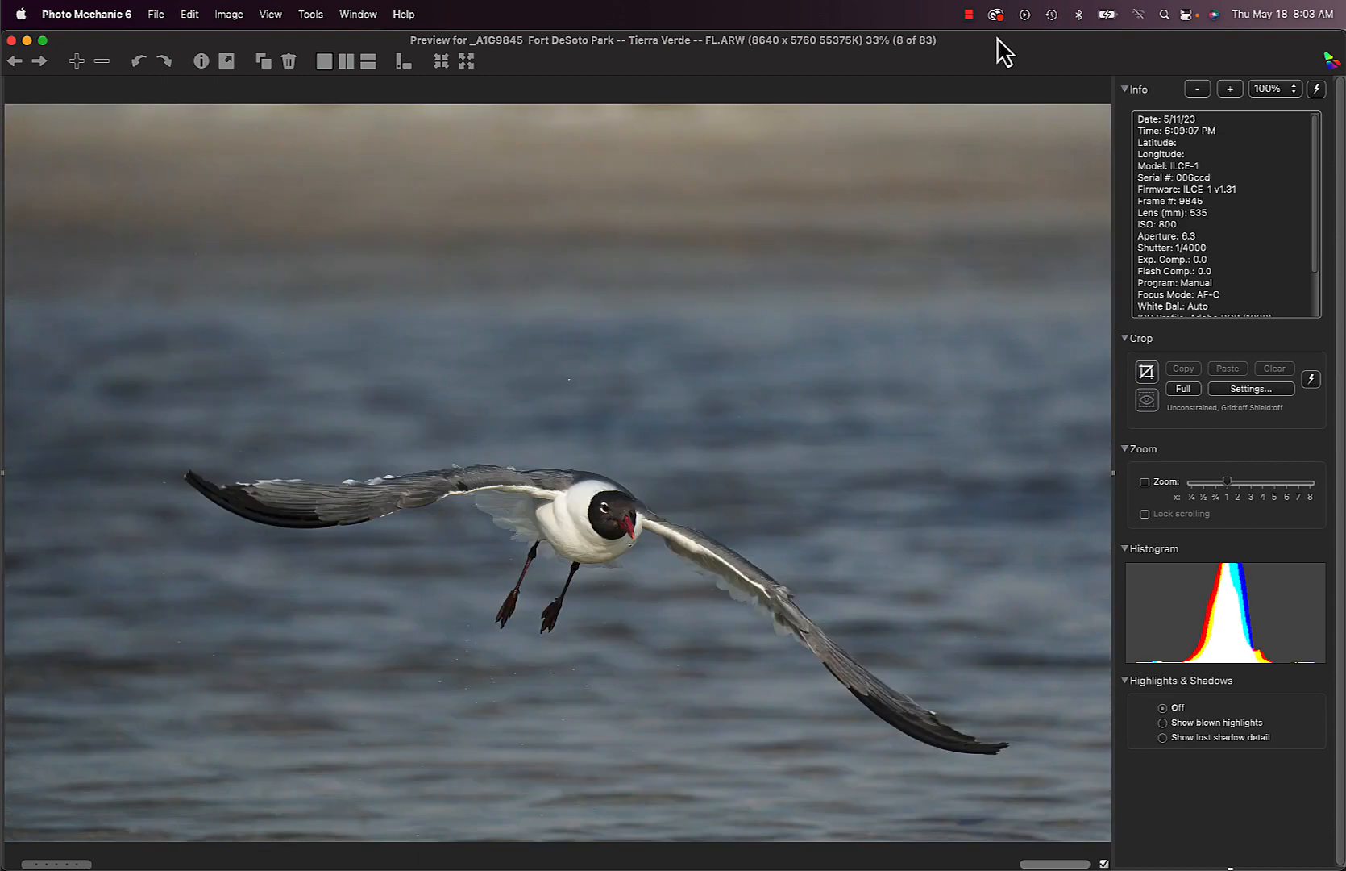
left_click(39, 62)
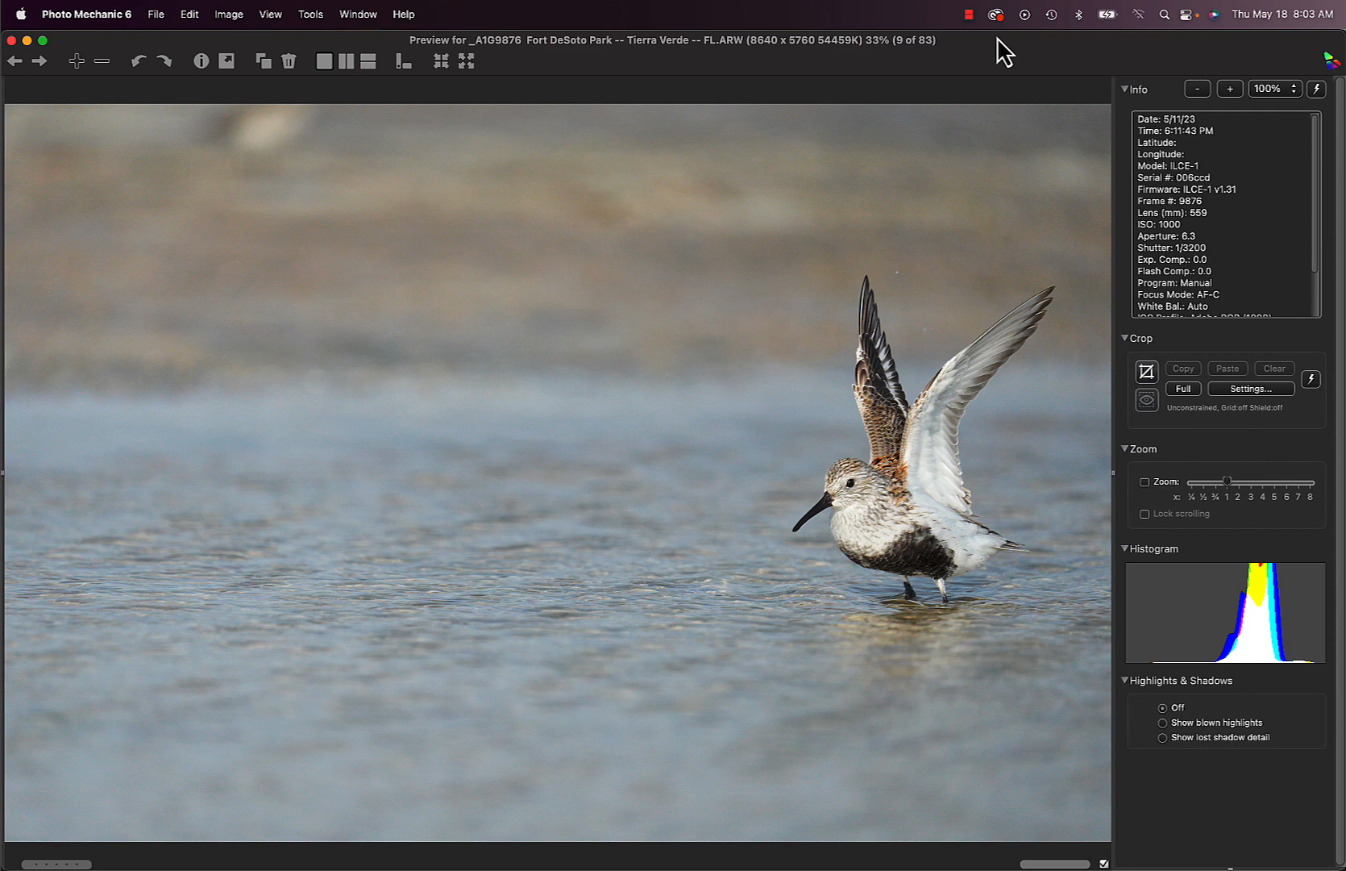
left_click(38, 60)
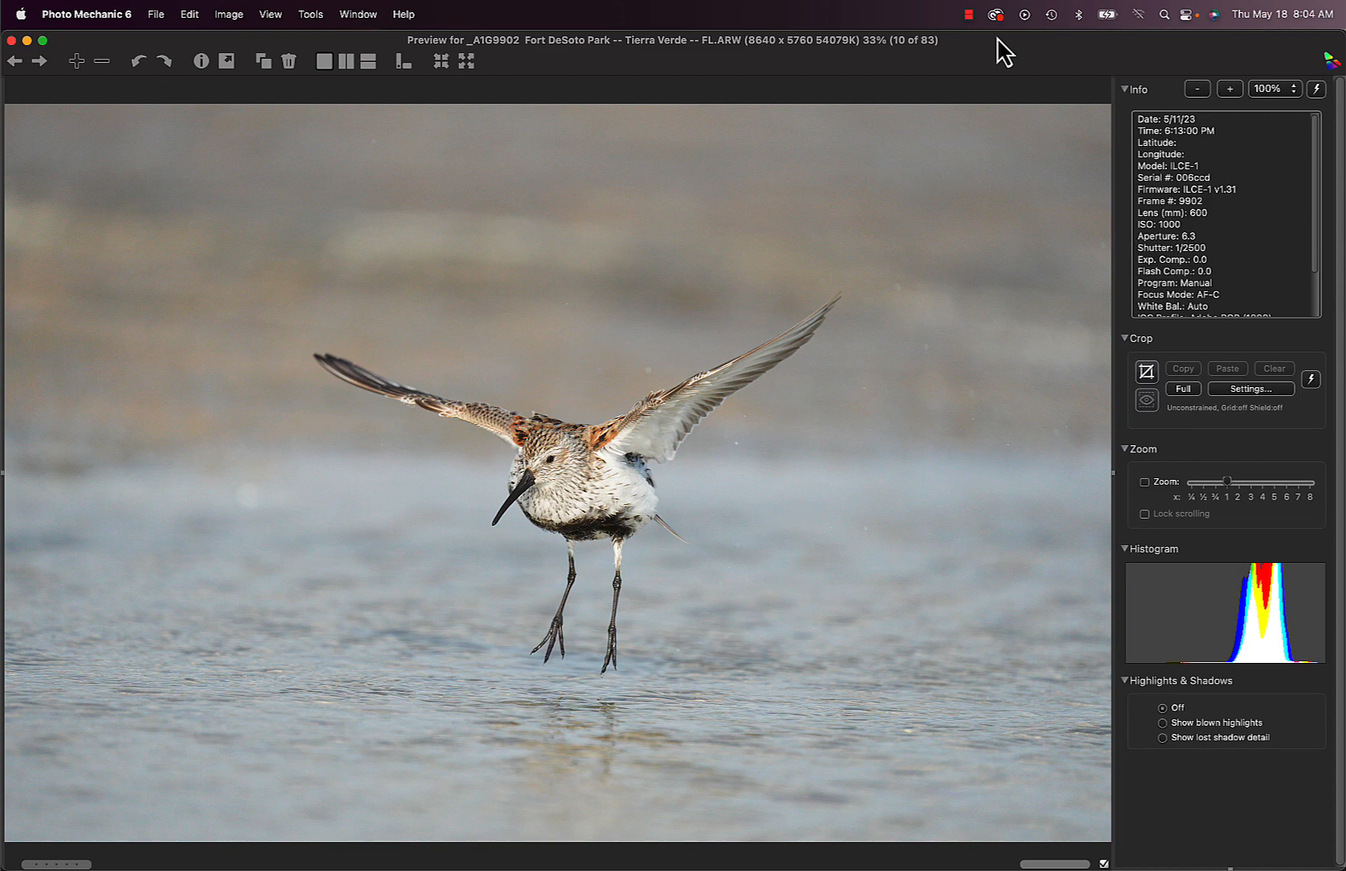
left_click(38, 59)
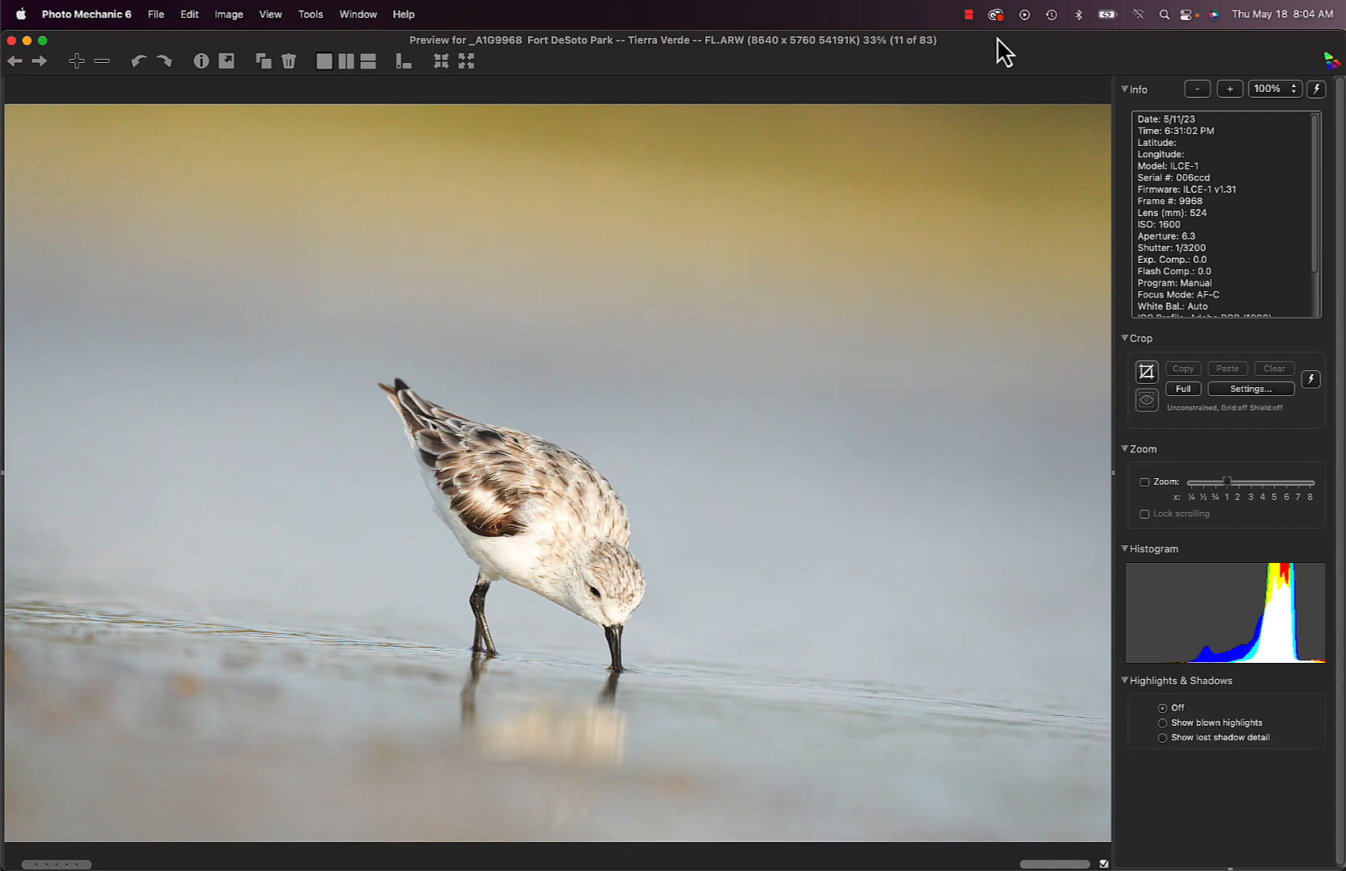
left_click(38, 61)
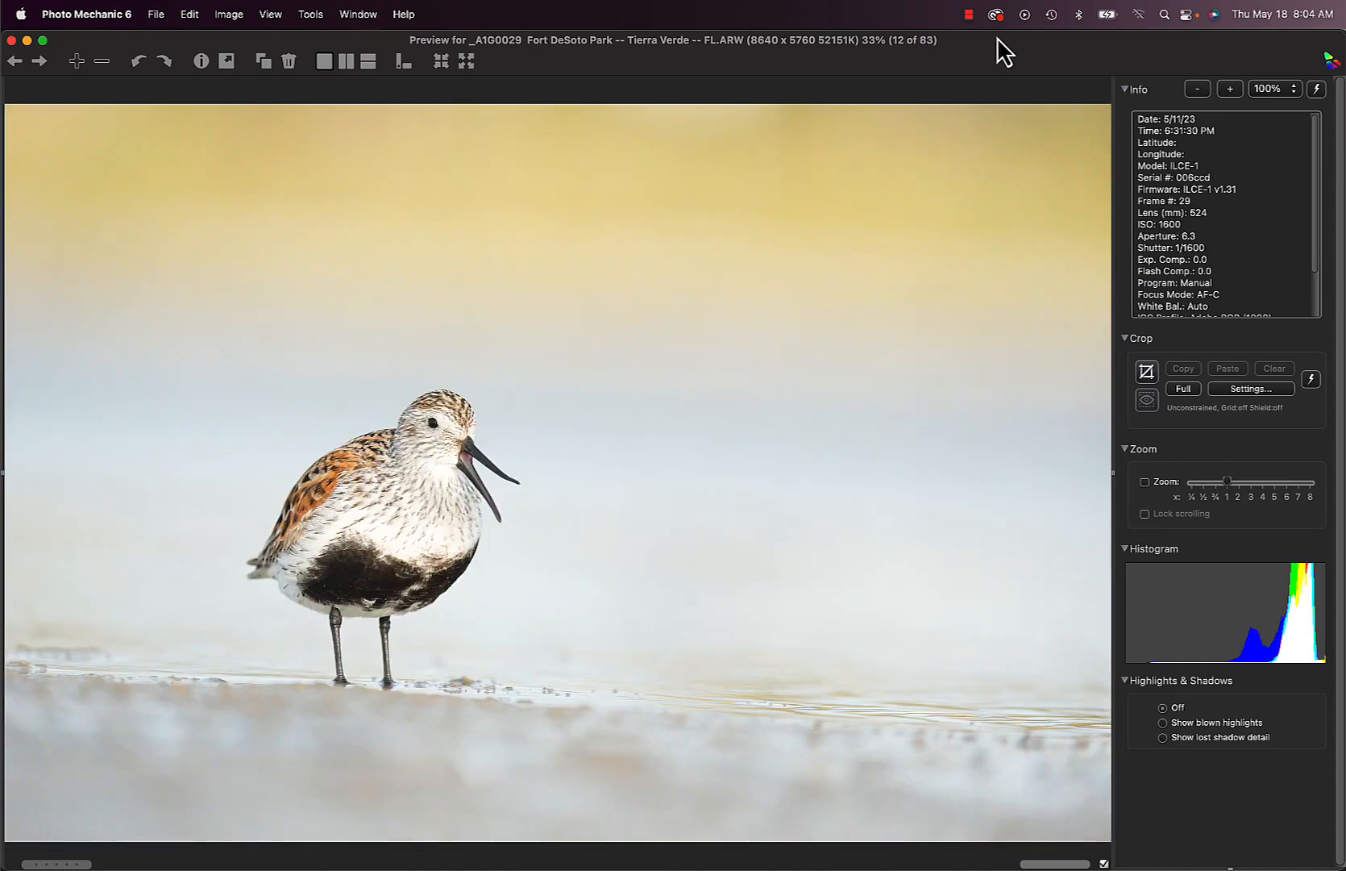
mouse_move(1212, 245)
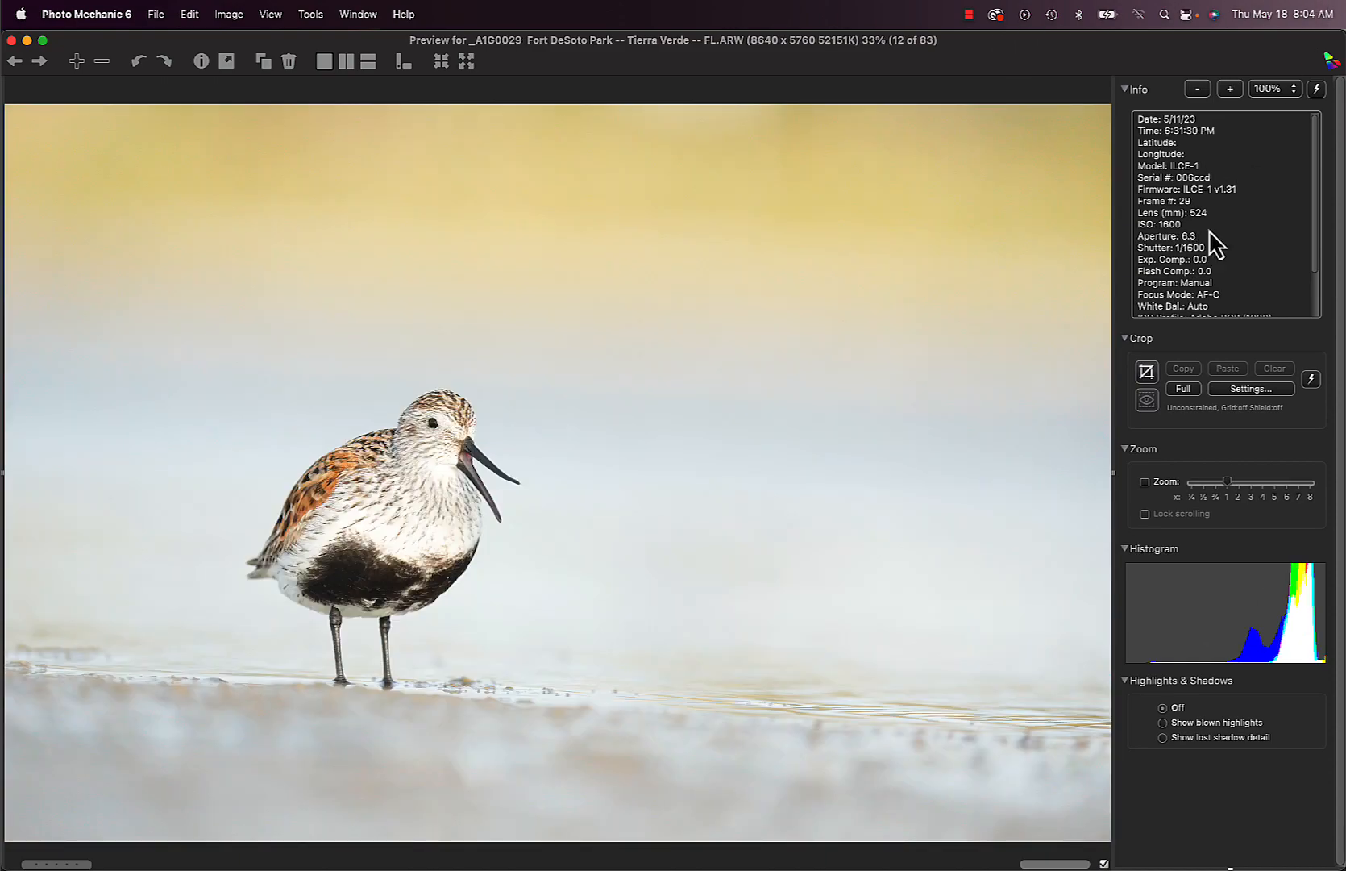
mouse_move(1287, 71)
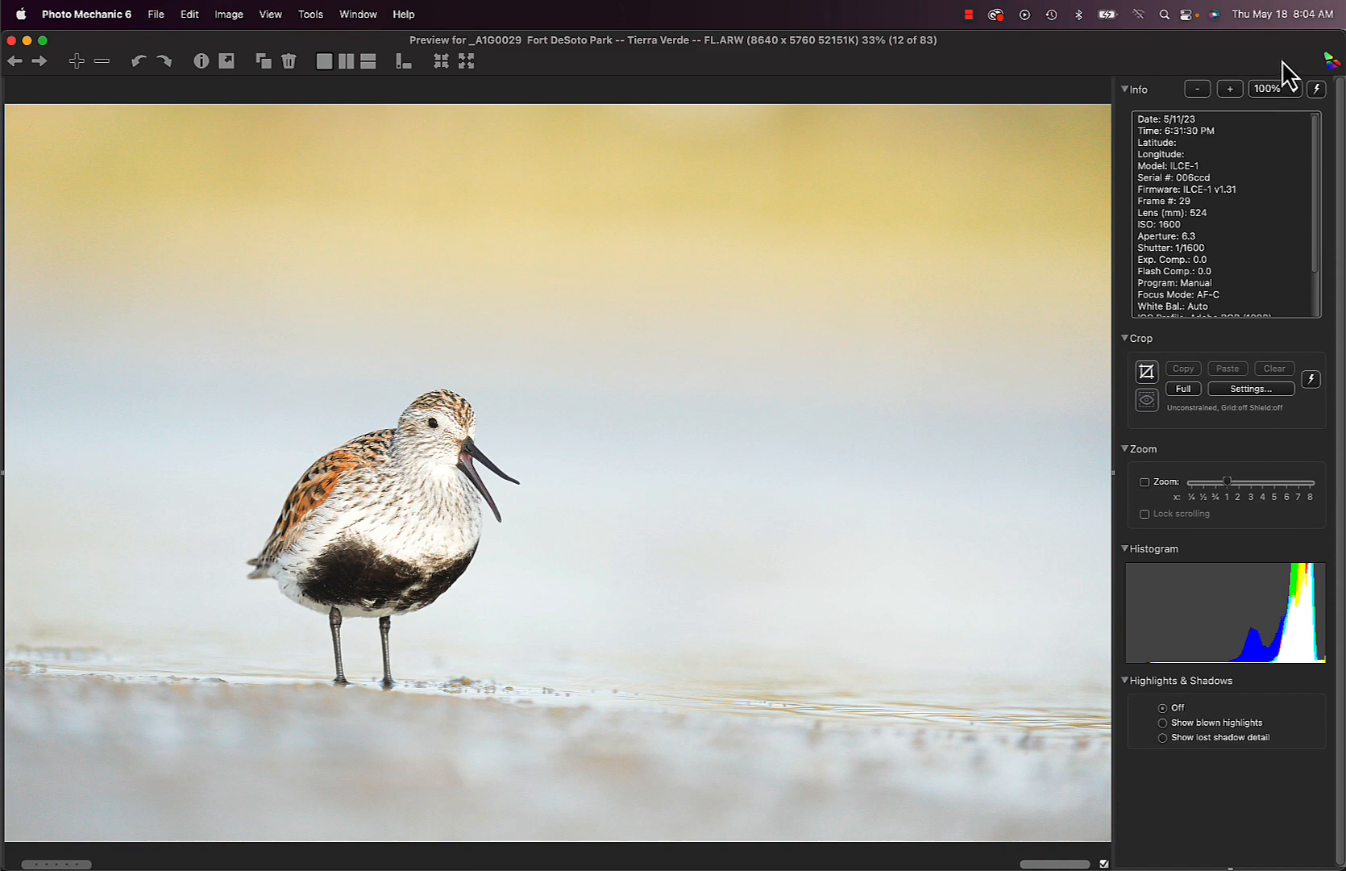
left_click(39, 60)
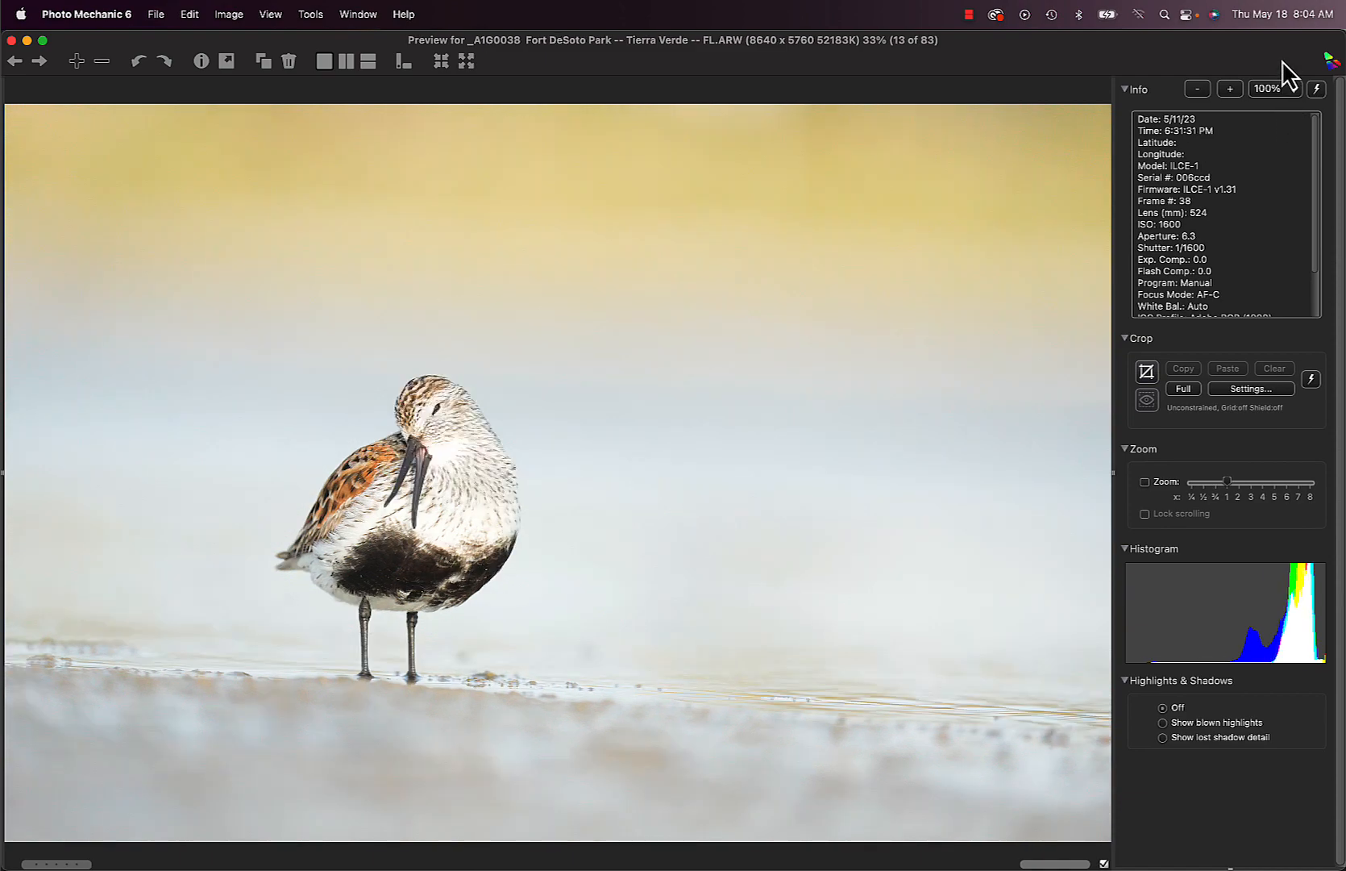
left_click(39, 62)
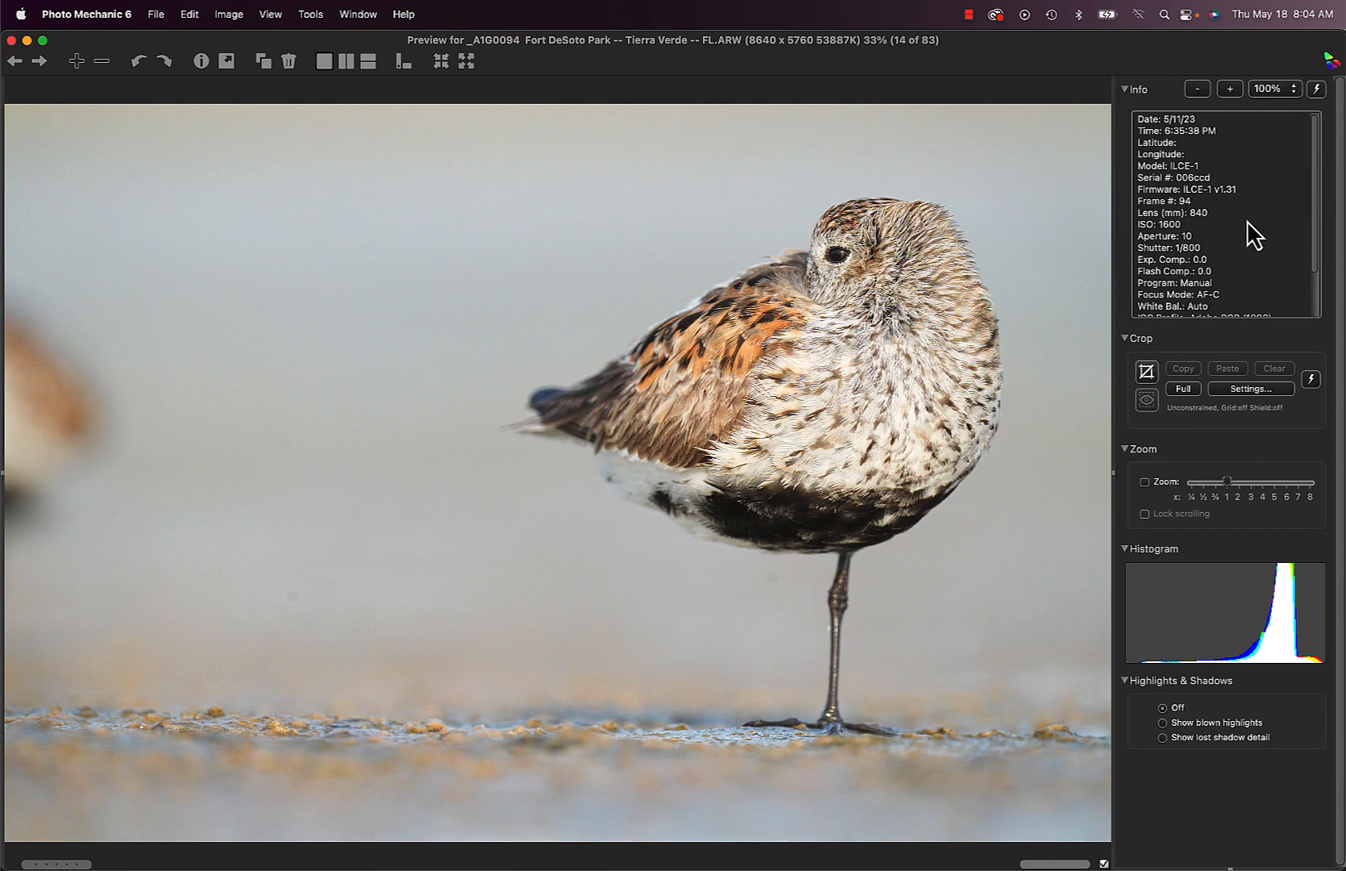
mouse_move(1198, 238)
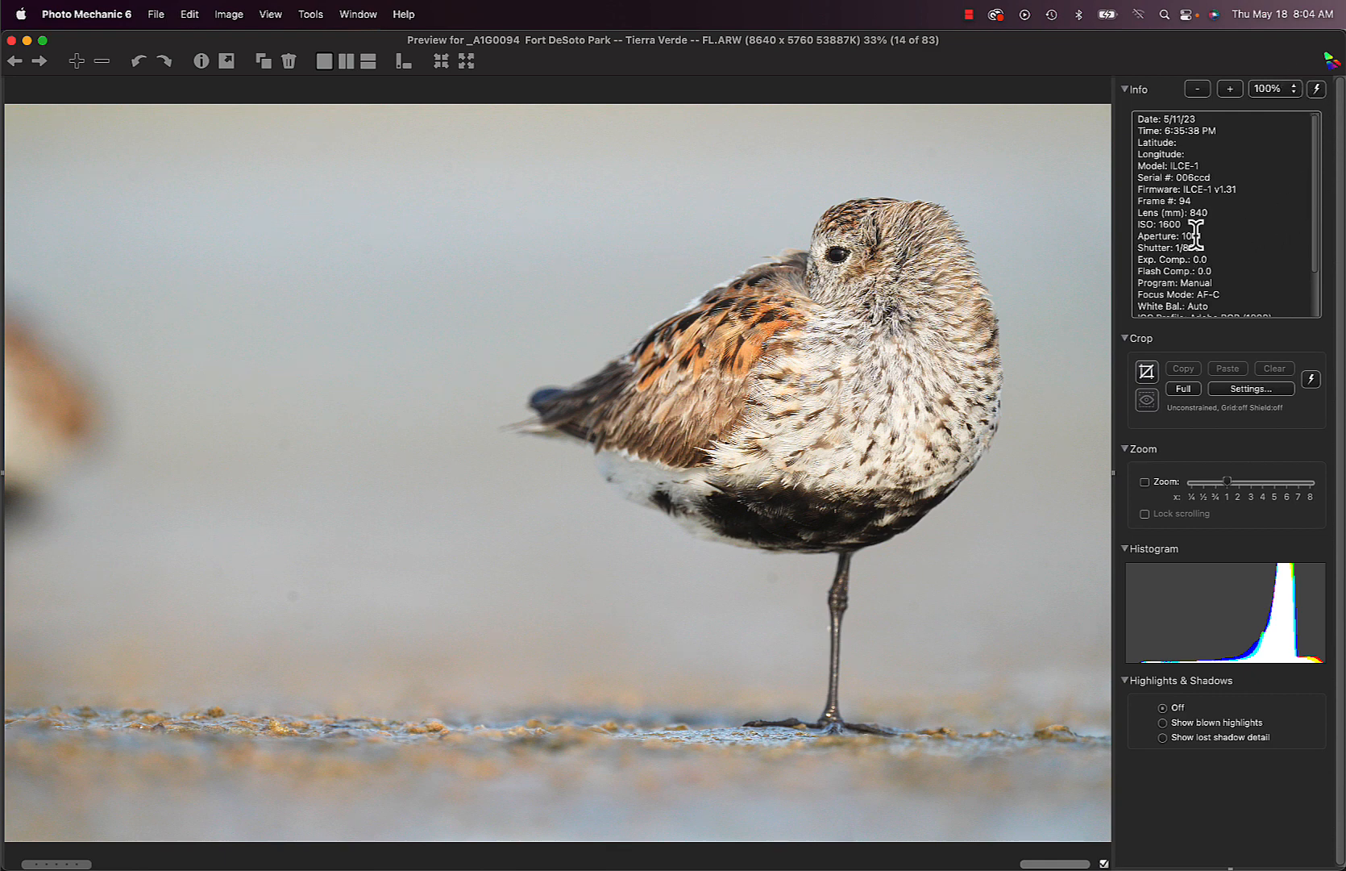
mouse_move(1202, 233)
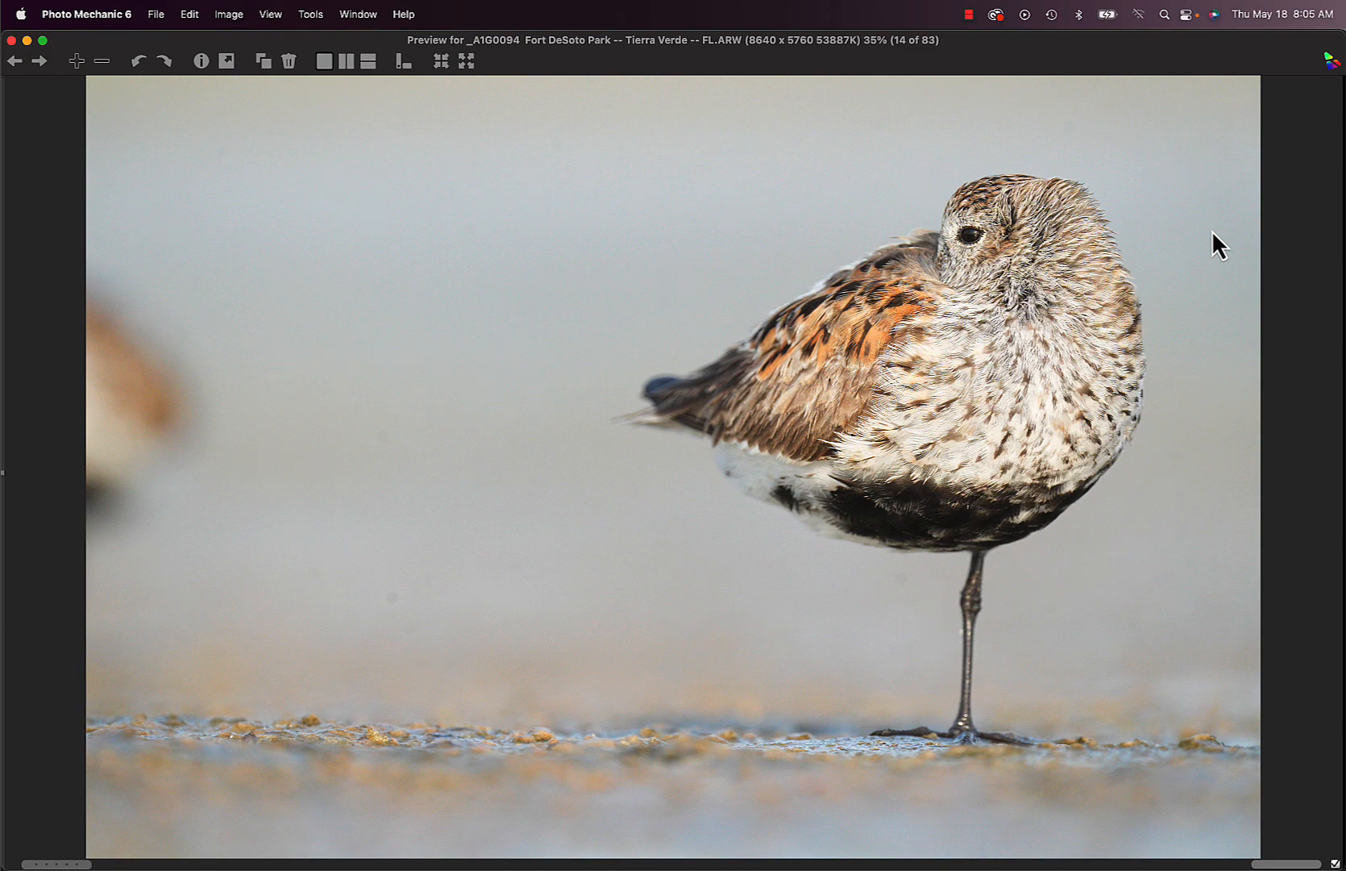
mouse_move(300, 419)
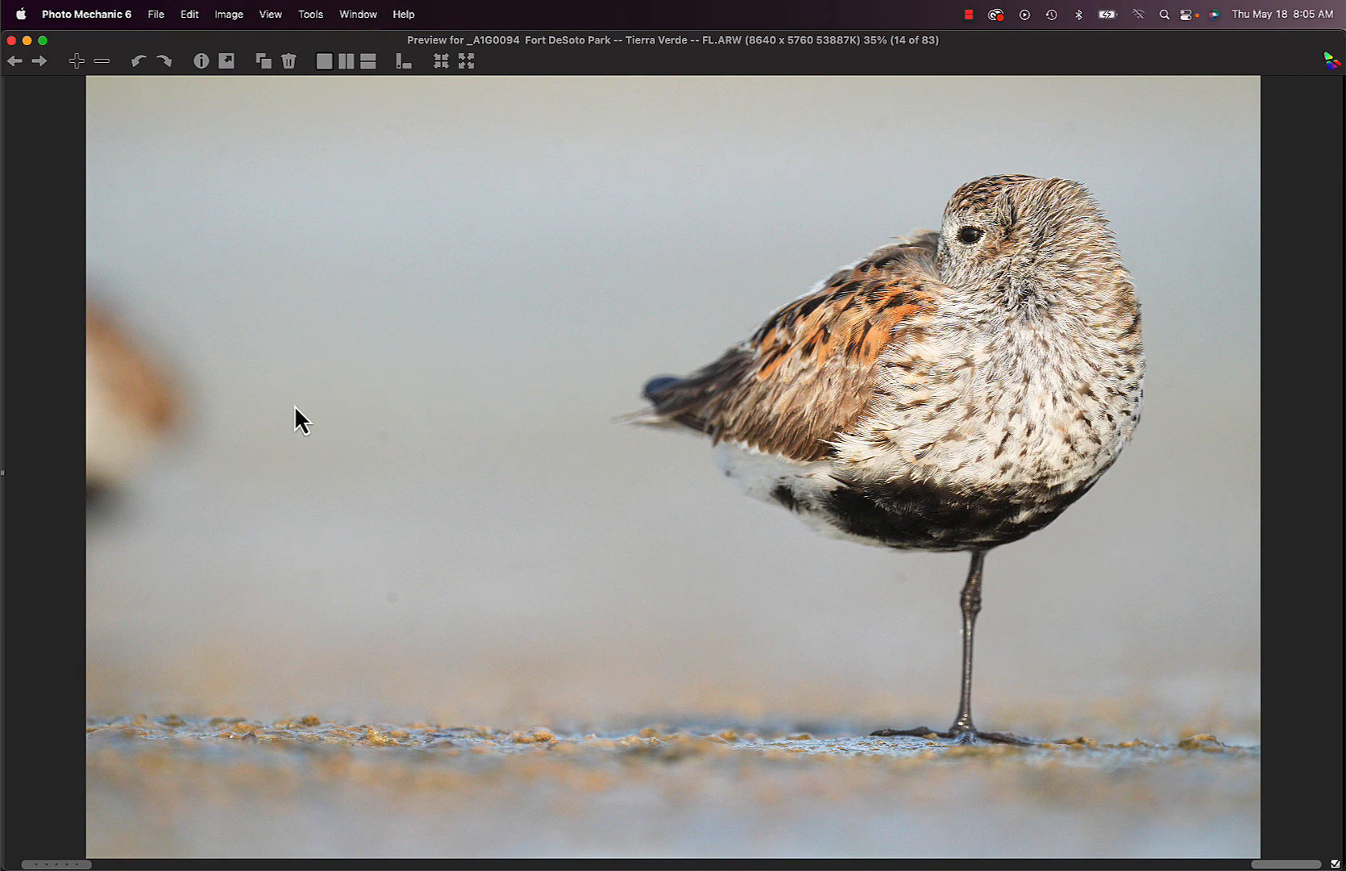
mouse_move(21, 361)
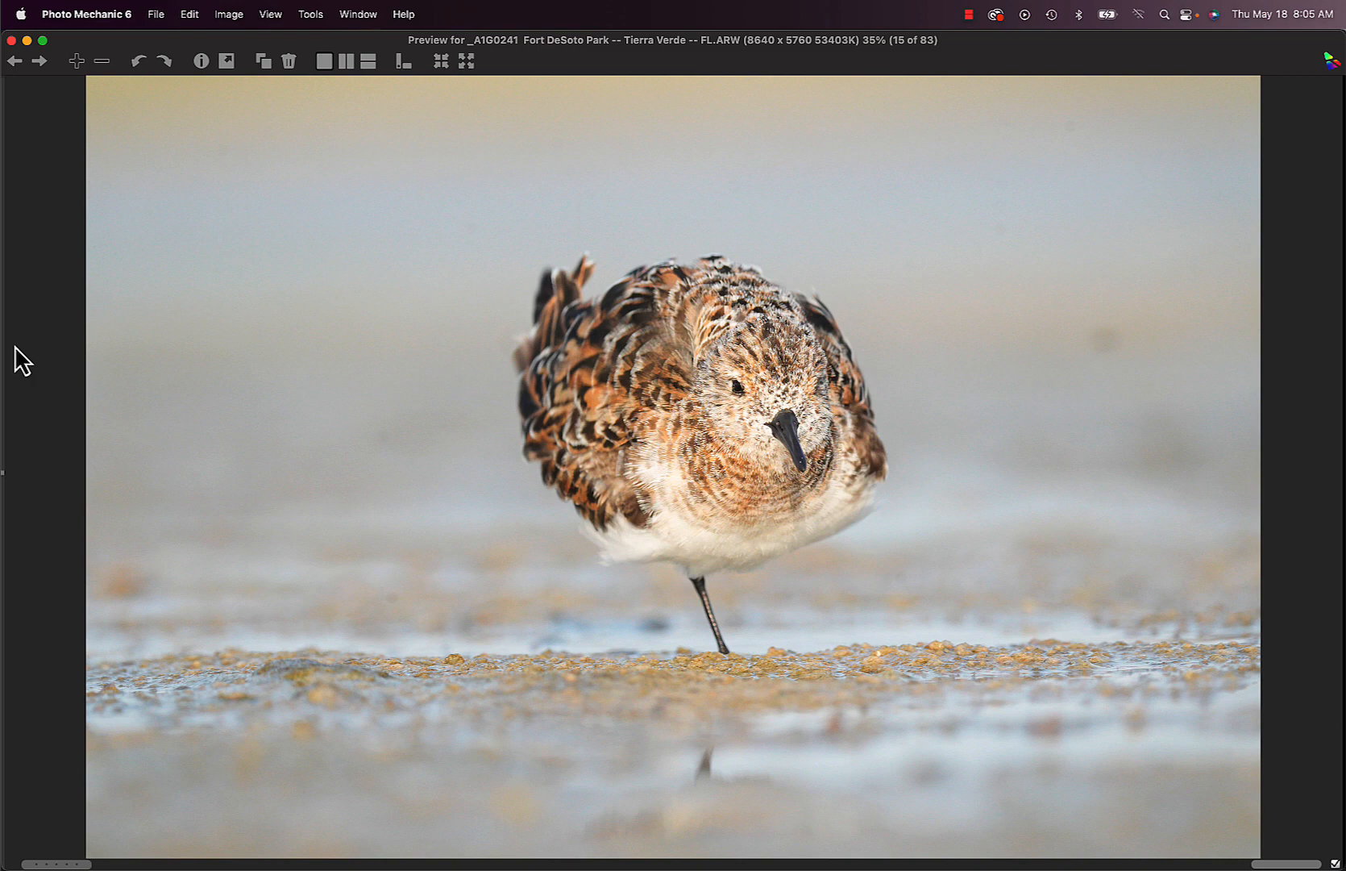
Step forward two sandpiper photos, glance back at the previous one, then return forward
left_click(38, 61)
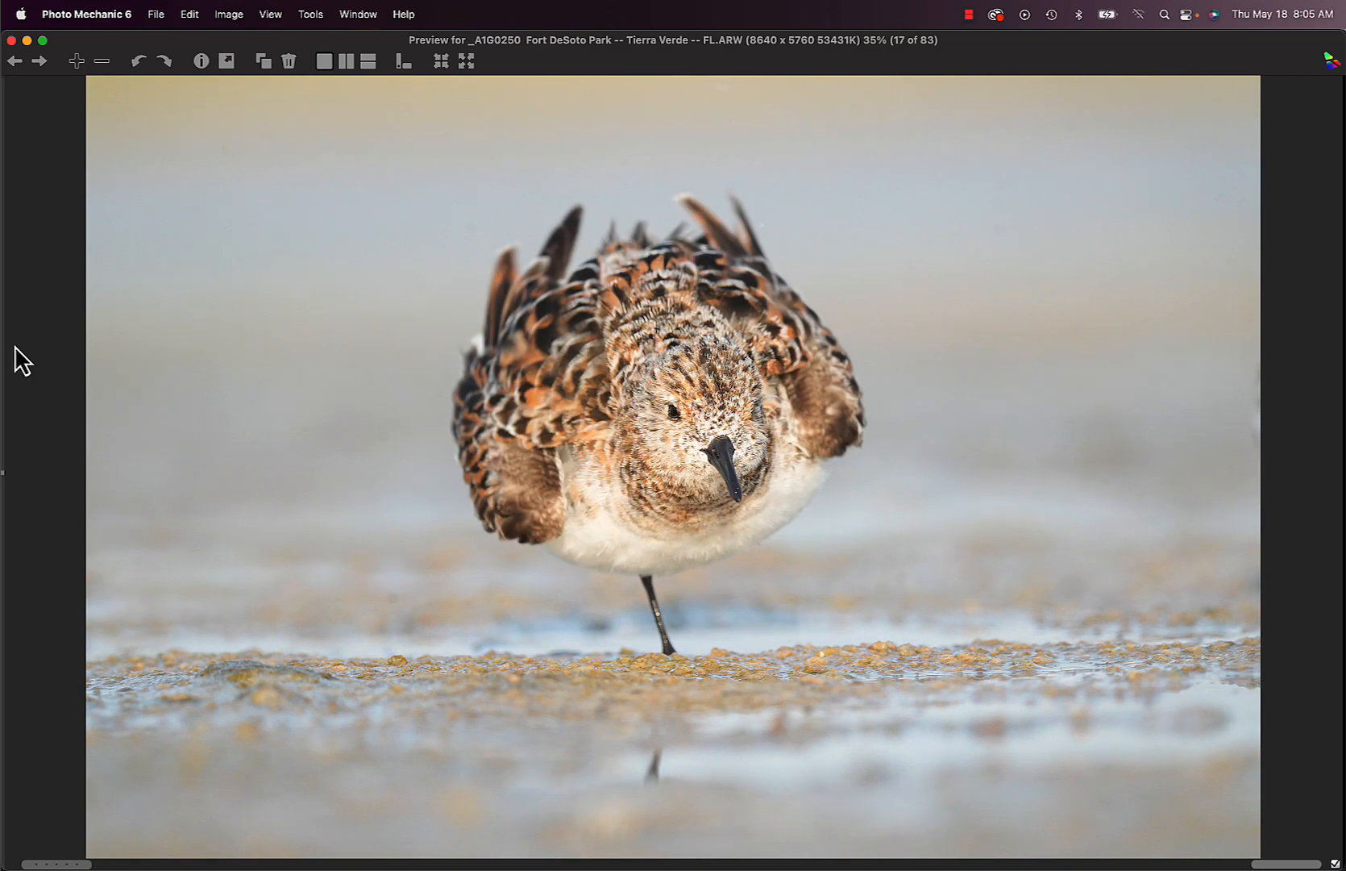
left_click(39, 60)
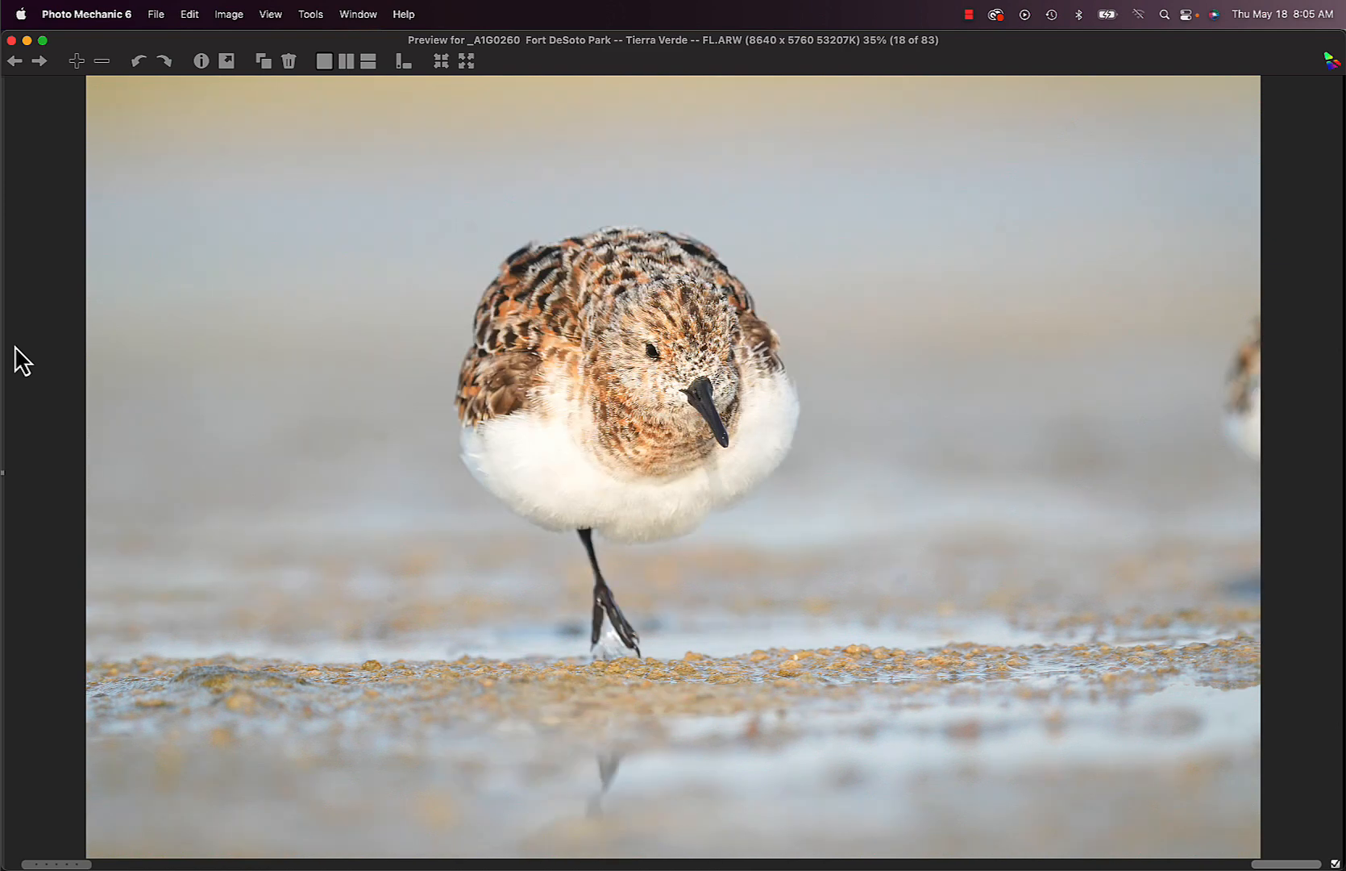
left_click(15, 62)
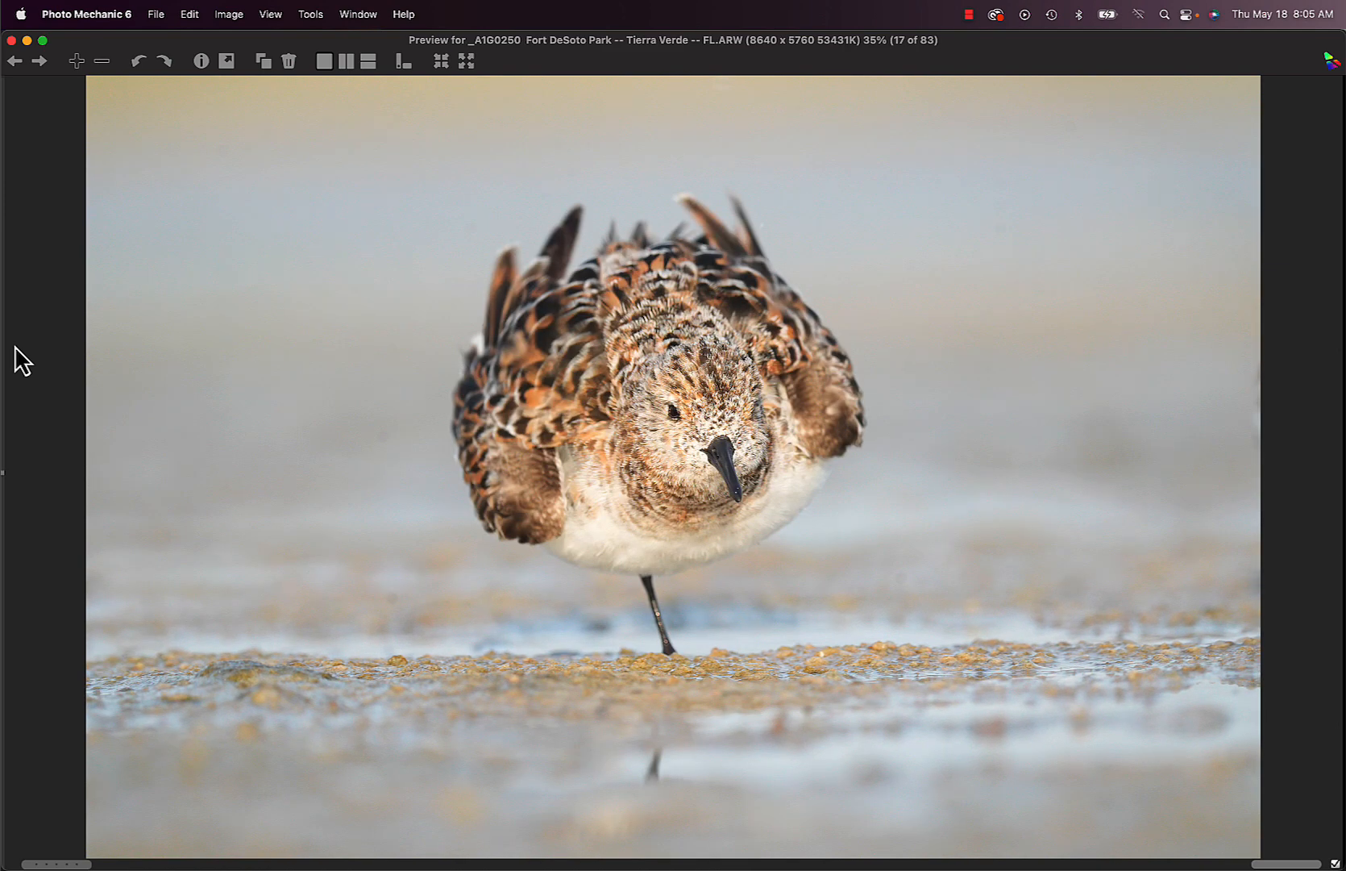
left_click(37, 61)
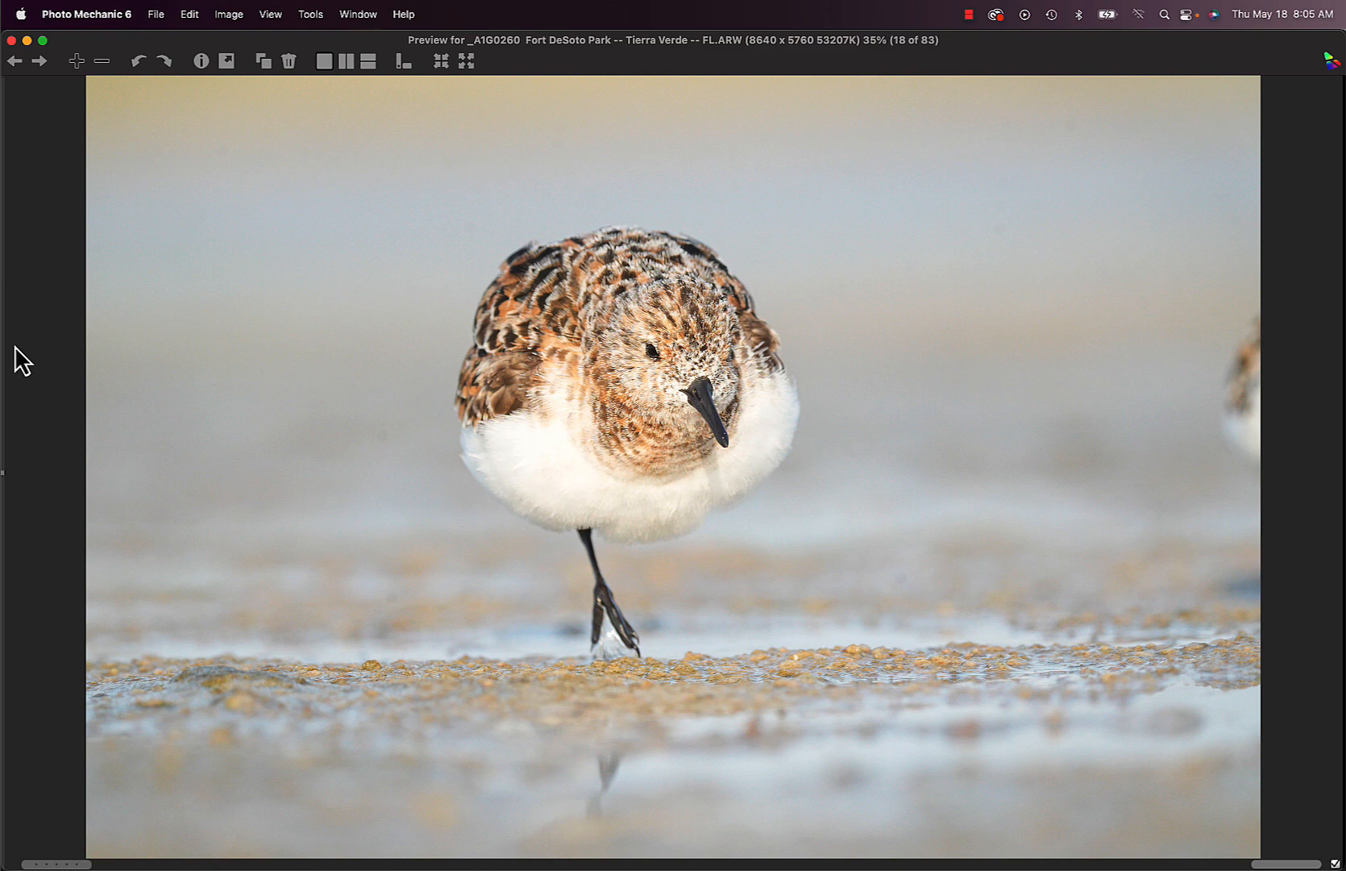
mouse_move(24, 399)
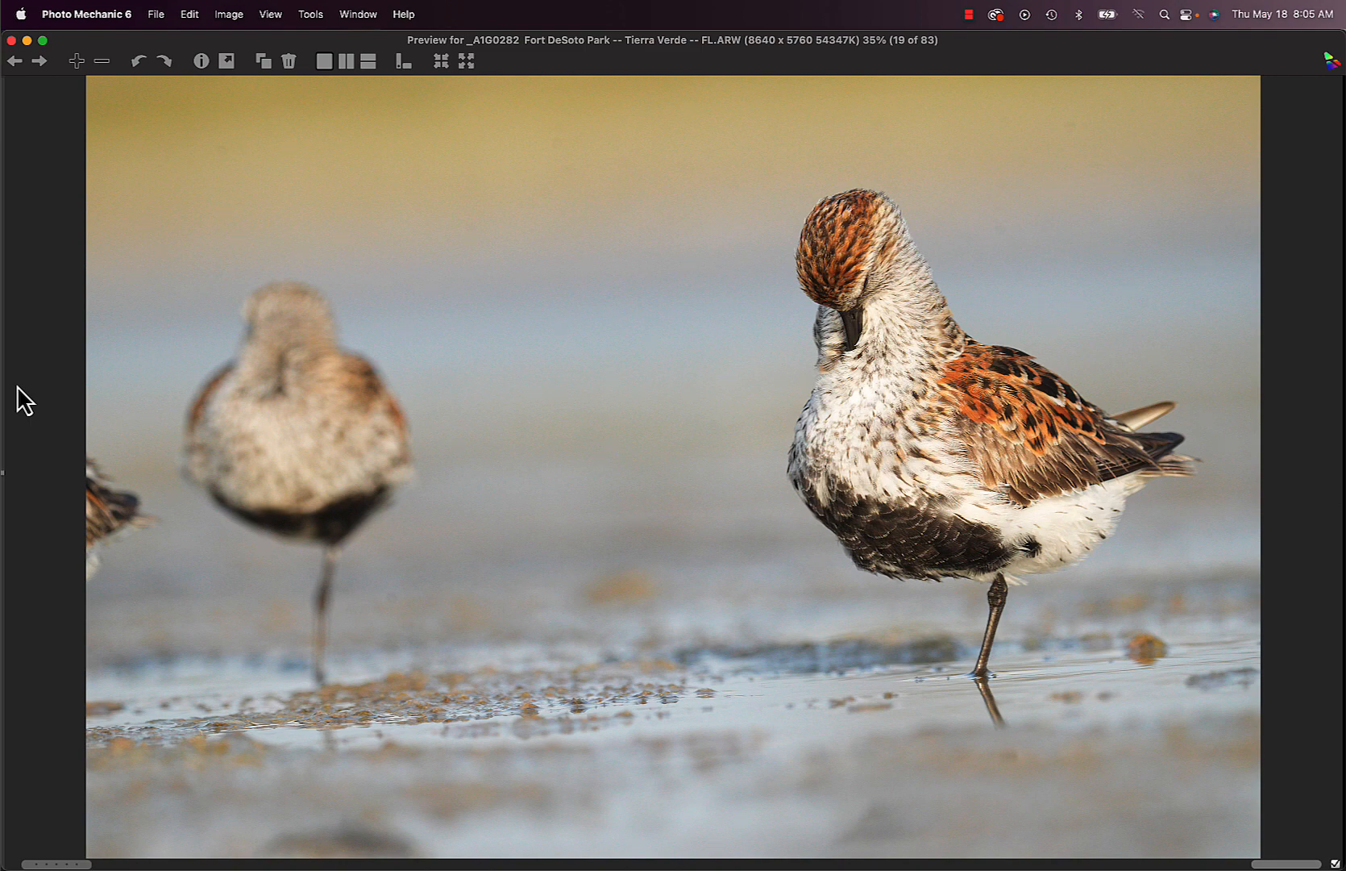
Continue through the sandpiper and preening dunlin shots to the dunlin in shallow water, photo 27
left_click(38, 62)
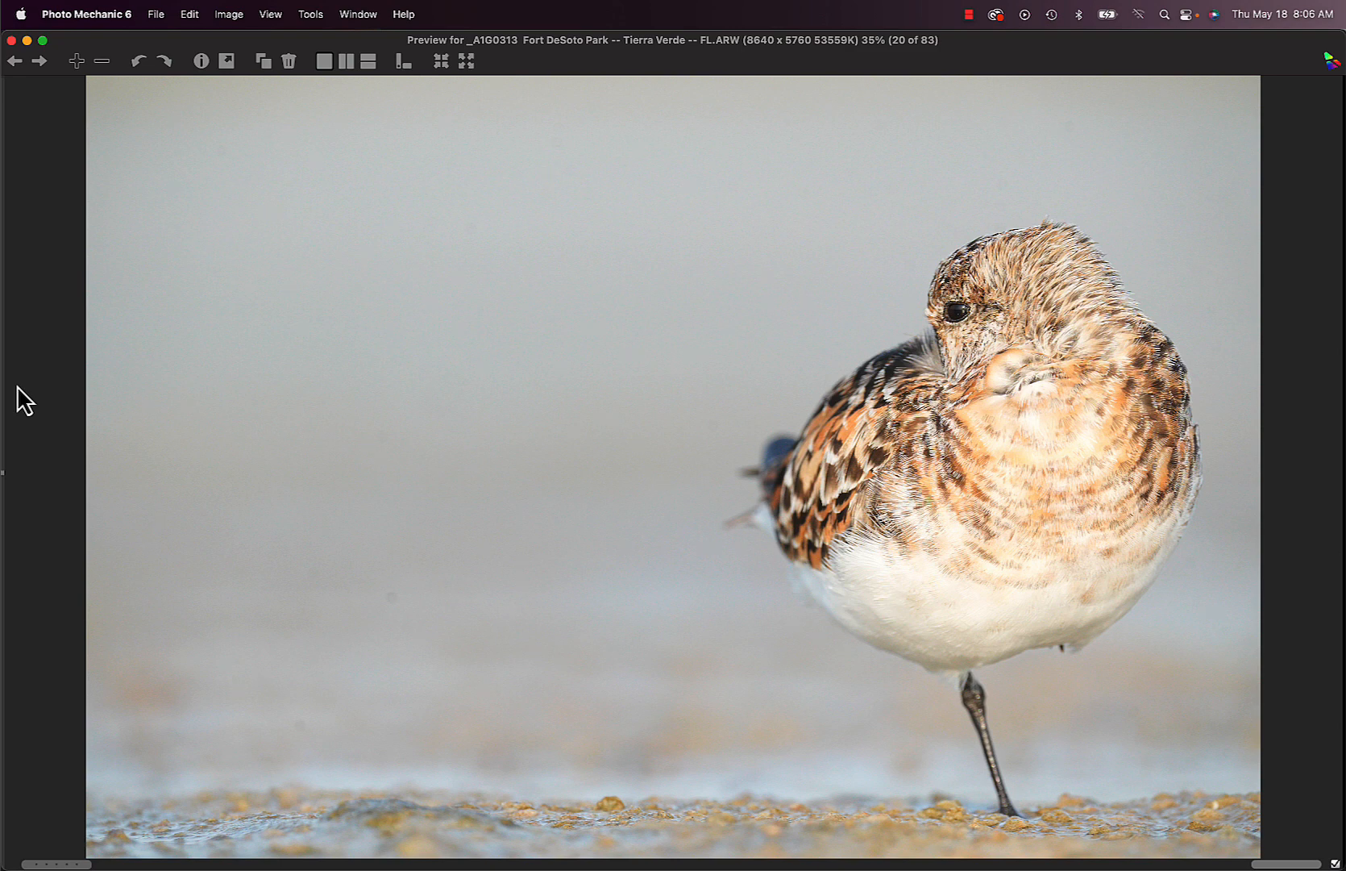
left_click(39, 62)
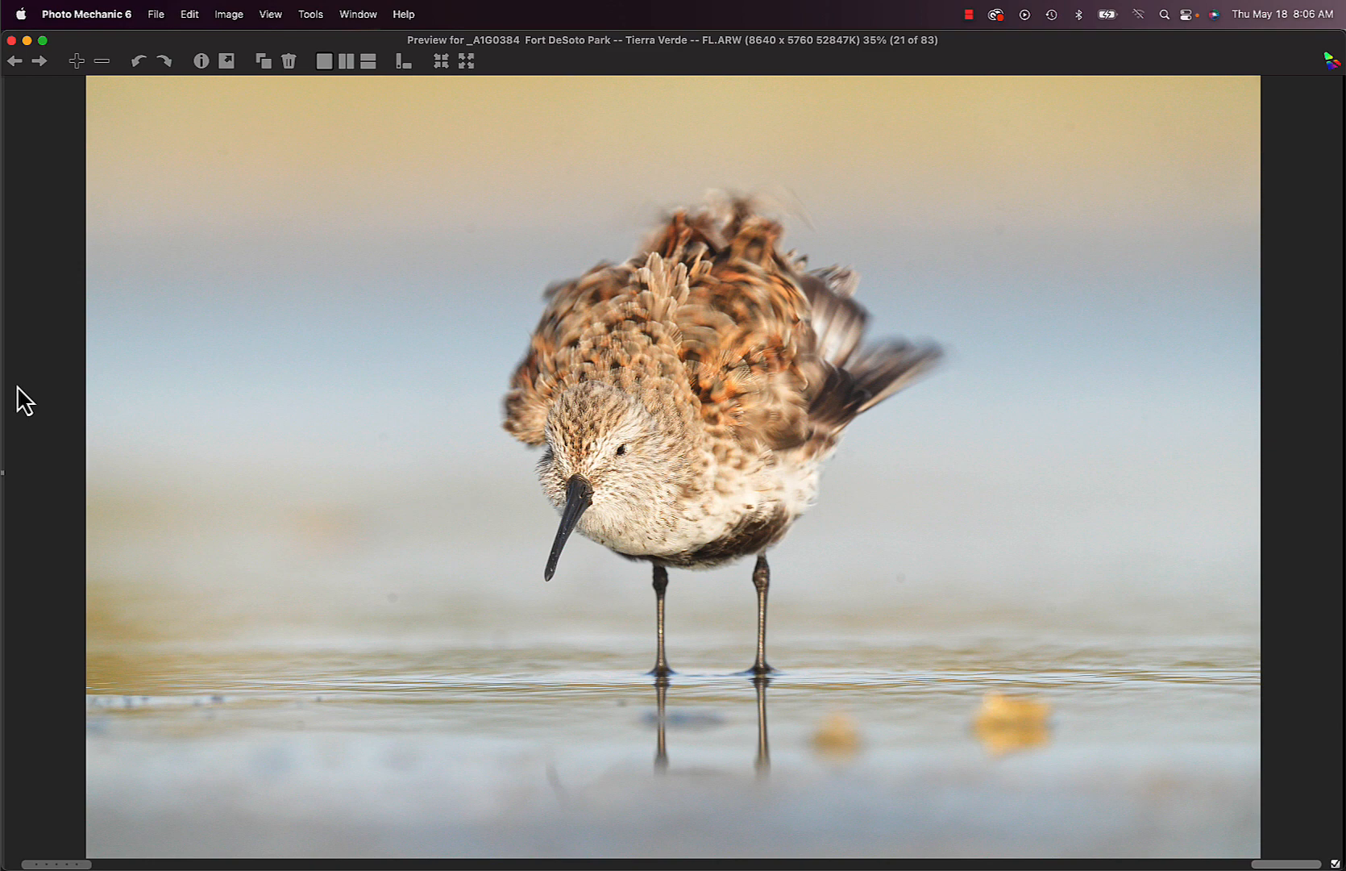
left_click(39, 61)
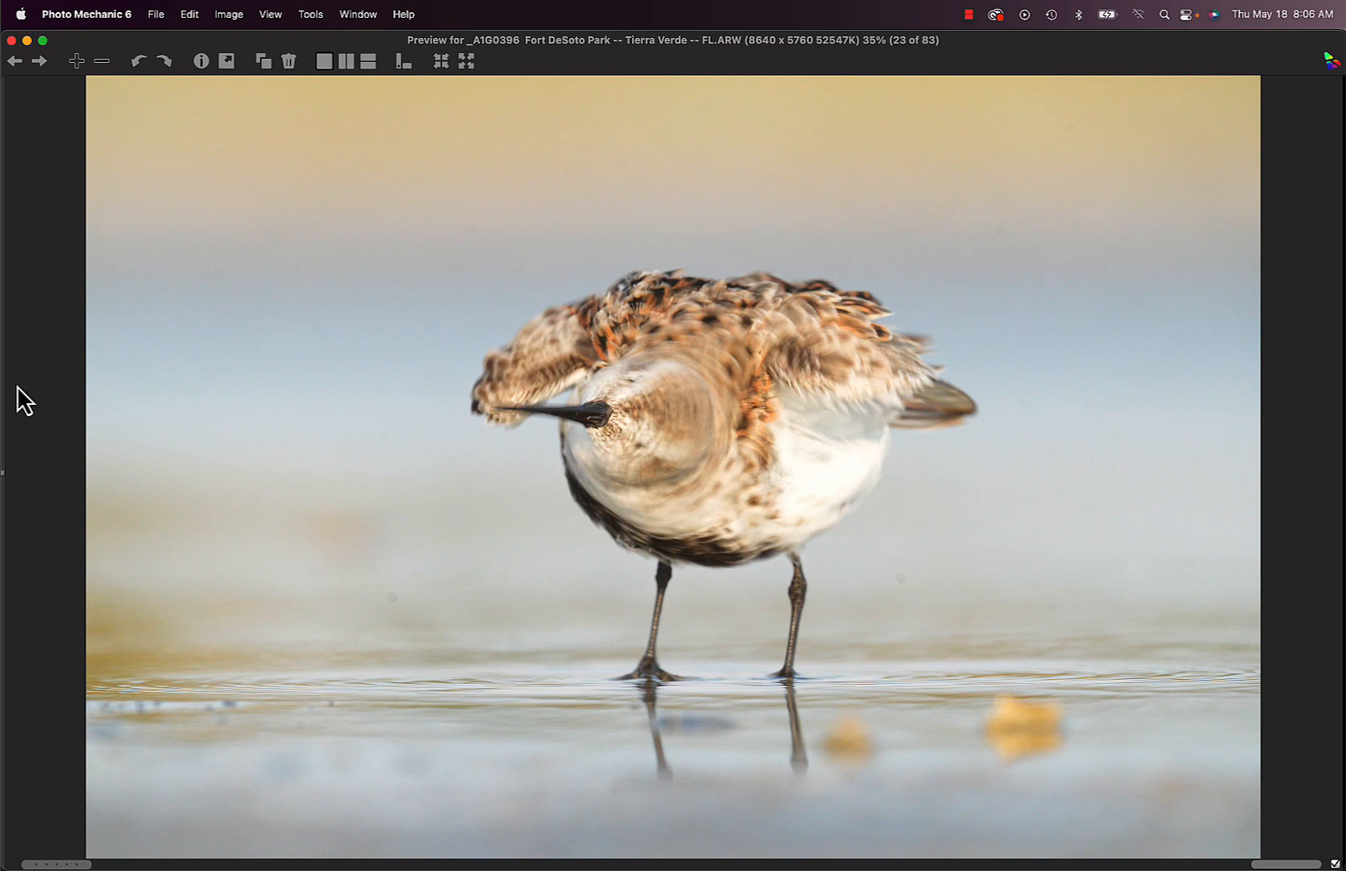
left_click(39, 61)
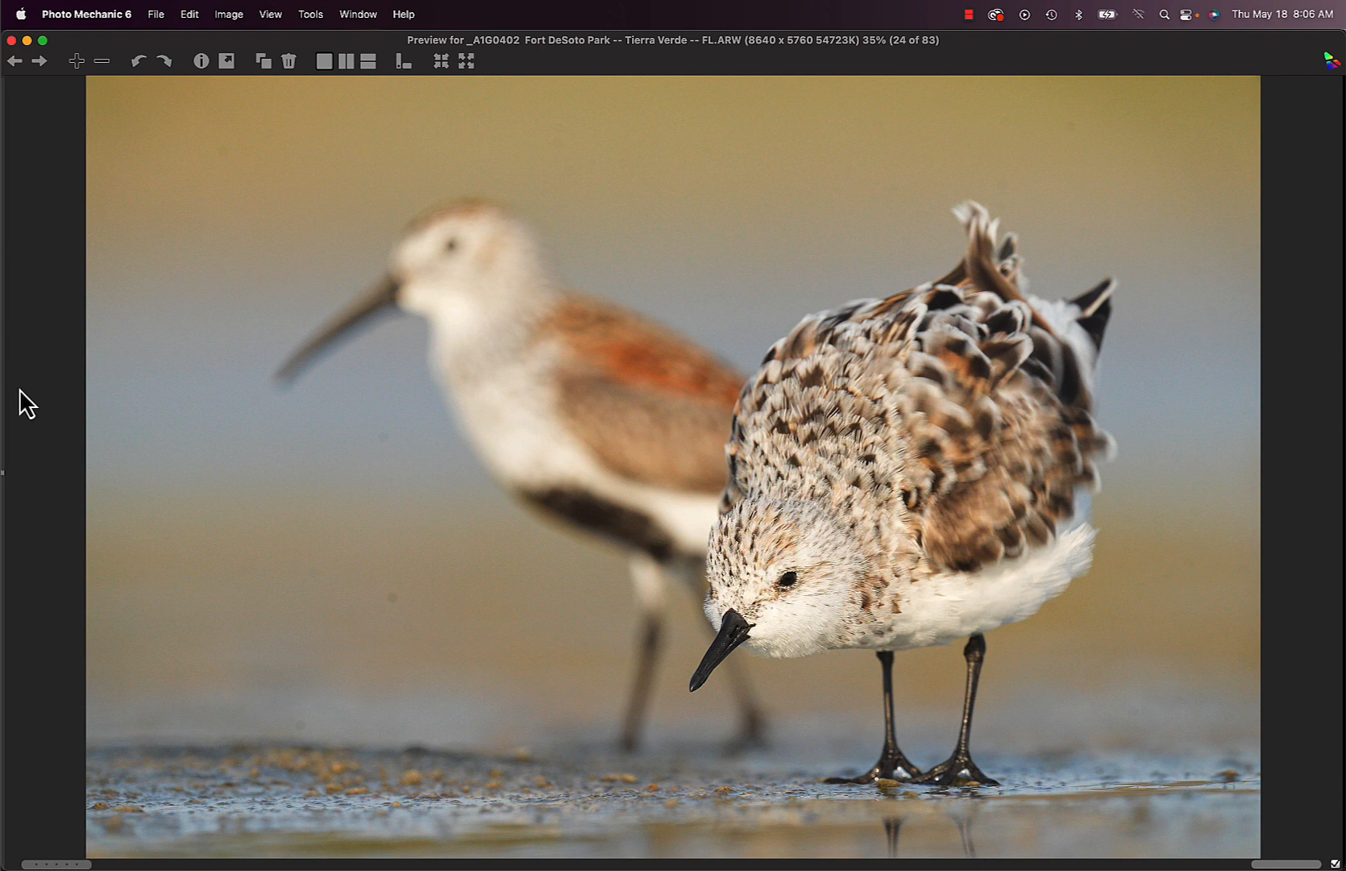
mouse_move(921, 358)
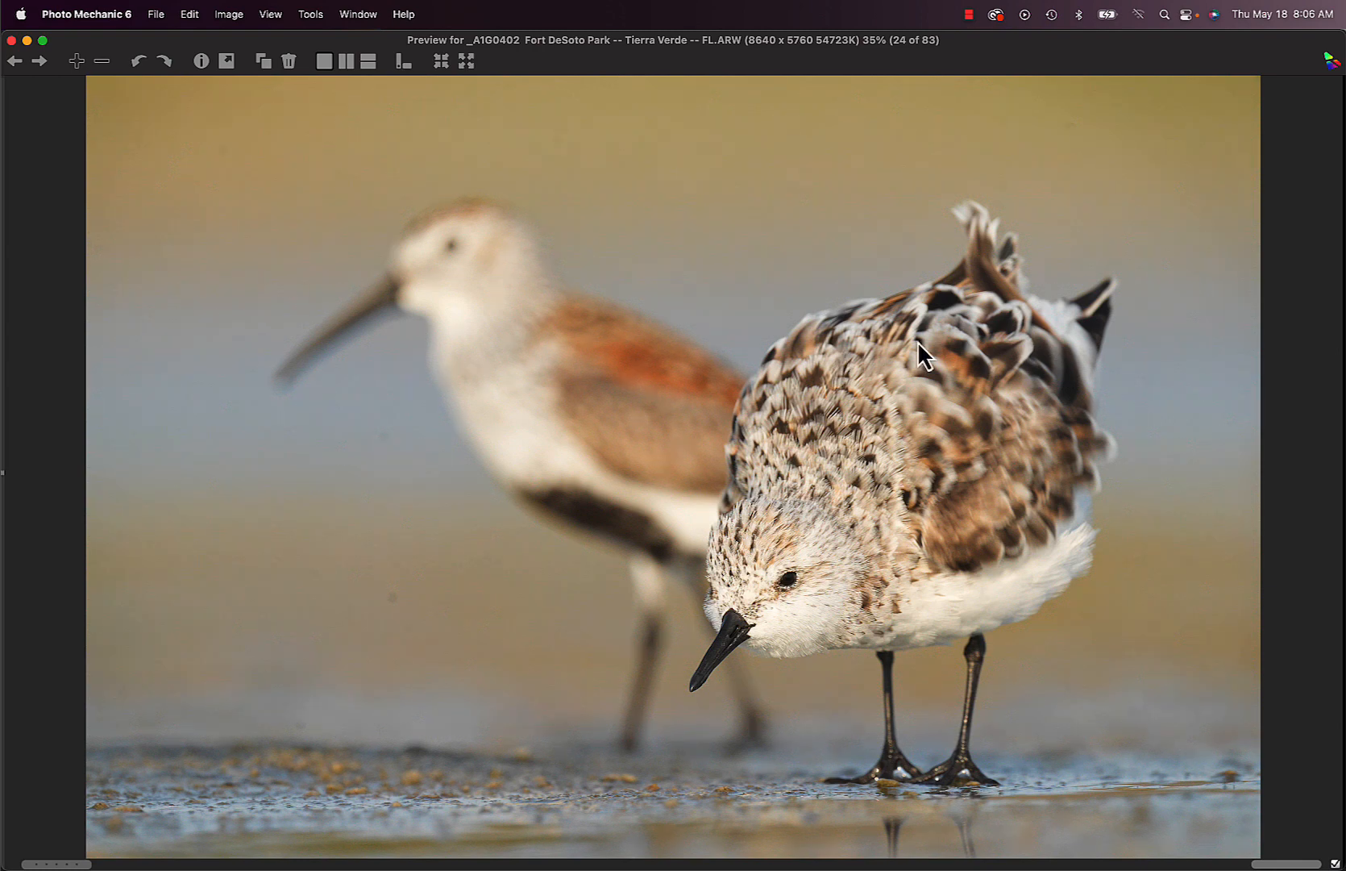
mouse_move(1276, 361)
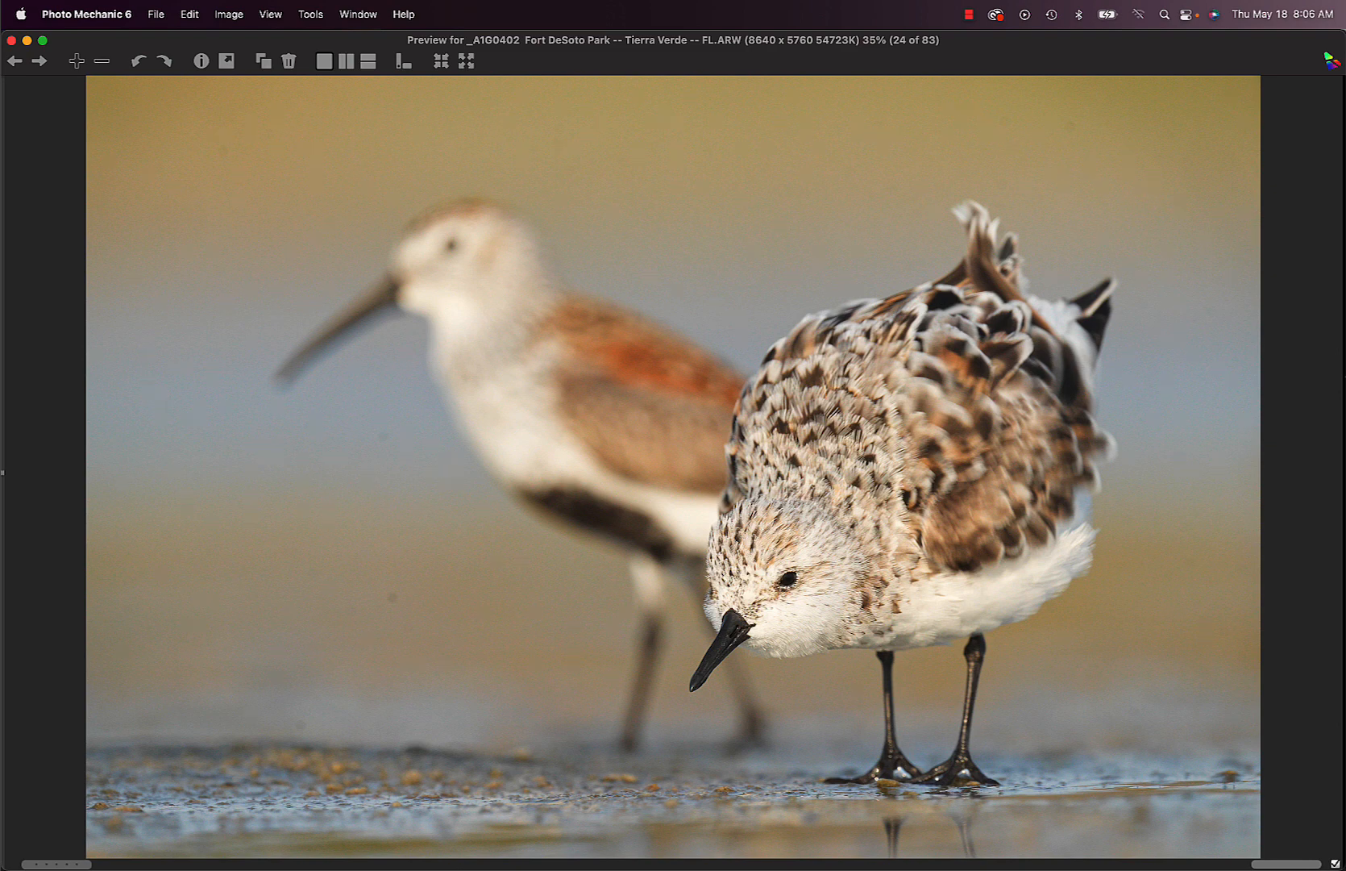
left_click(39, 62)
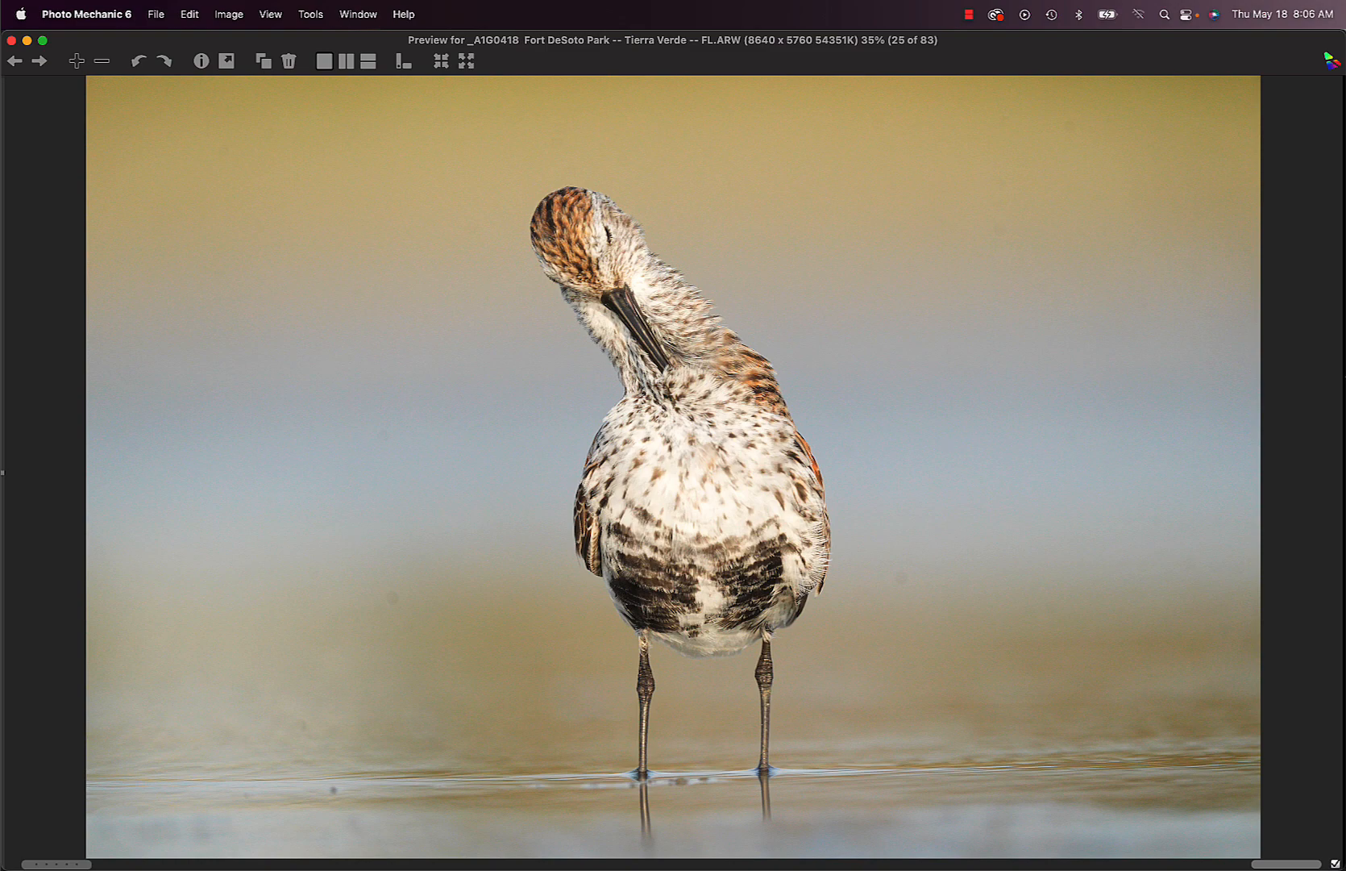
left_click(38, 61)
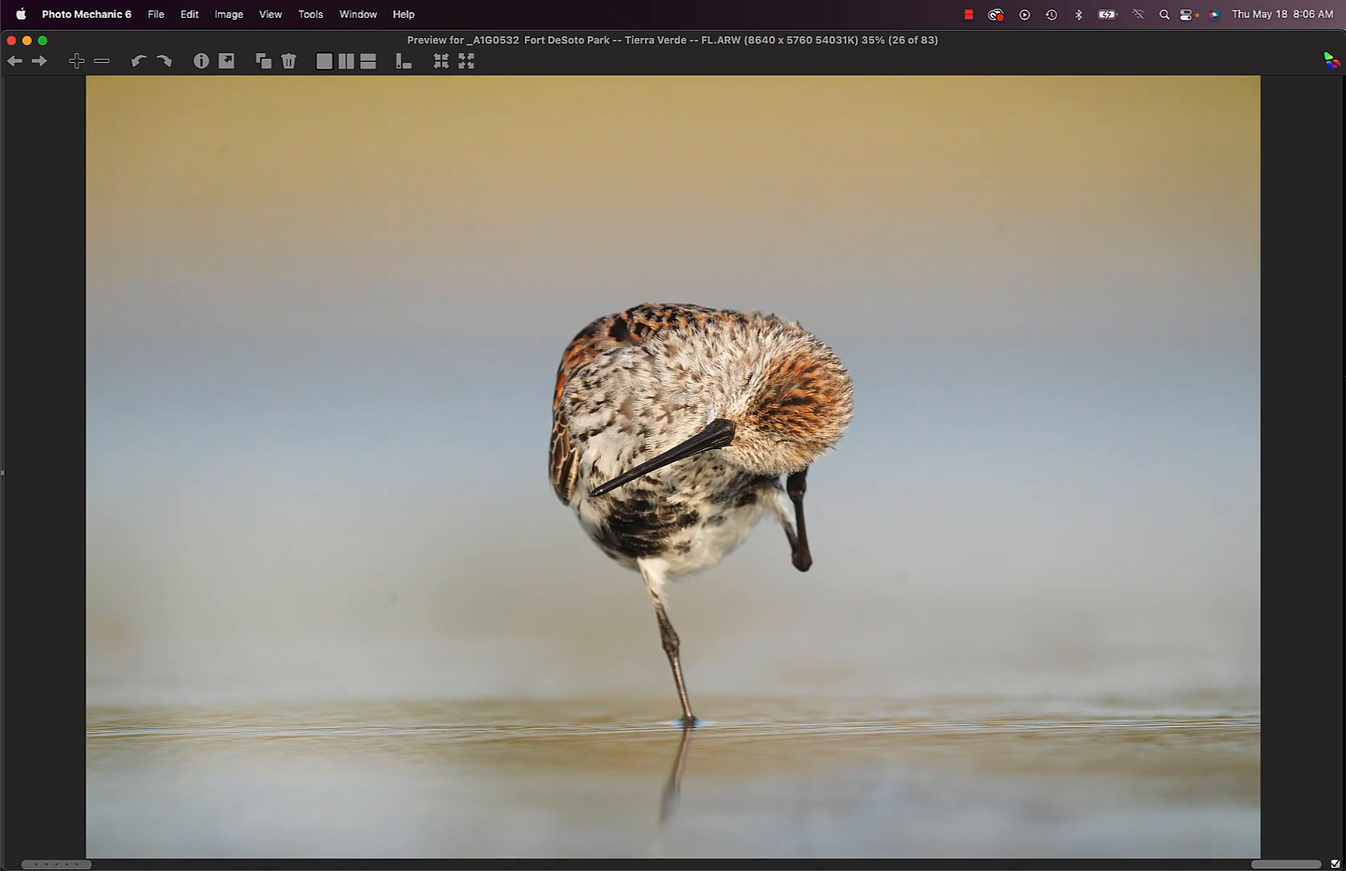
left_click(38, 61)
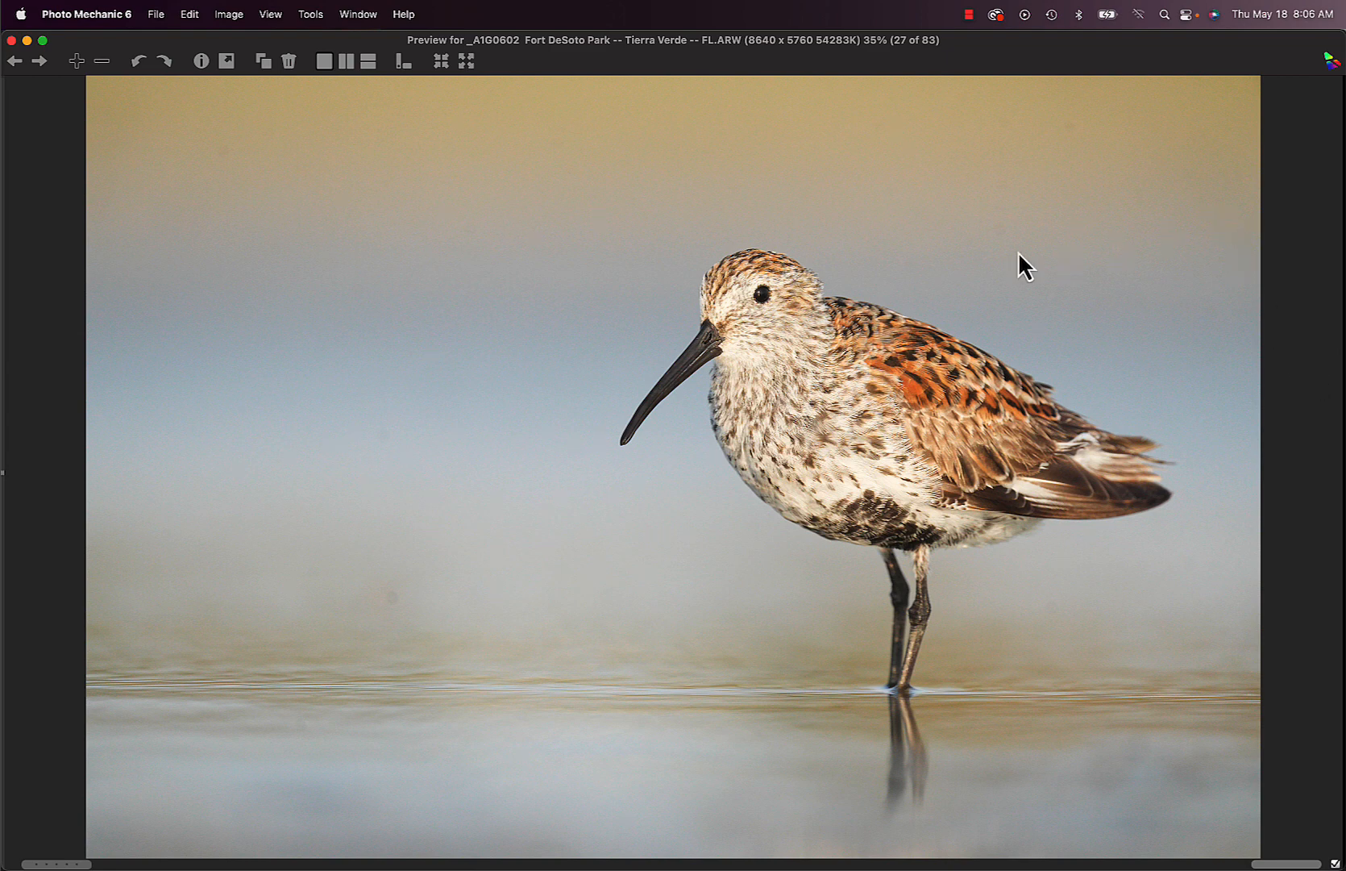
mouse_move(773, 309)
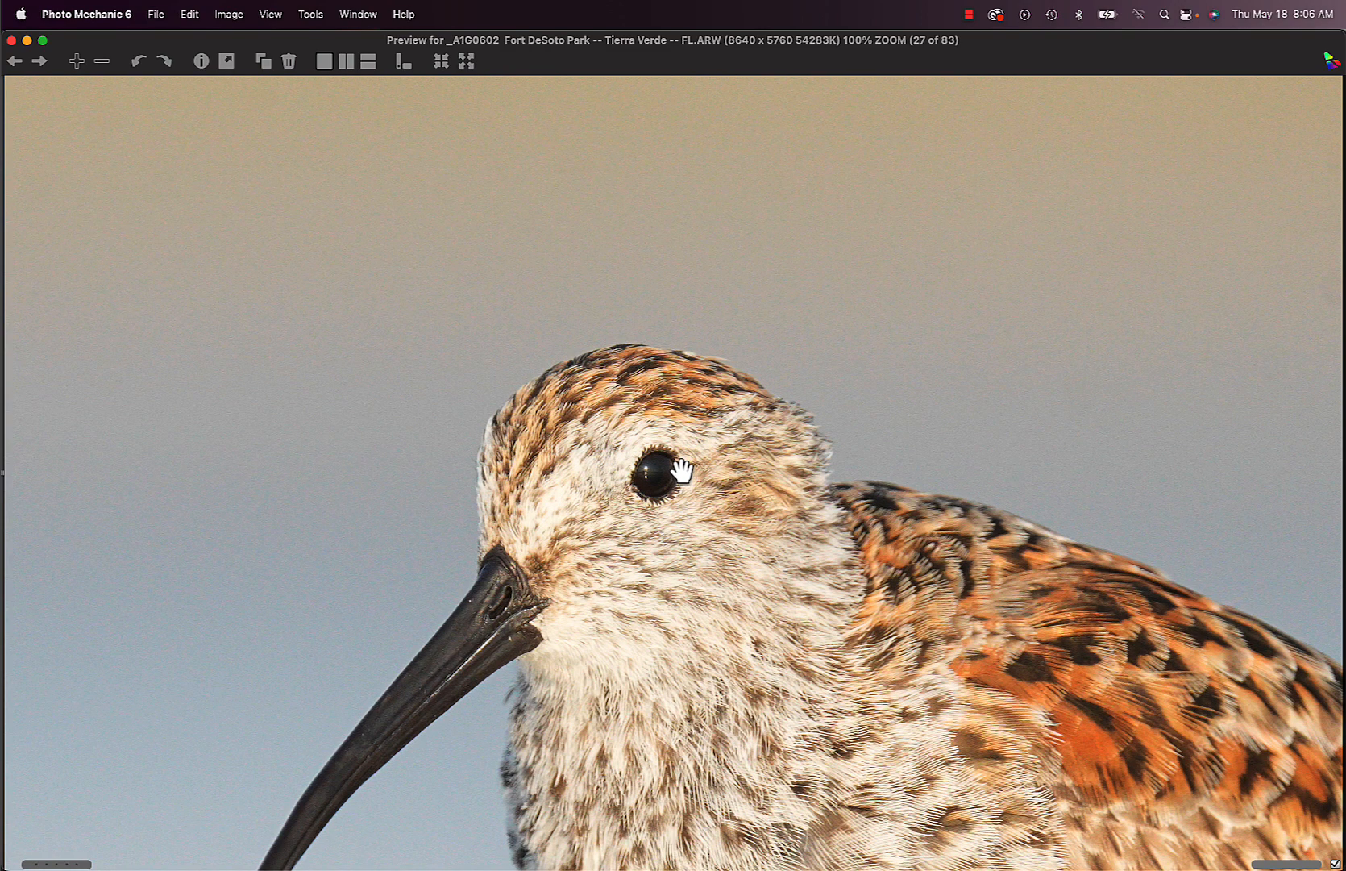
mouse_move(654, 505)
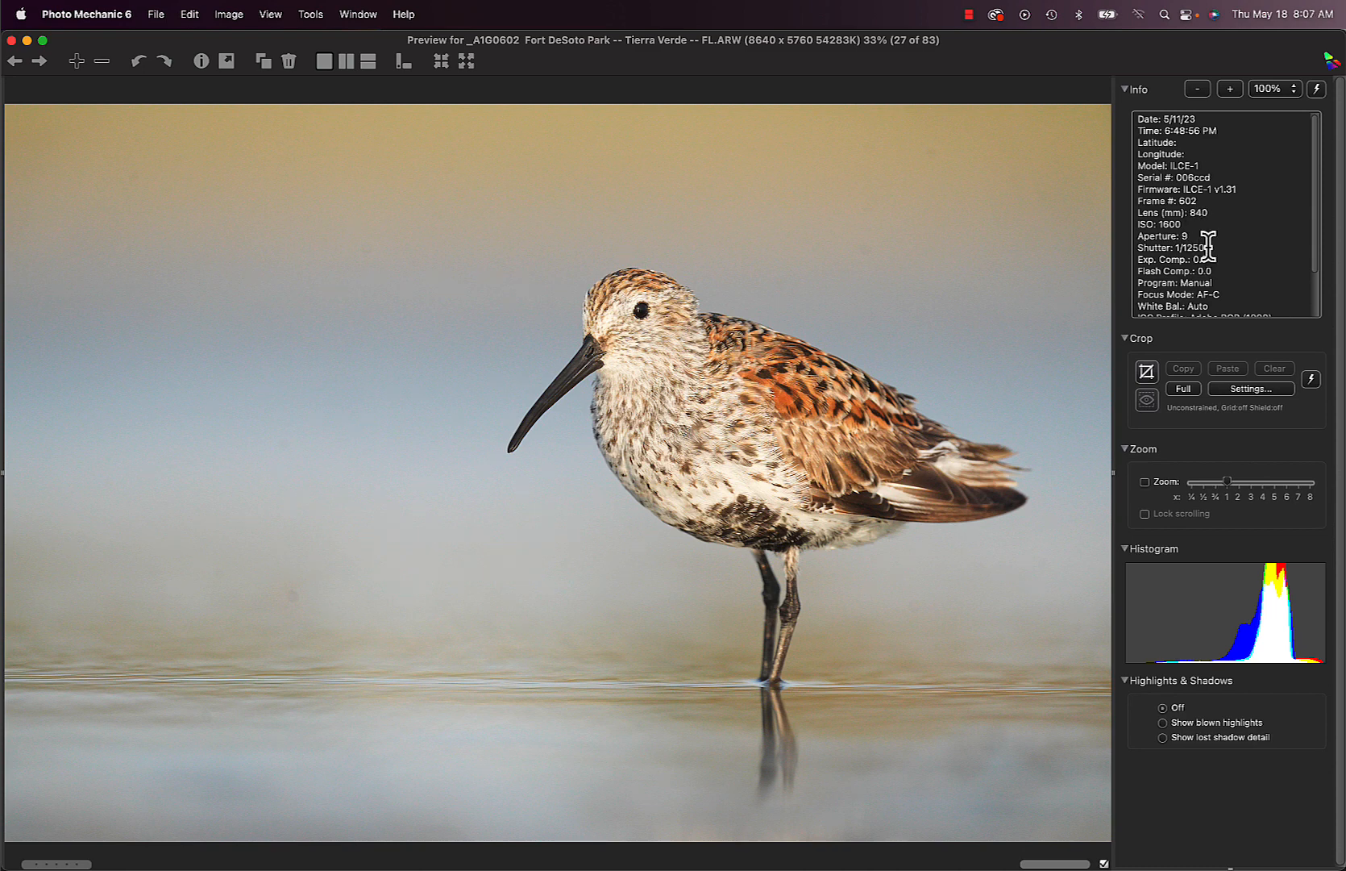
mouse_move(1204, 231)
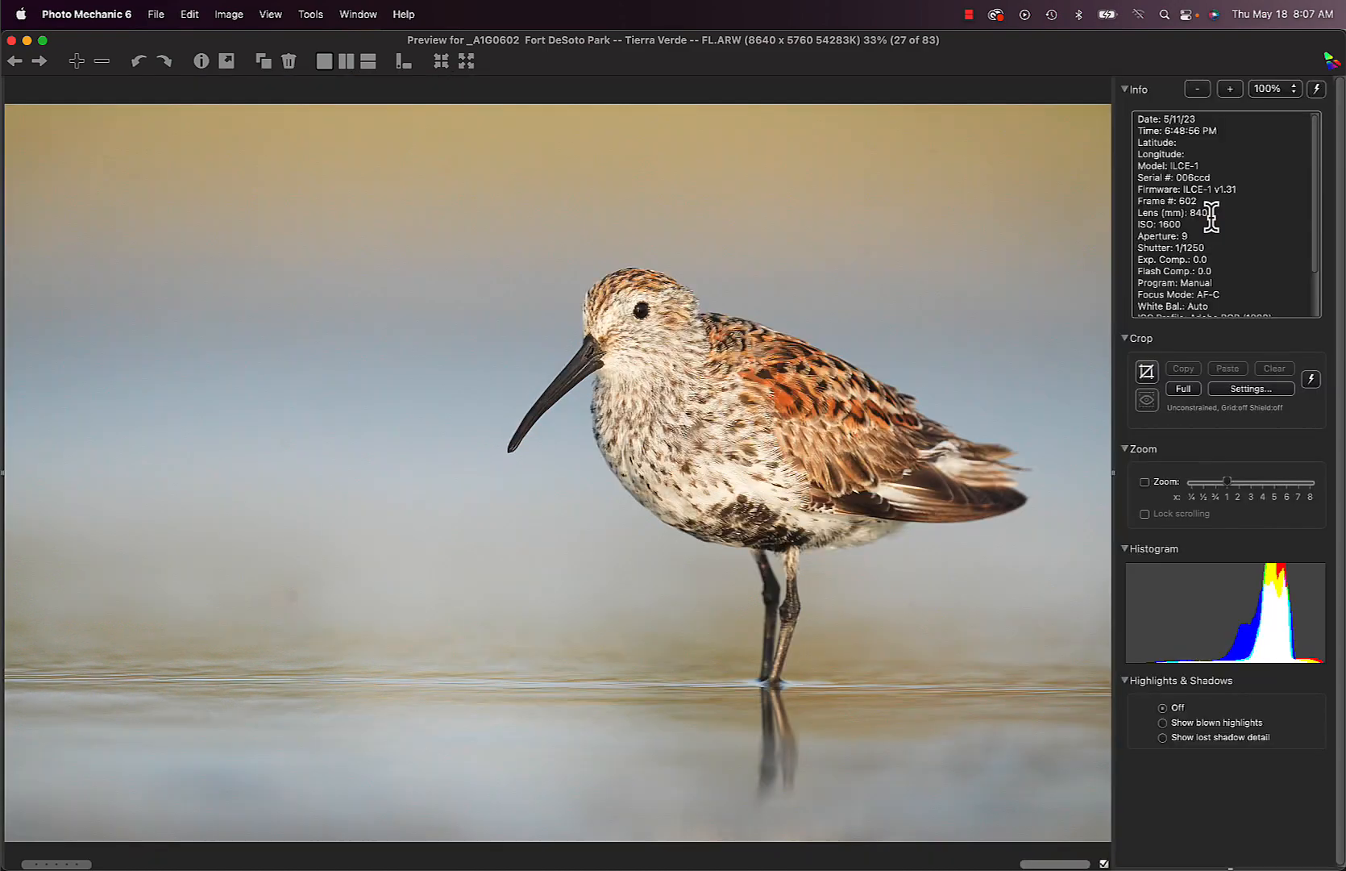
mouse_move(1221, 331)
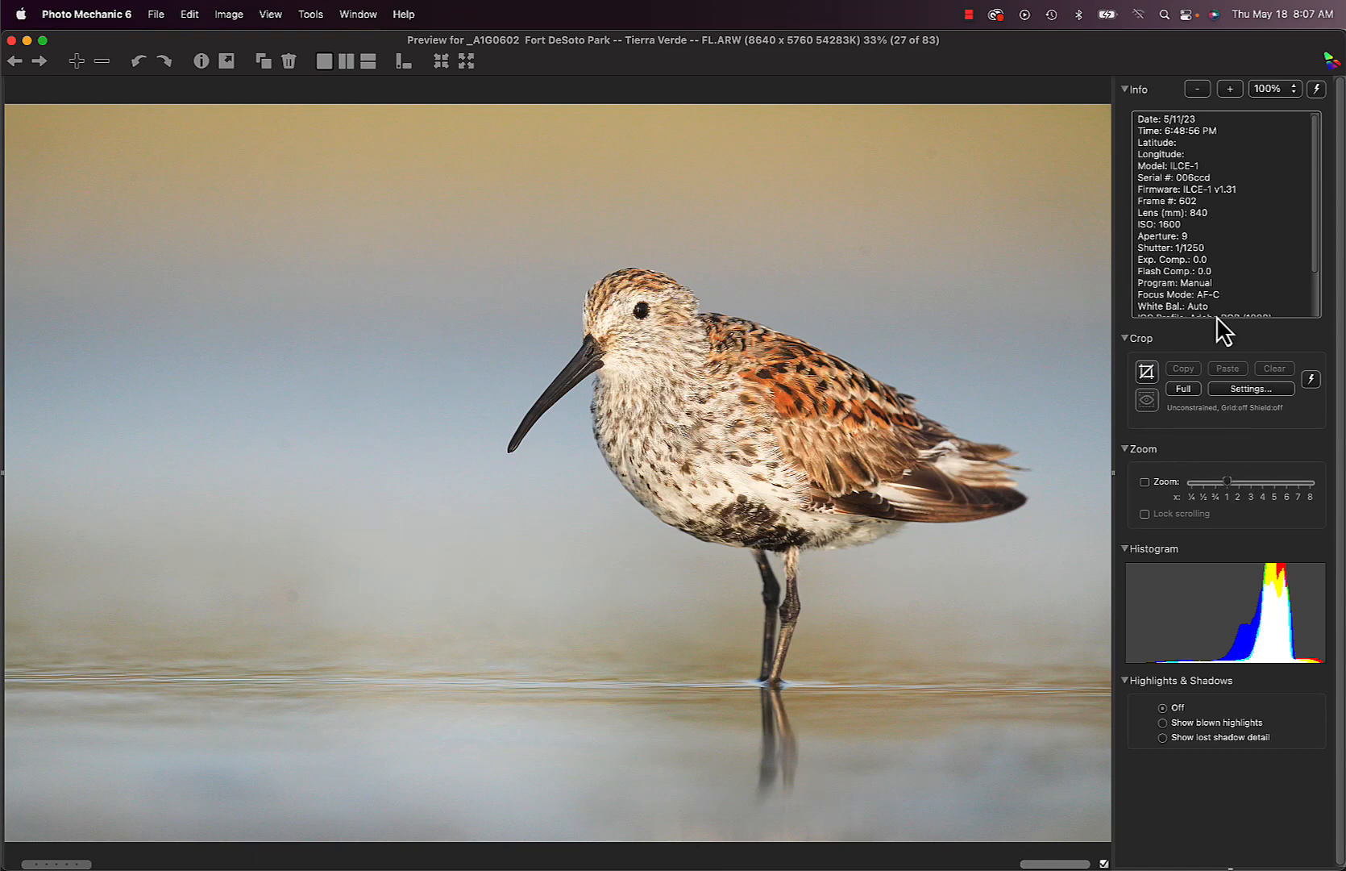
mouse_move(1288, 369)
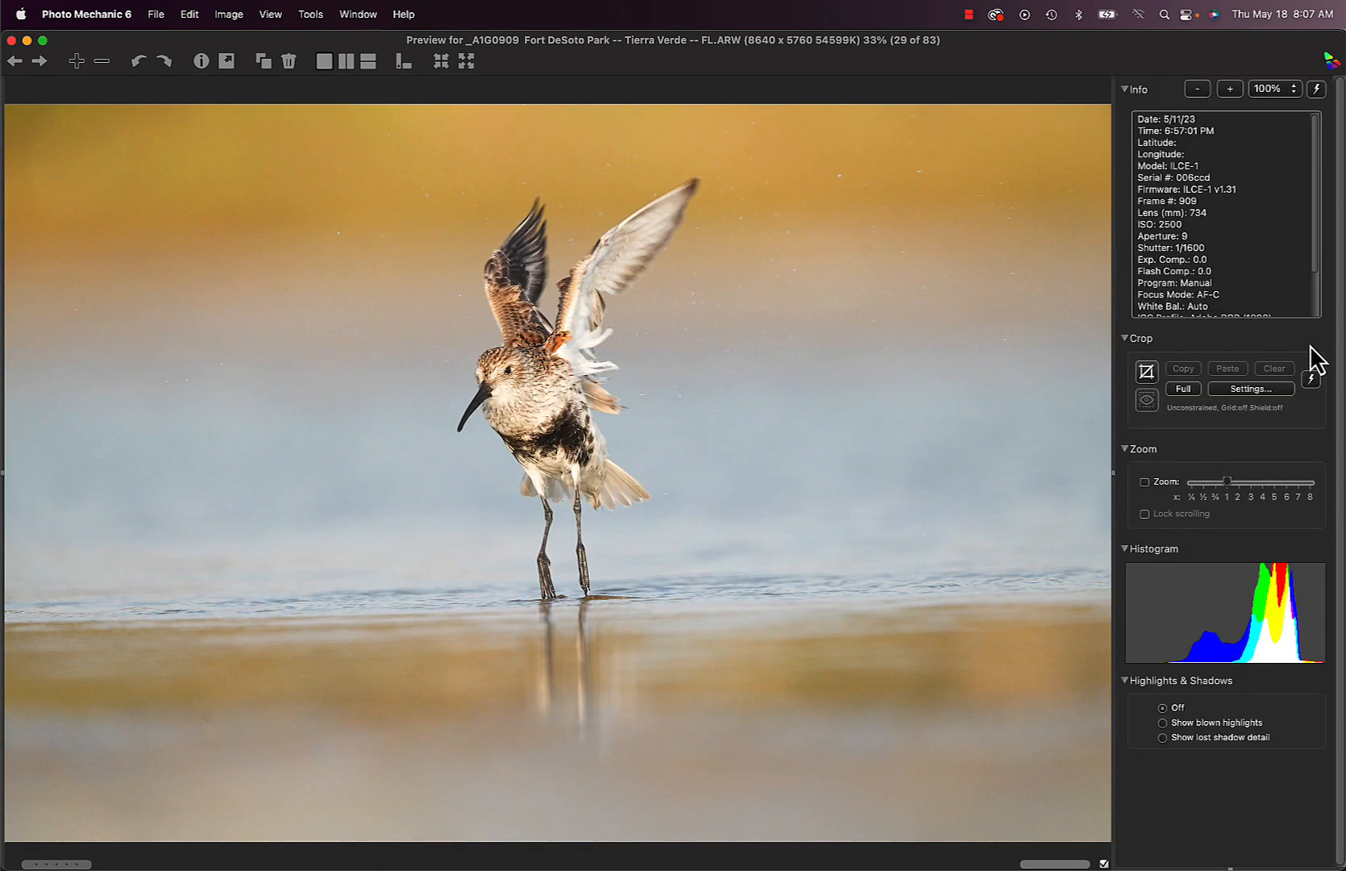
mouse_move(1201, 219)
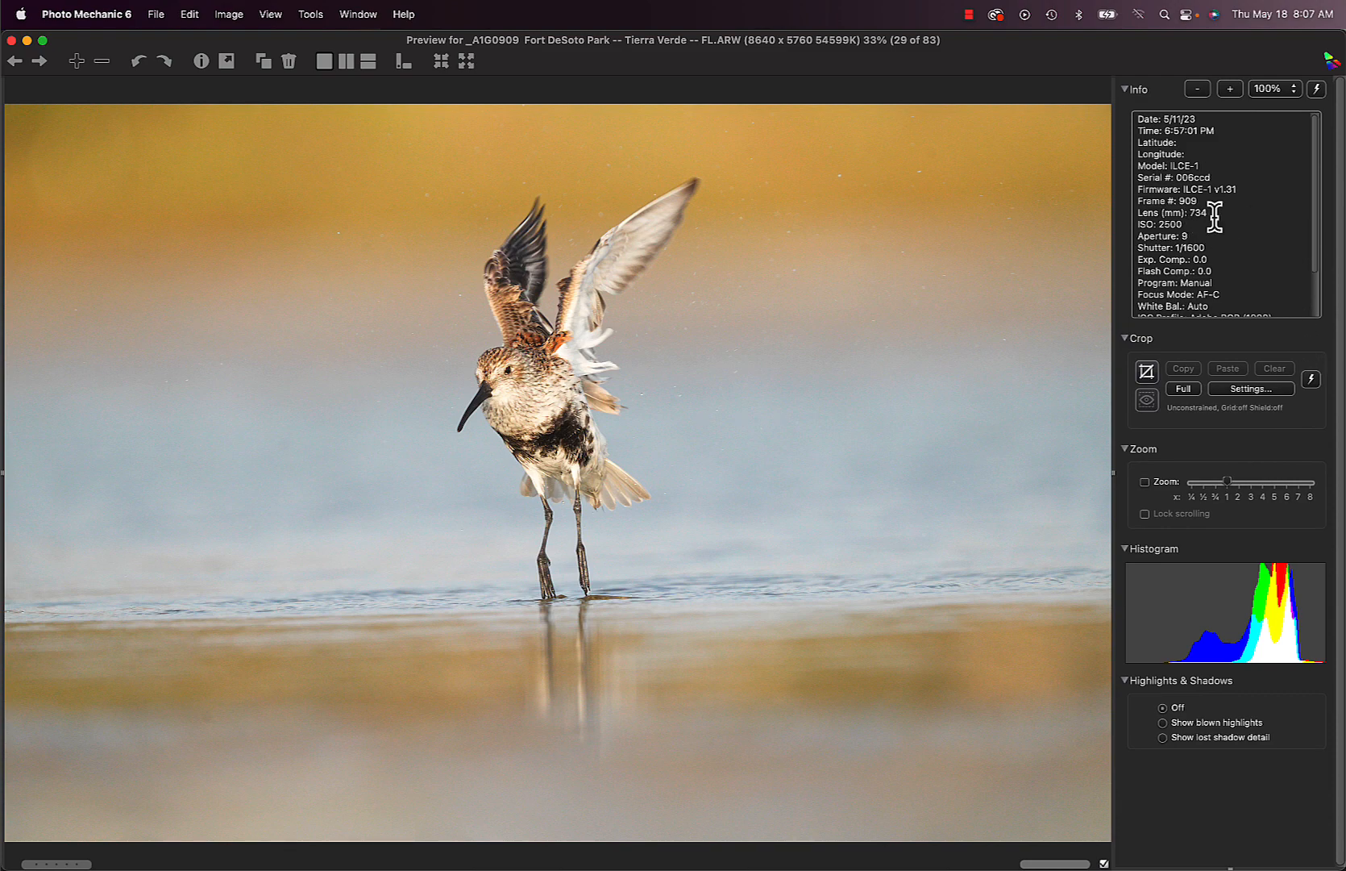
mouse_move(1195, 255)
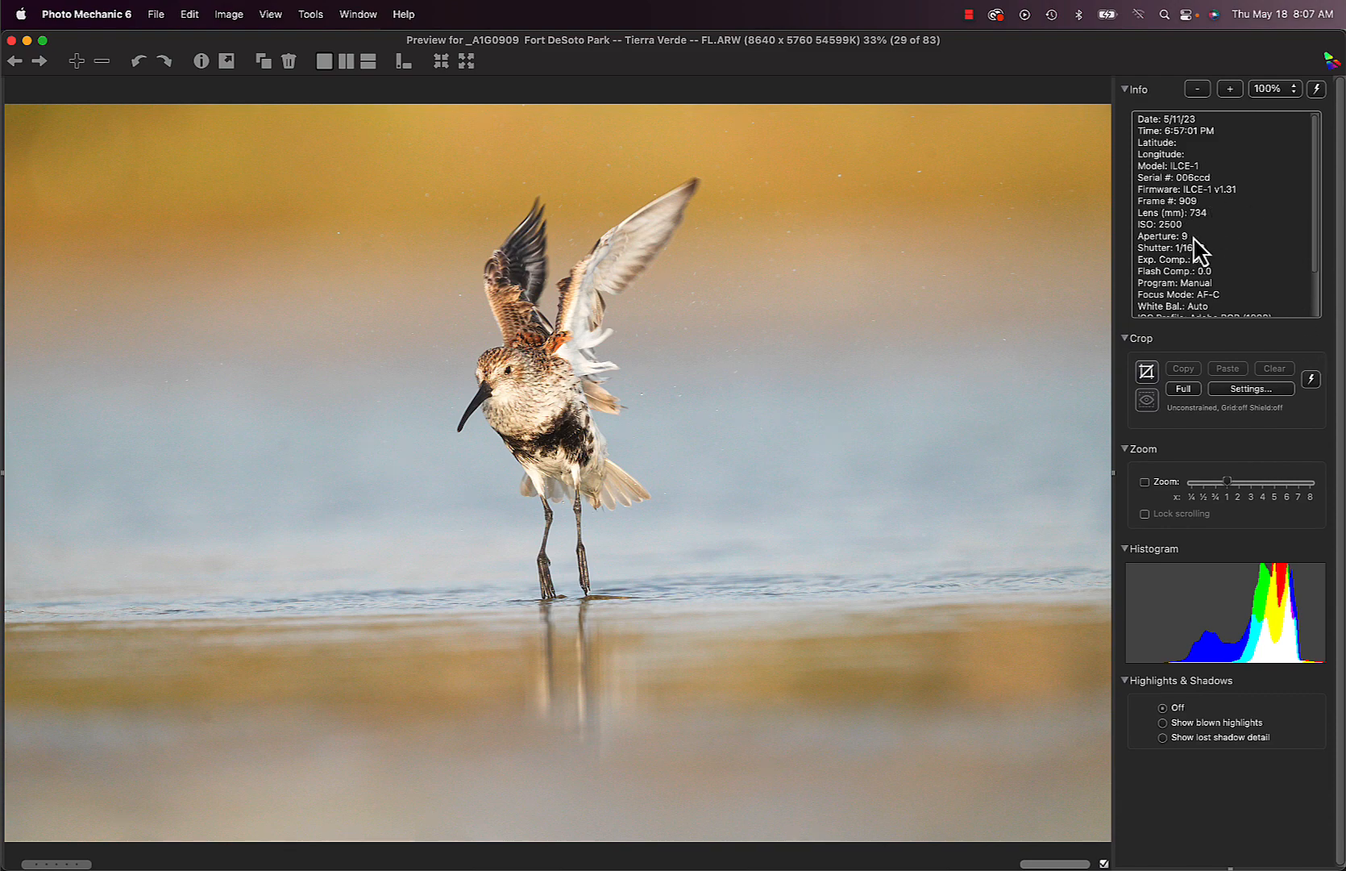
Move past the wing-stretching dunlin to the royal tern resting on water, photo 30
left_click(39, 61)
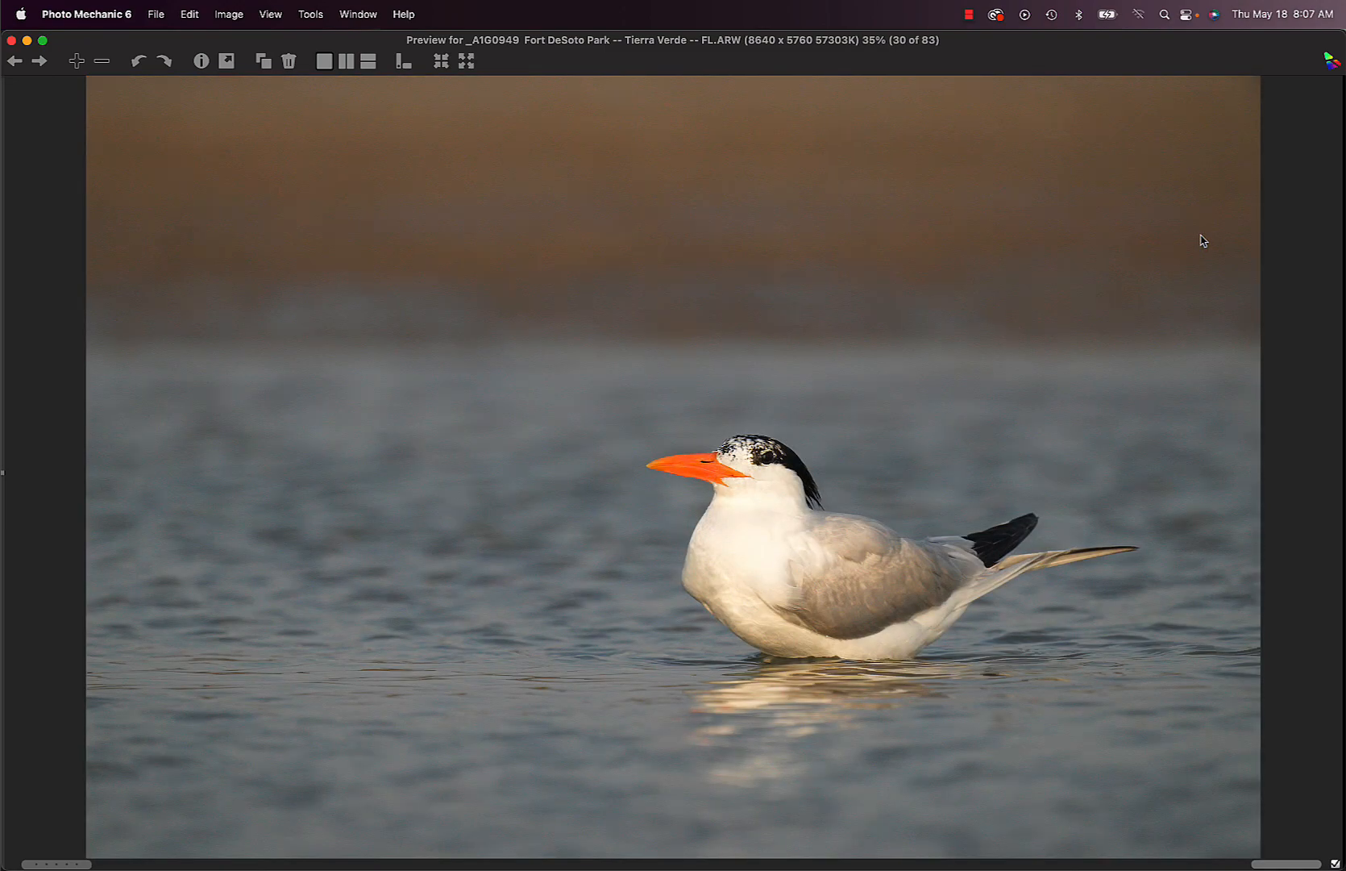
Advance through the bathing gull and tern shots, viewing the splashing gull's head at full size, to photo 40
left_click(38, 61)
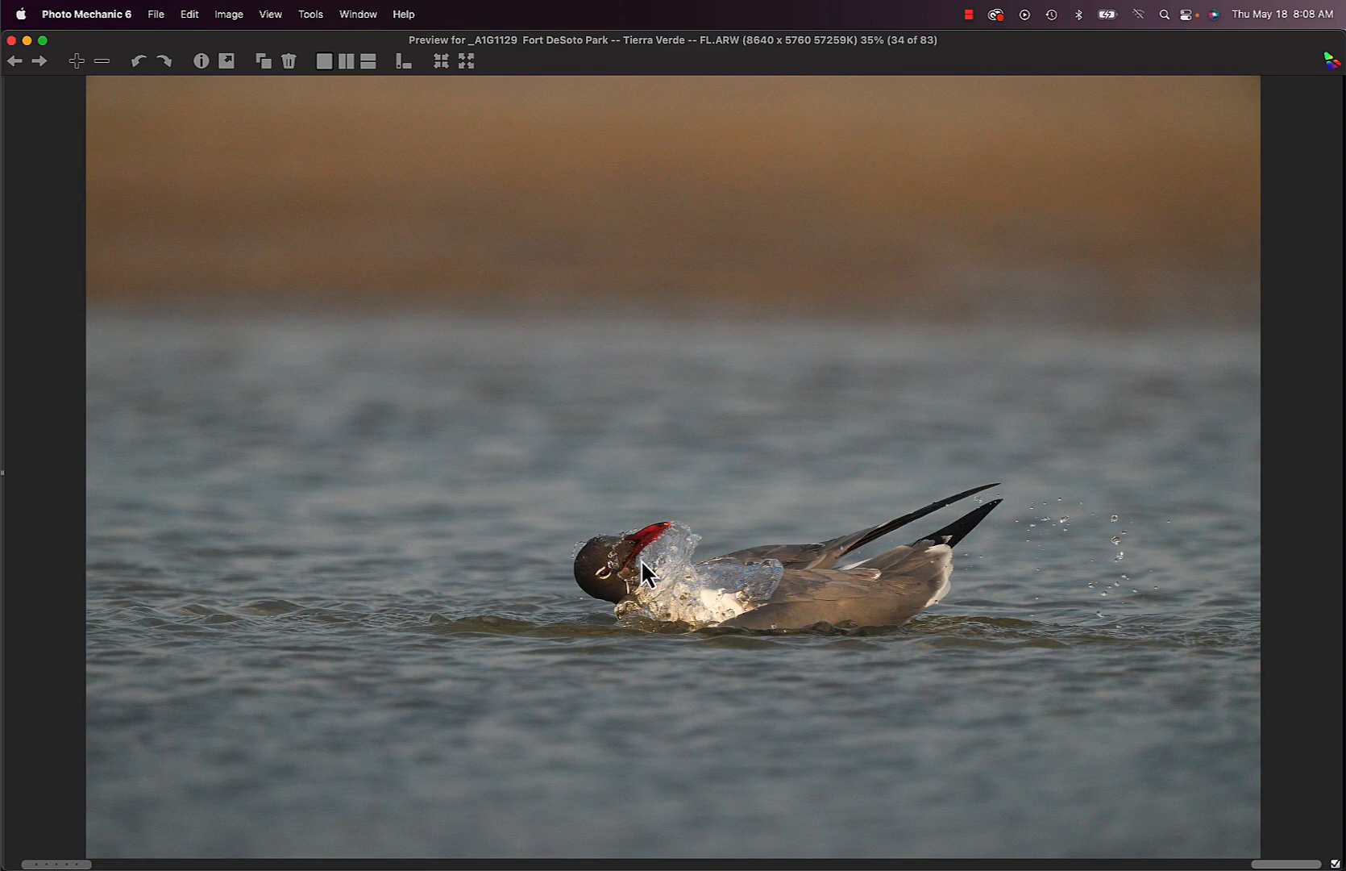
left_click(644, 574)
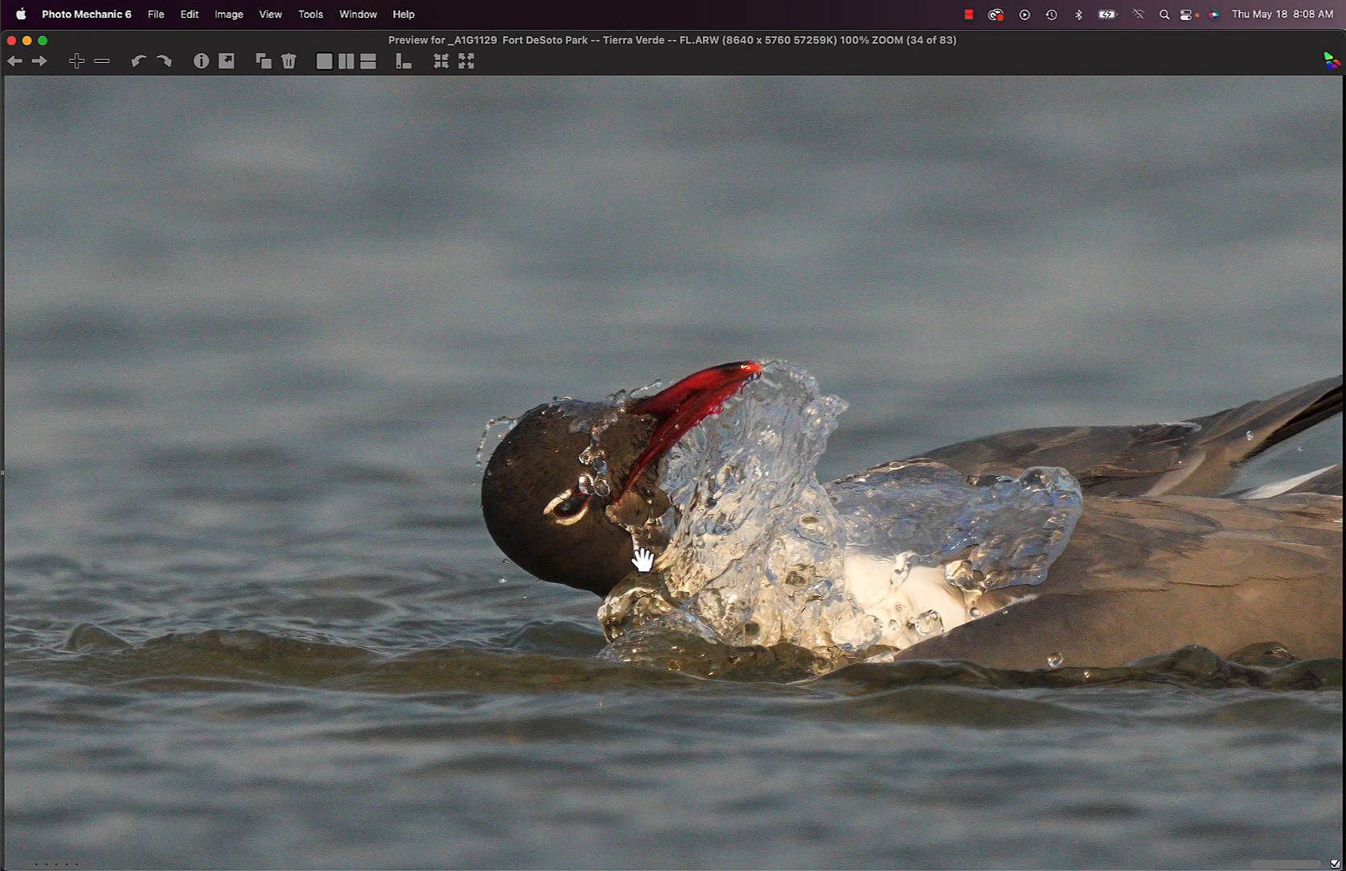
left_click(39, 62)
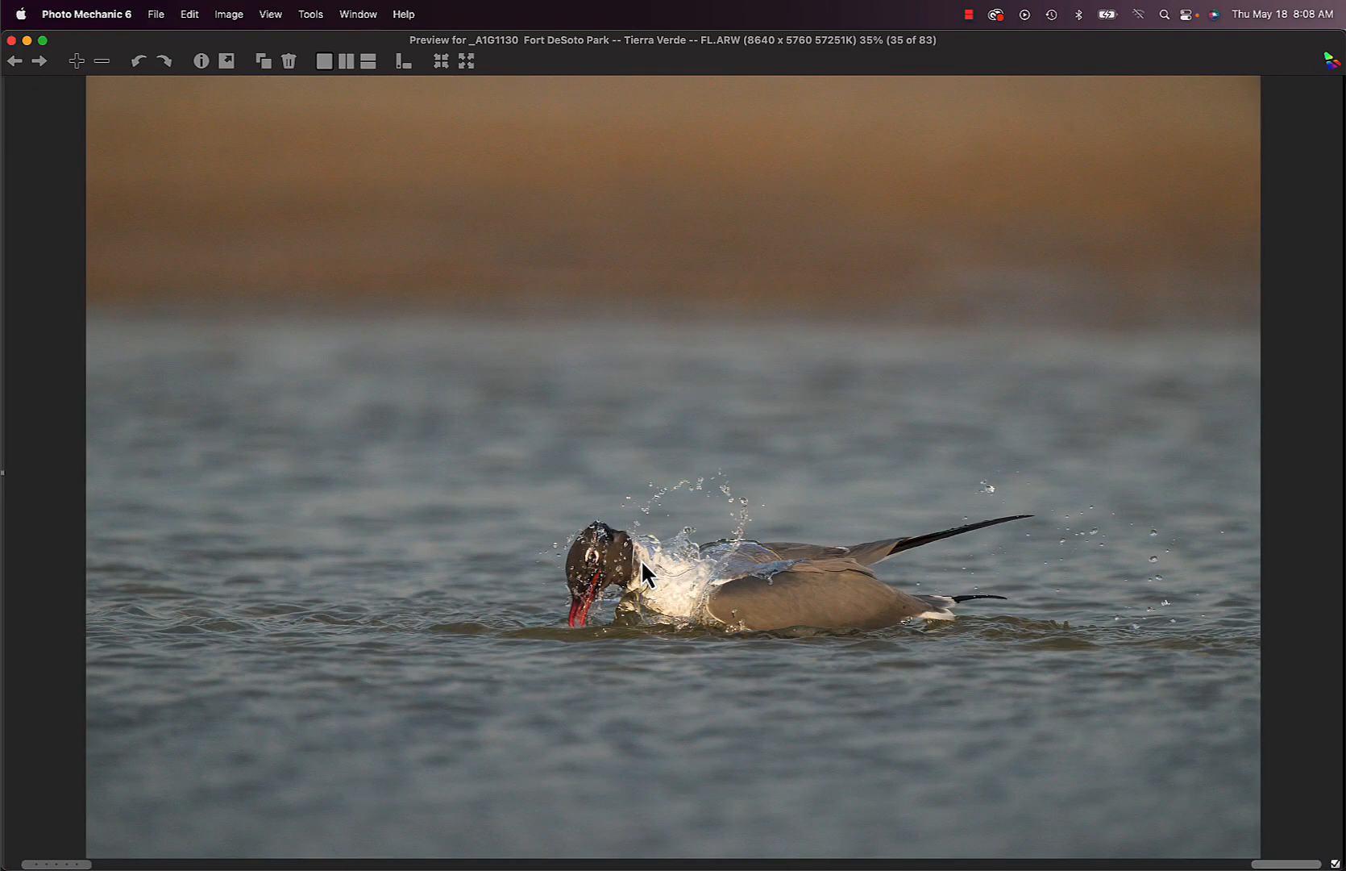
mouse_move(625, 587)
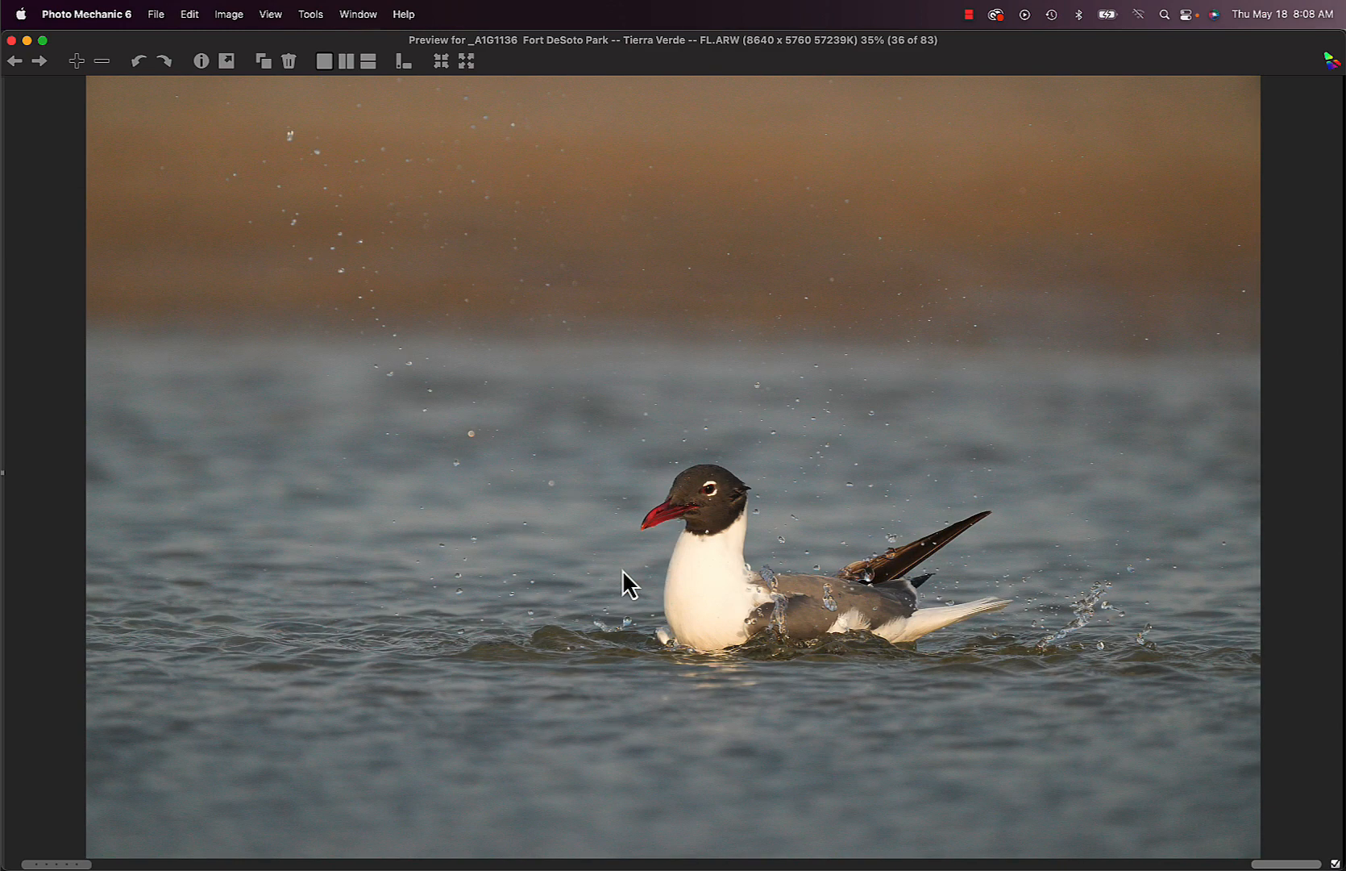
left_click(39, 61)
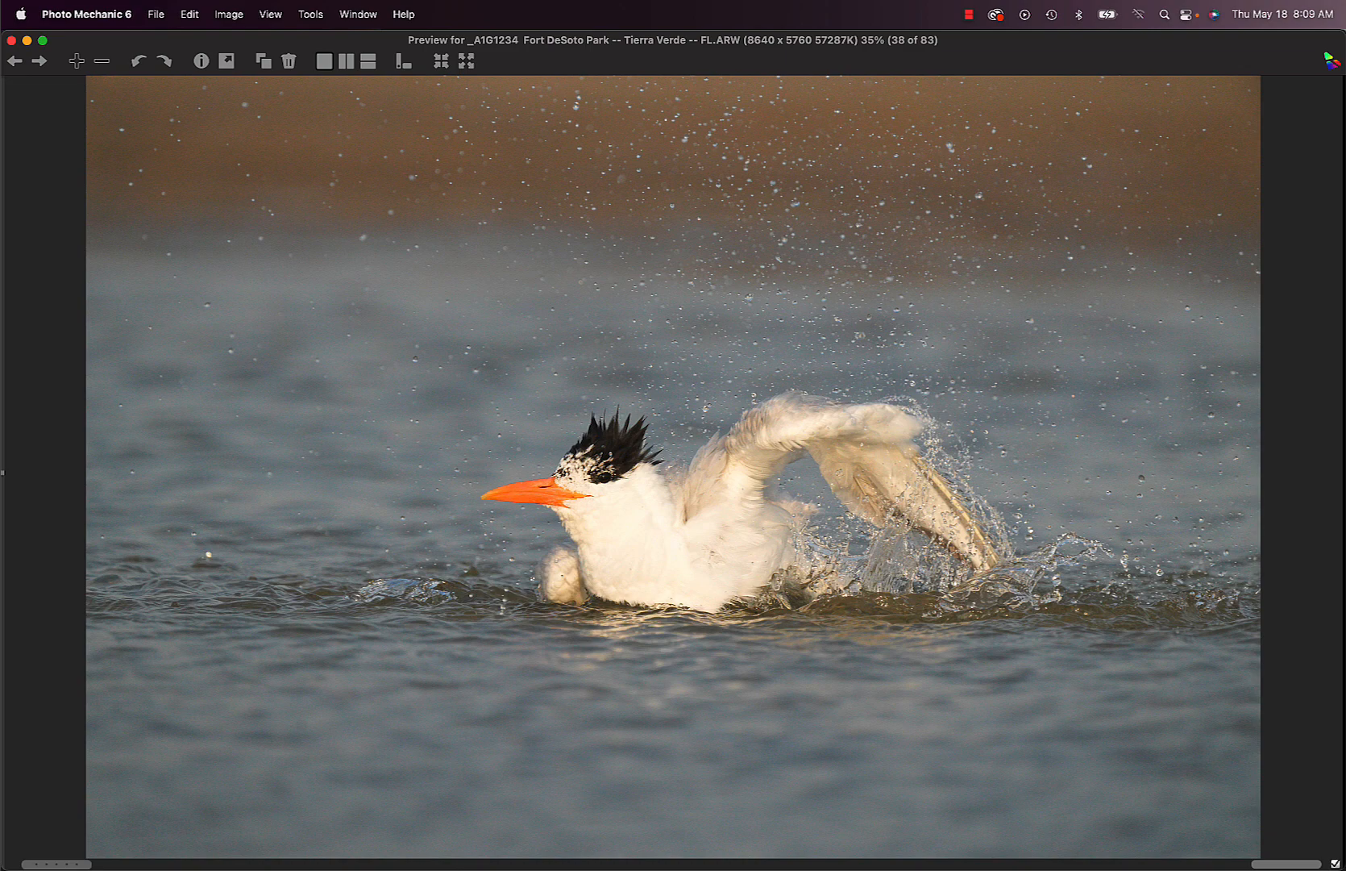
left_click(39, 61)
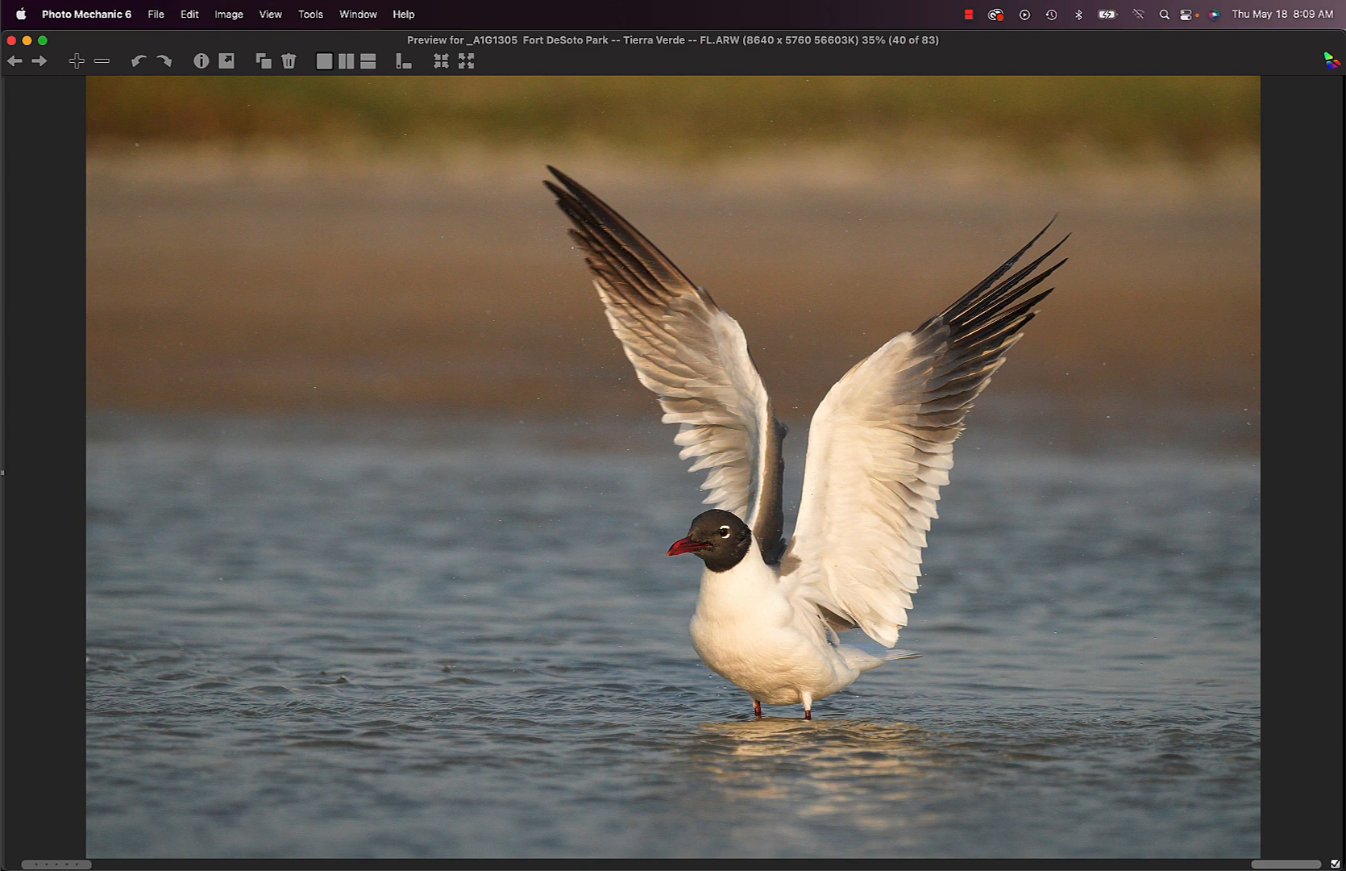
Step past the laughing gull shots to the bathing royal tern, photo 50 of 83
left_click(38, 61)
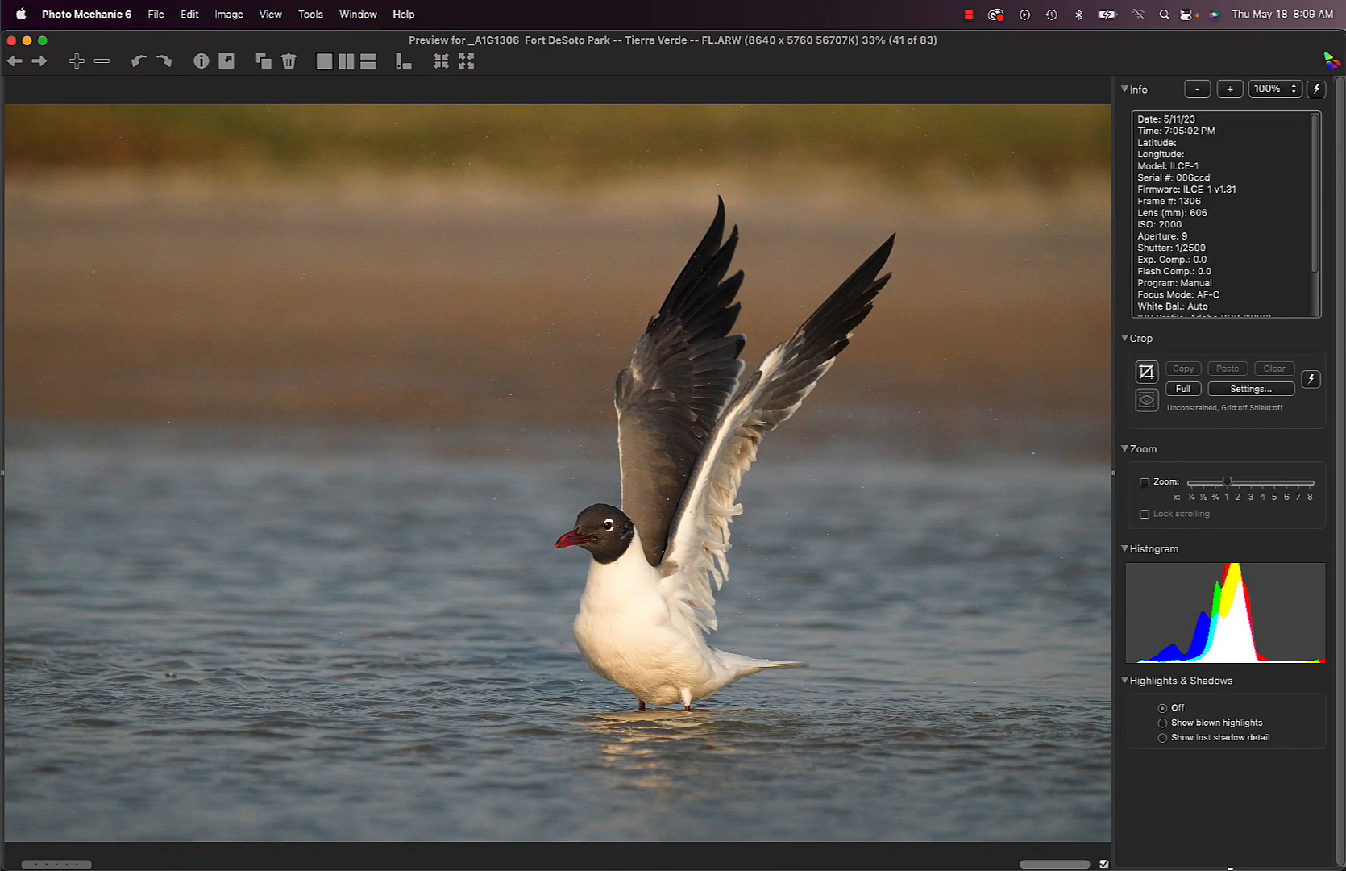
left_click(39, 61)
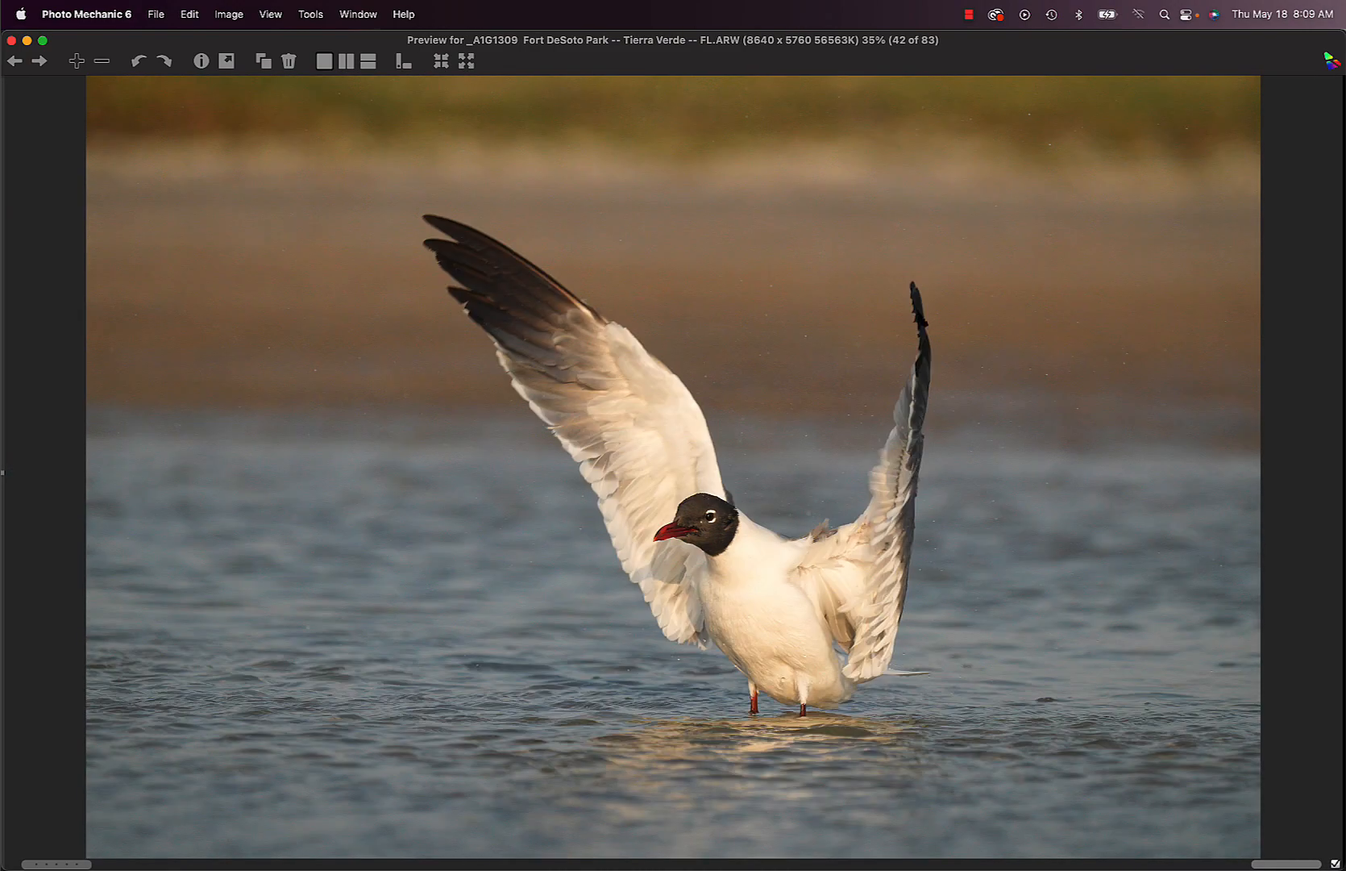
left_click(38, 61)
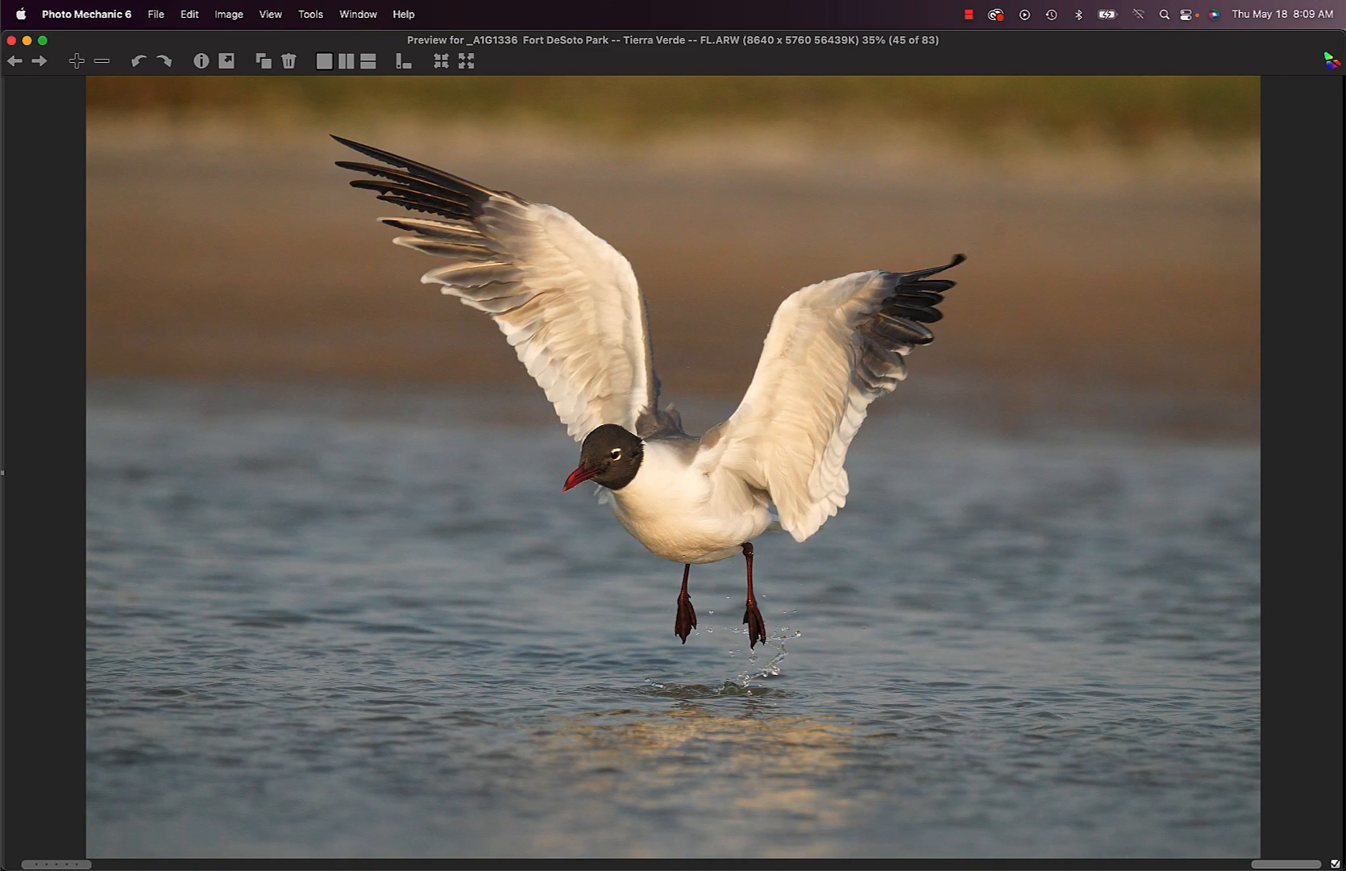
left_click(39, 61)
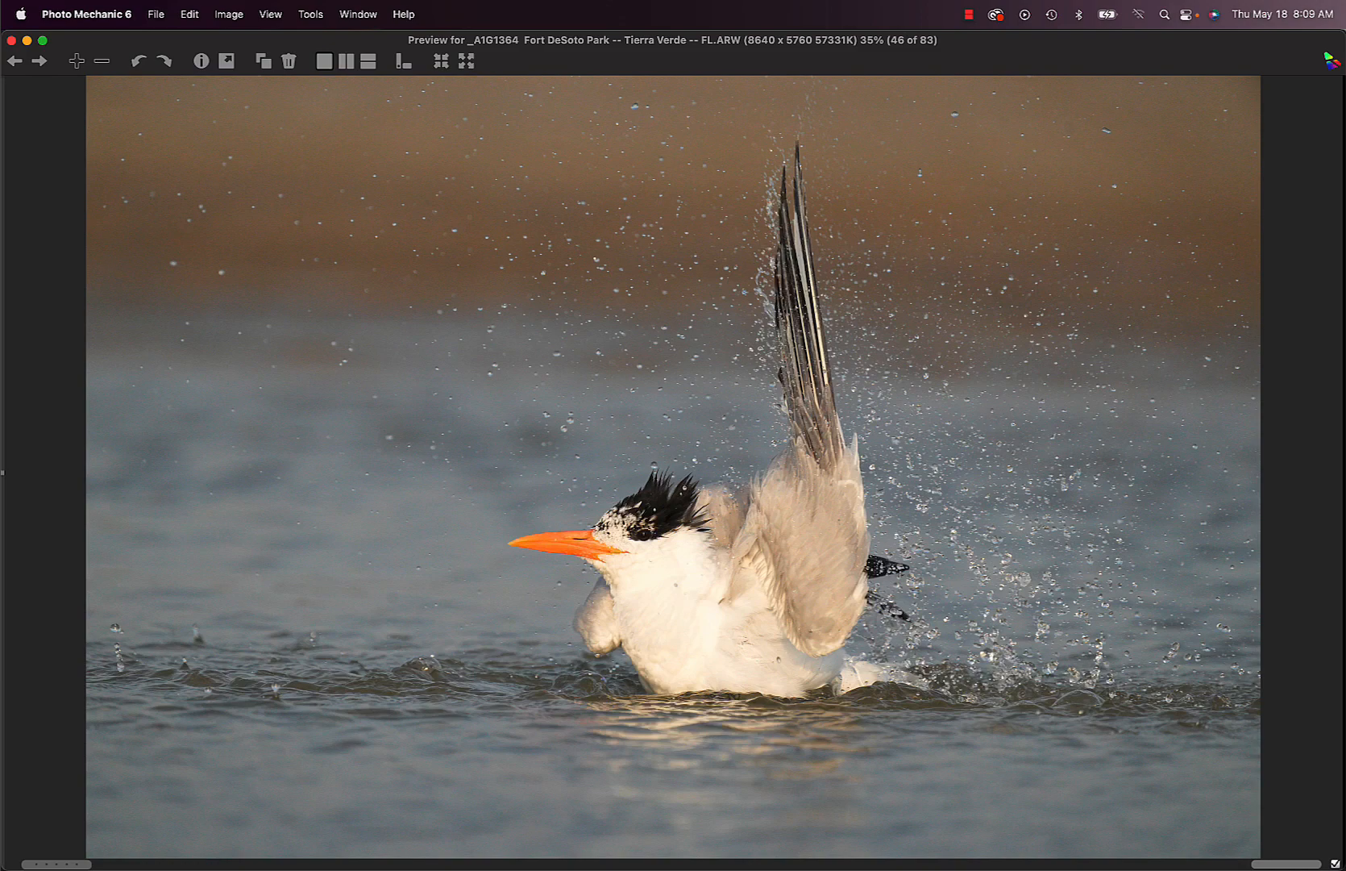
left_click(39, 62)
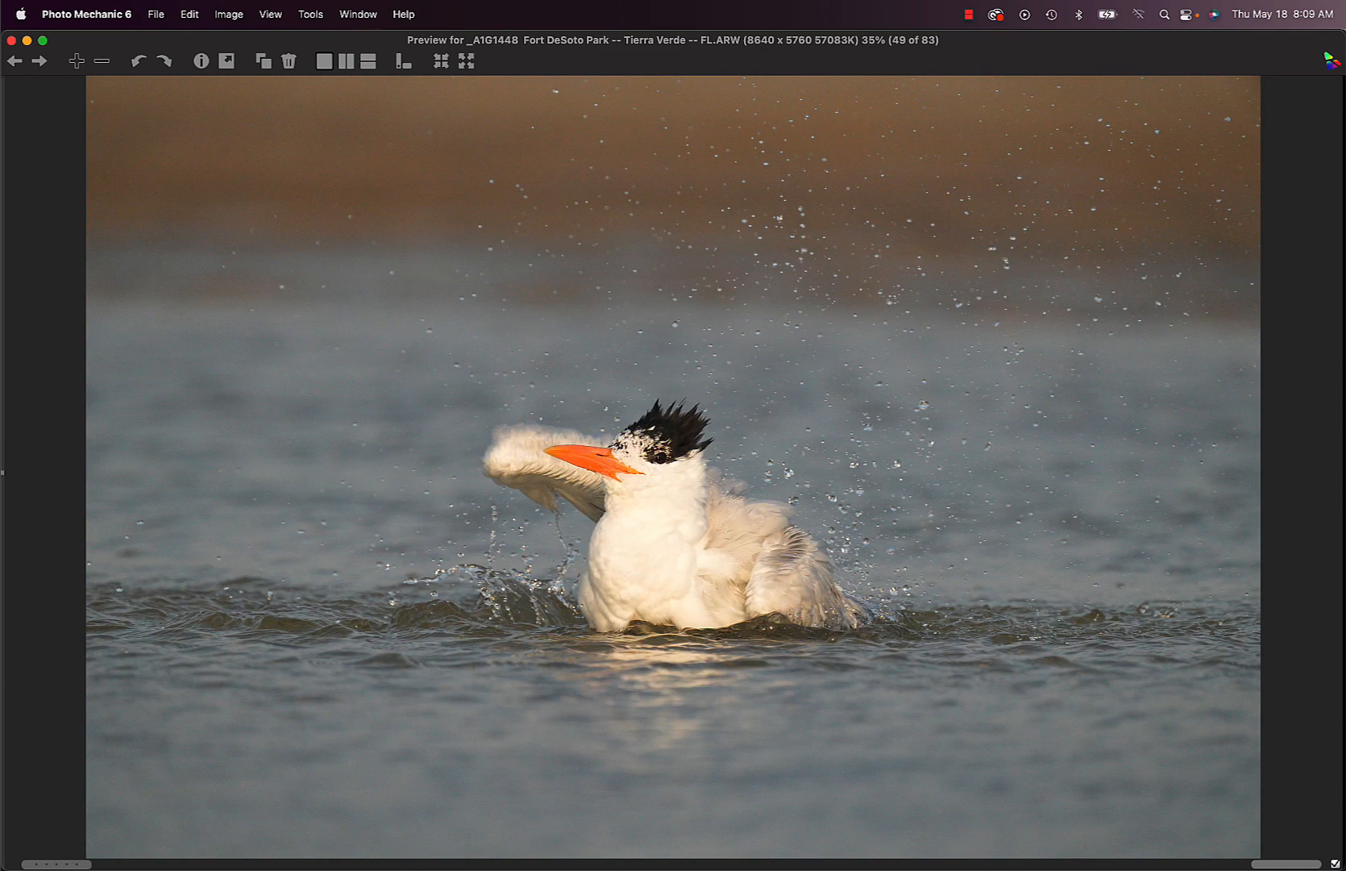
mouse_move(134, 677)
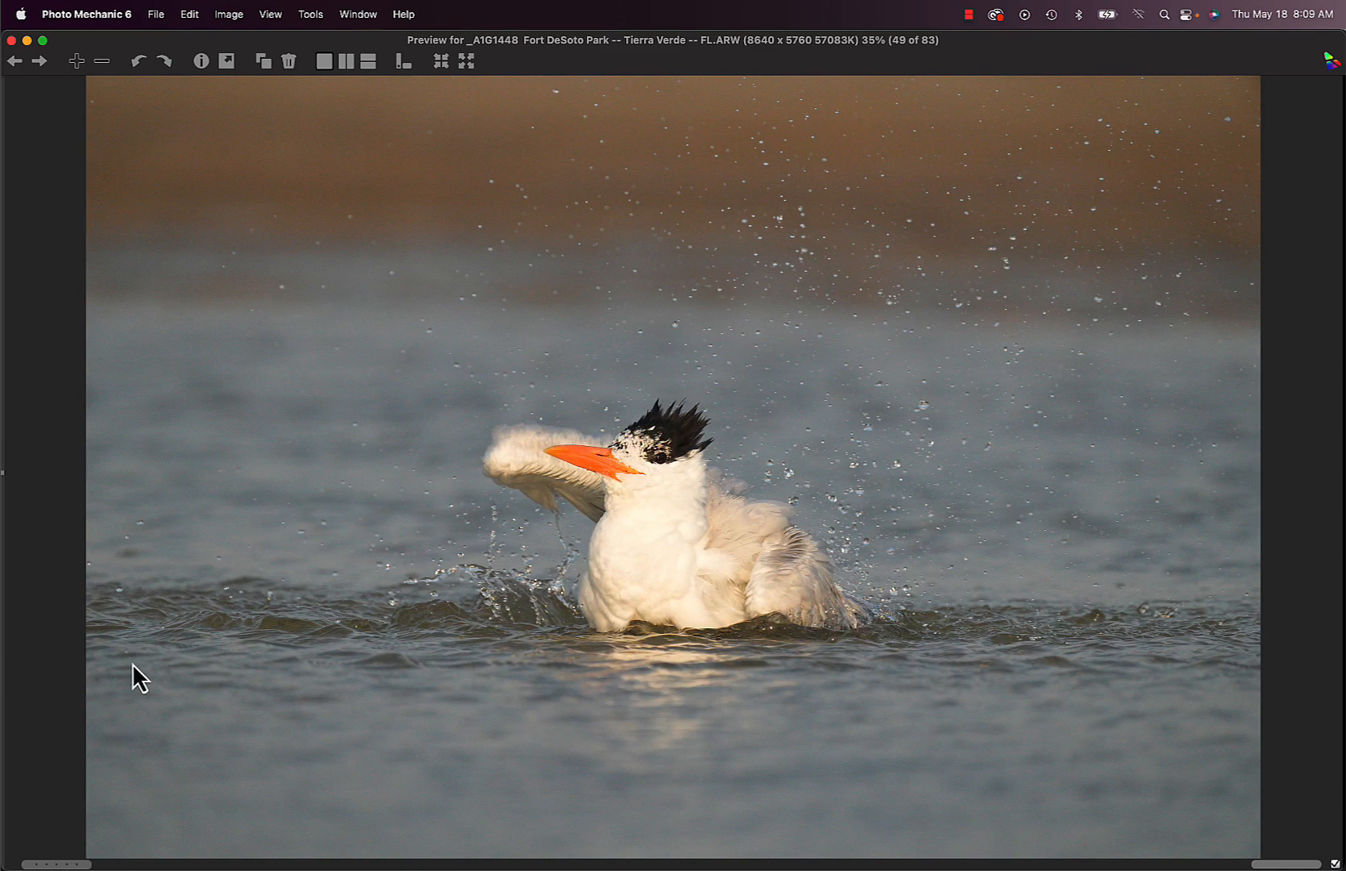
mouse_move(46, 645)
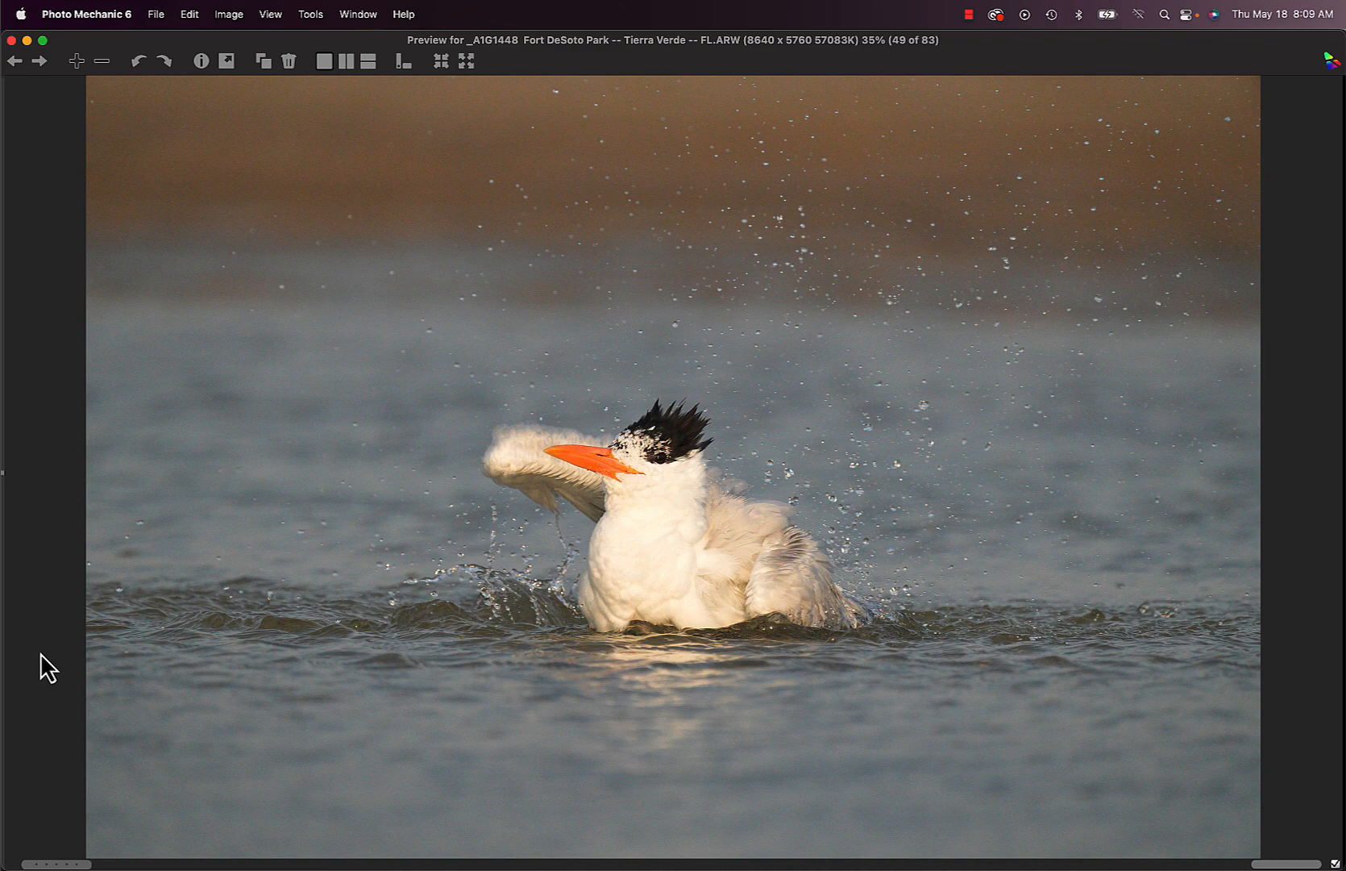
left_click(39, 61)
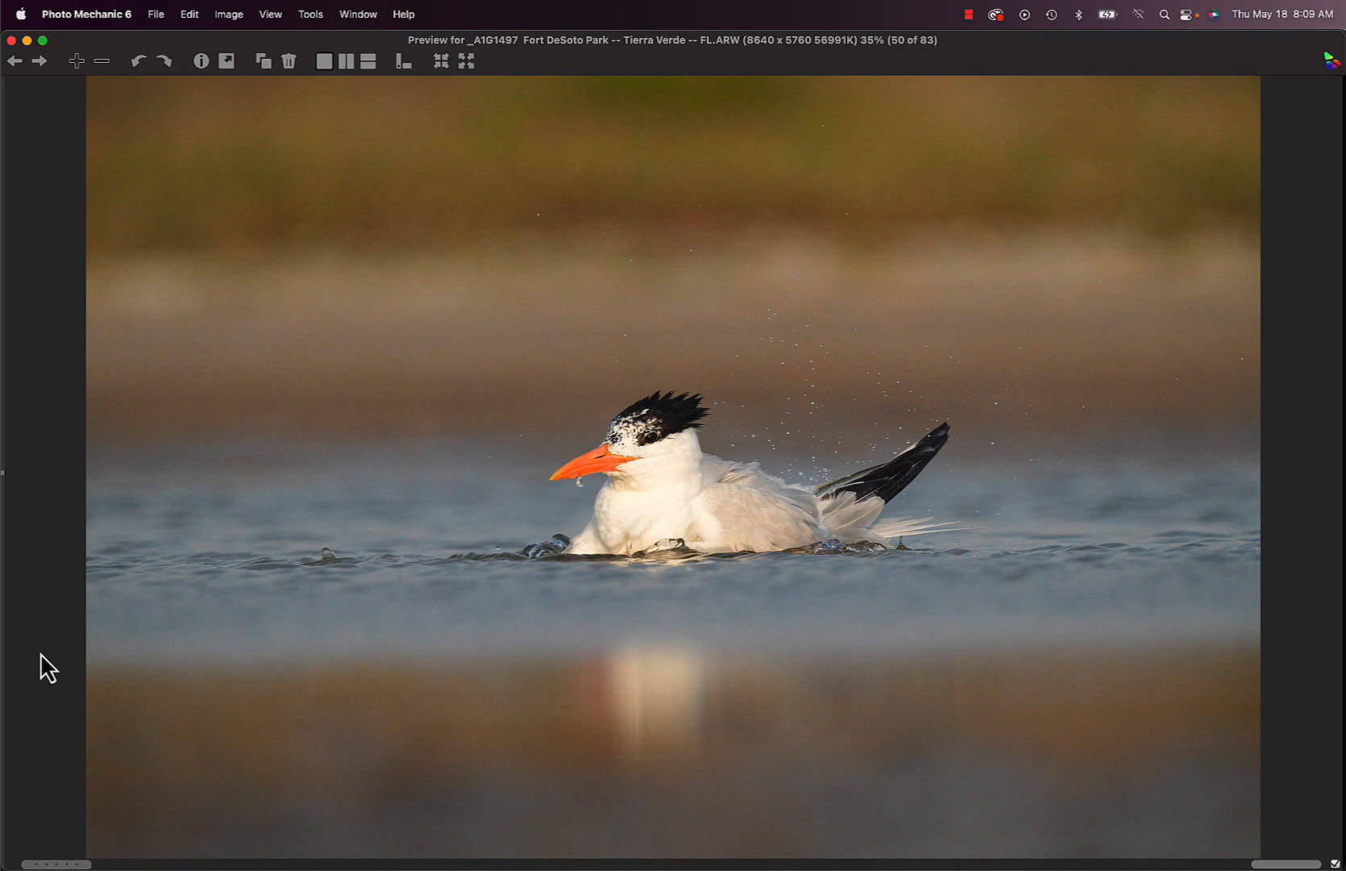
Browse back and forth through the splashing tern shots 49–57, then reach the wading white egret, photo 58
left_click(16, 61)
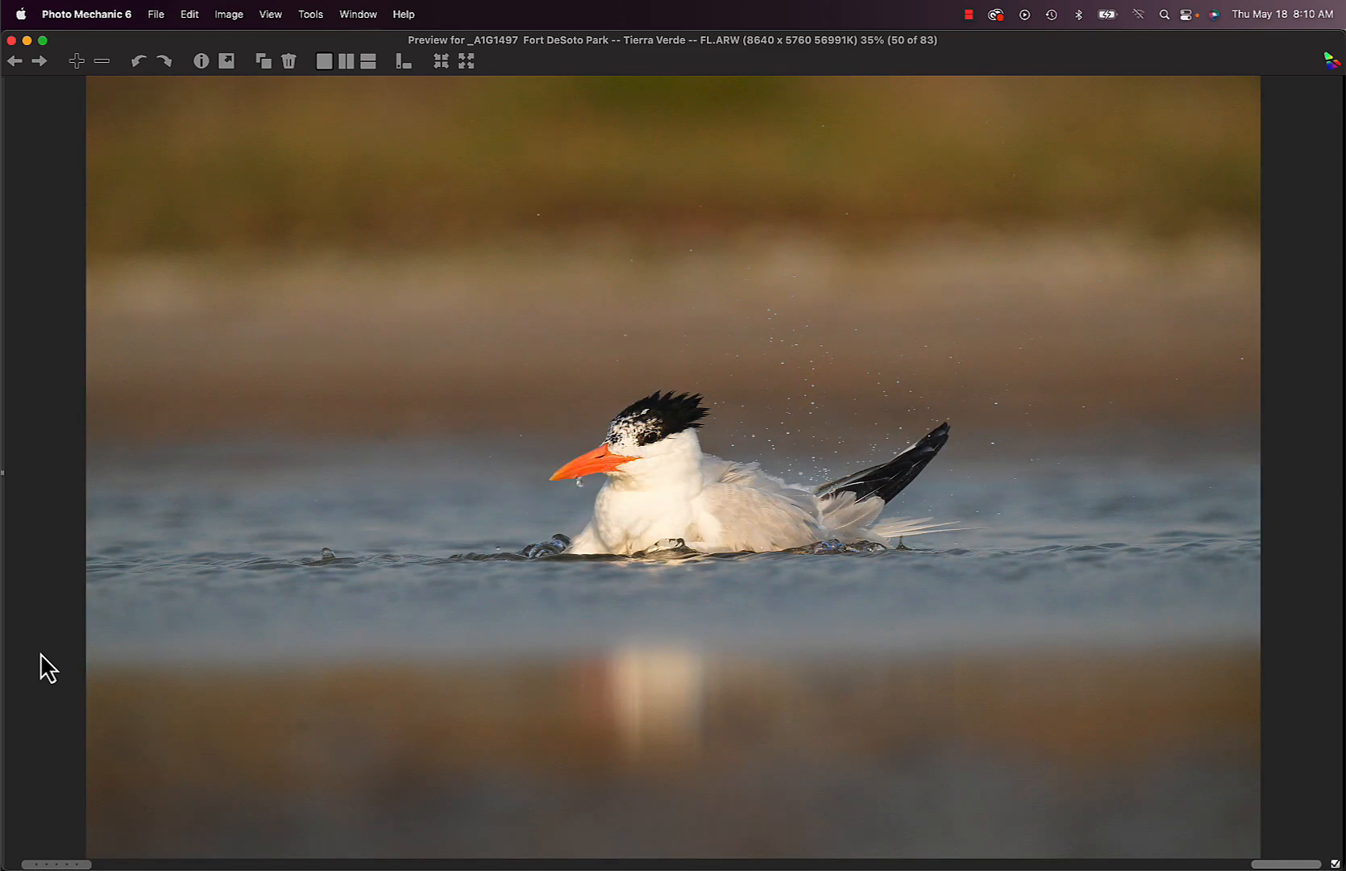
left_click(14, 61)
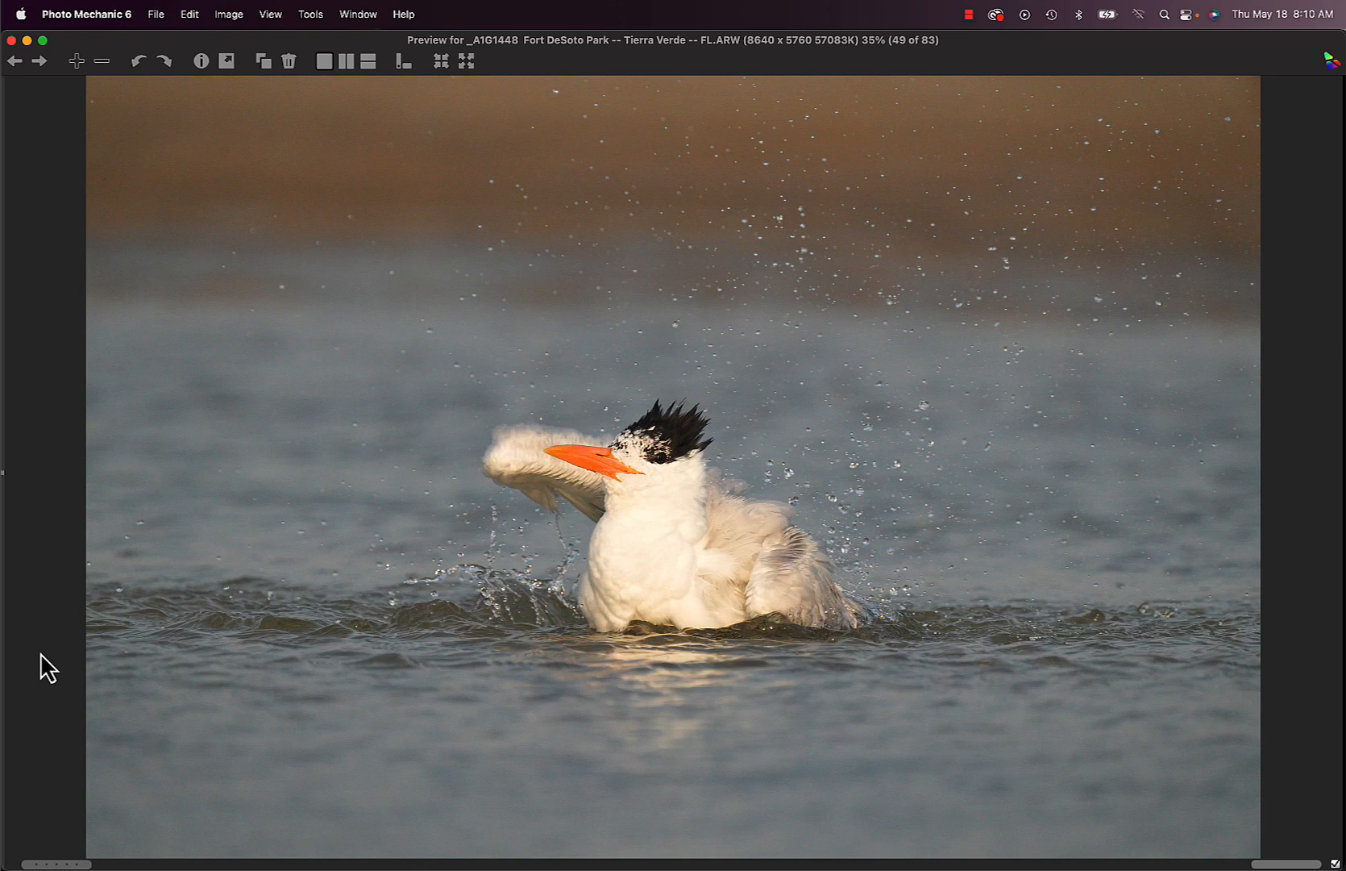
left_click(39, 61)
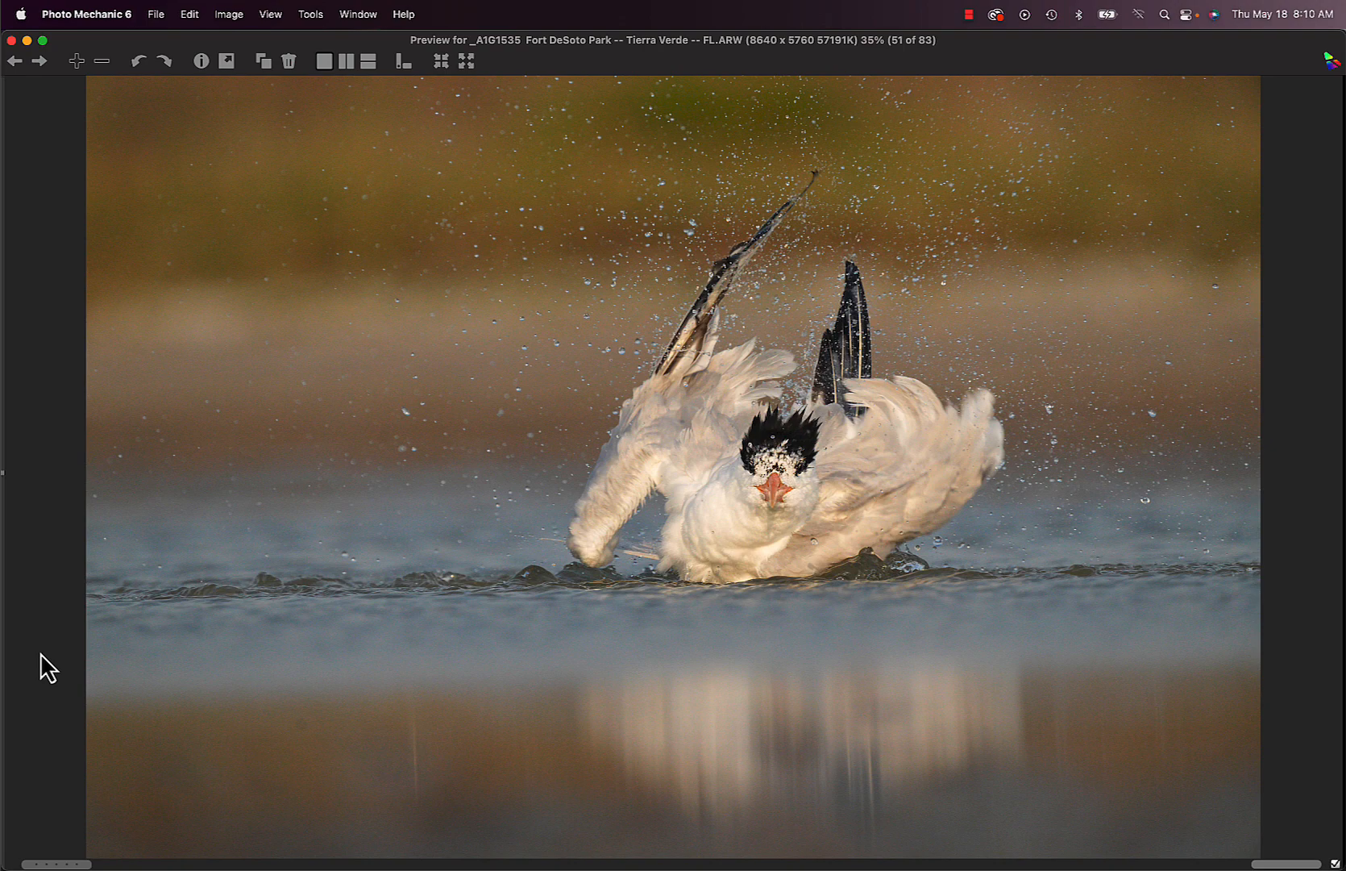
left_click(37, 61)
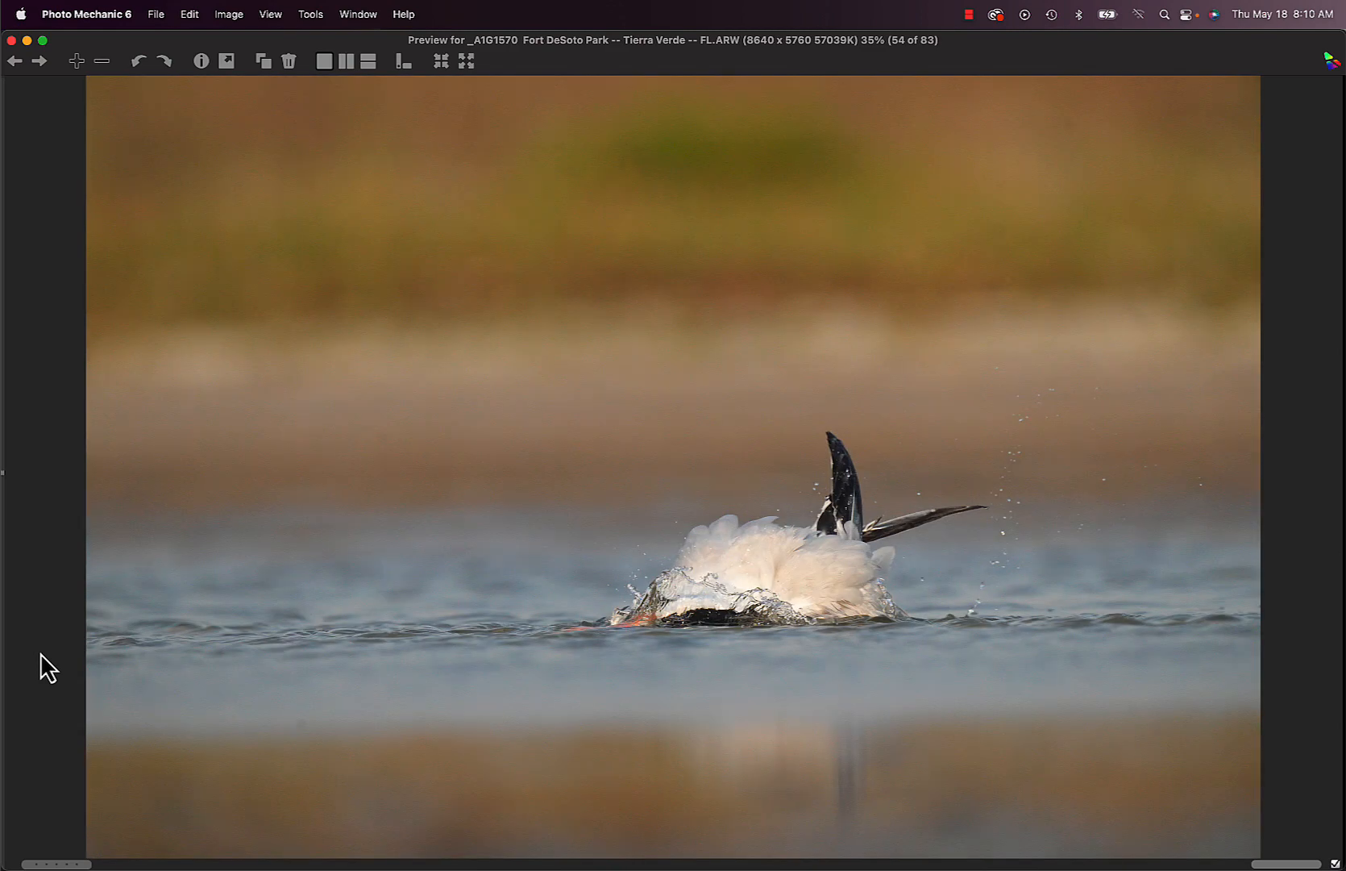
mouse_move(673, 666)
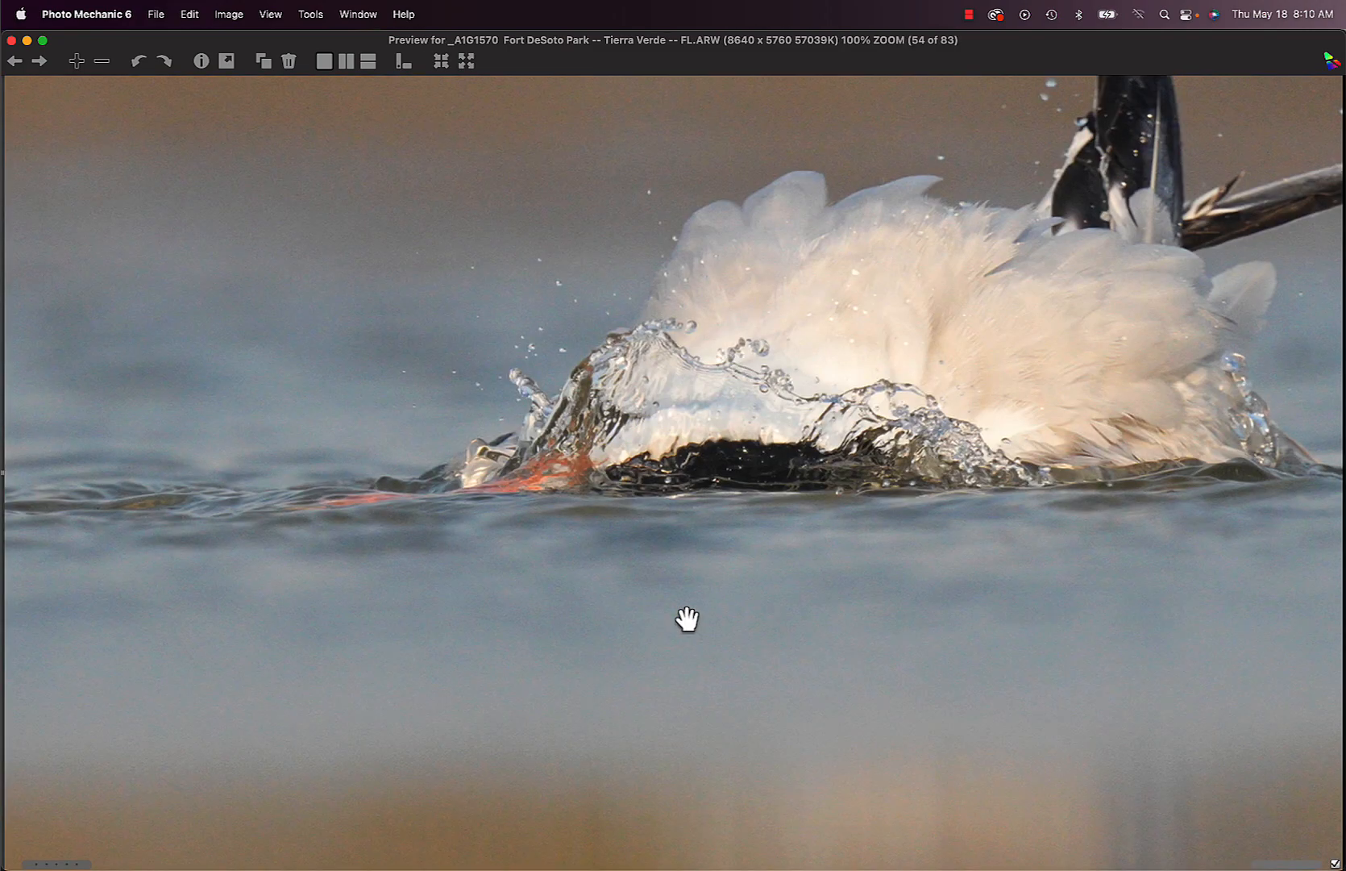
left_click(41, 60)
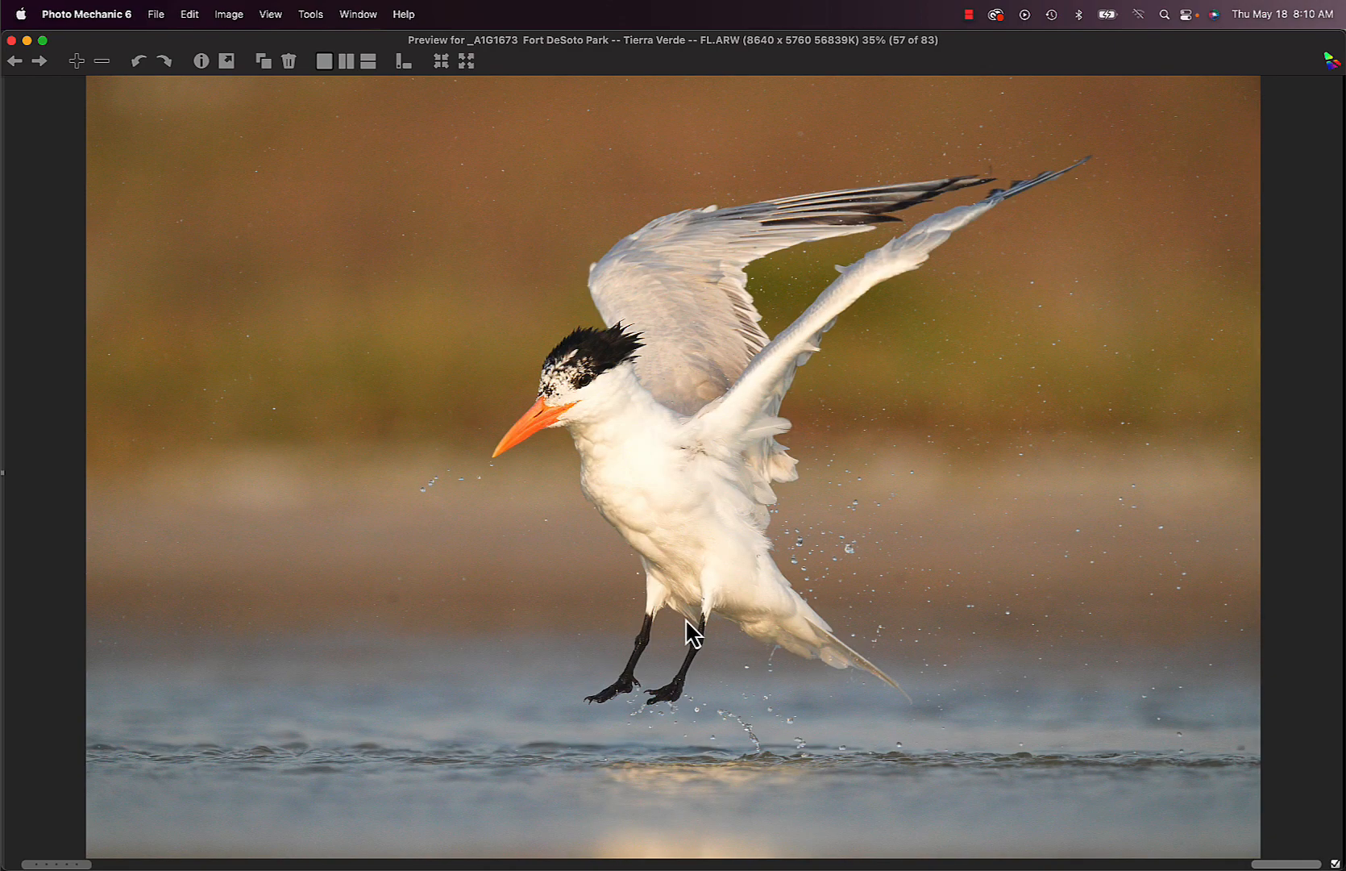
left_click(38, 62)
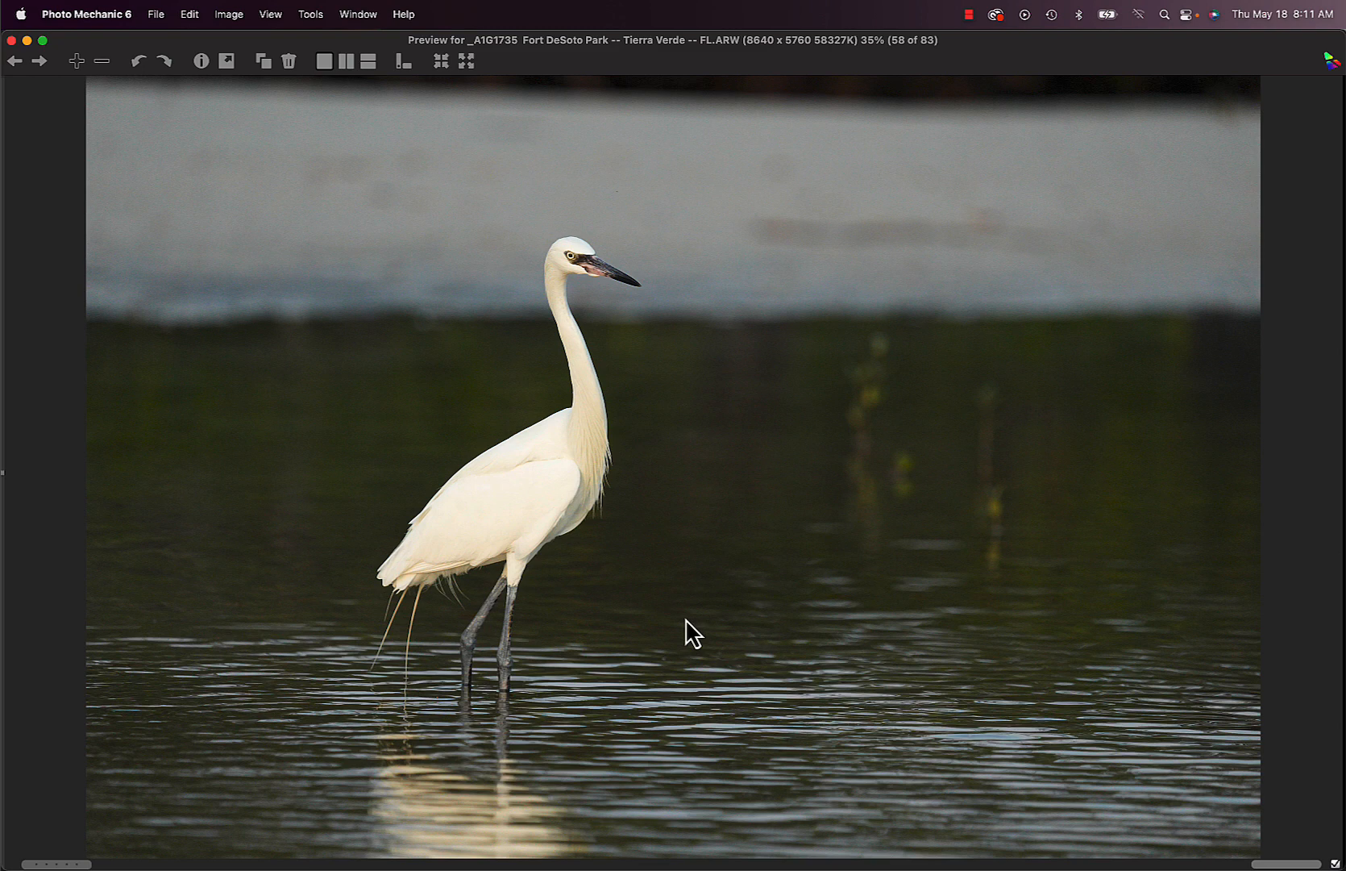
mouse_move(1317, 656)
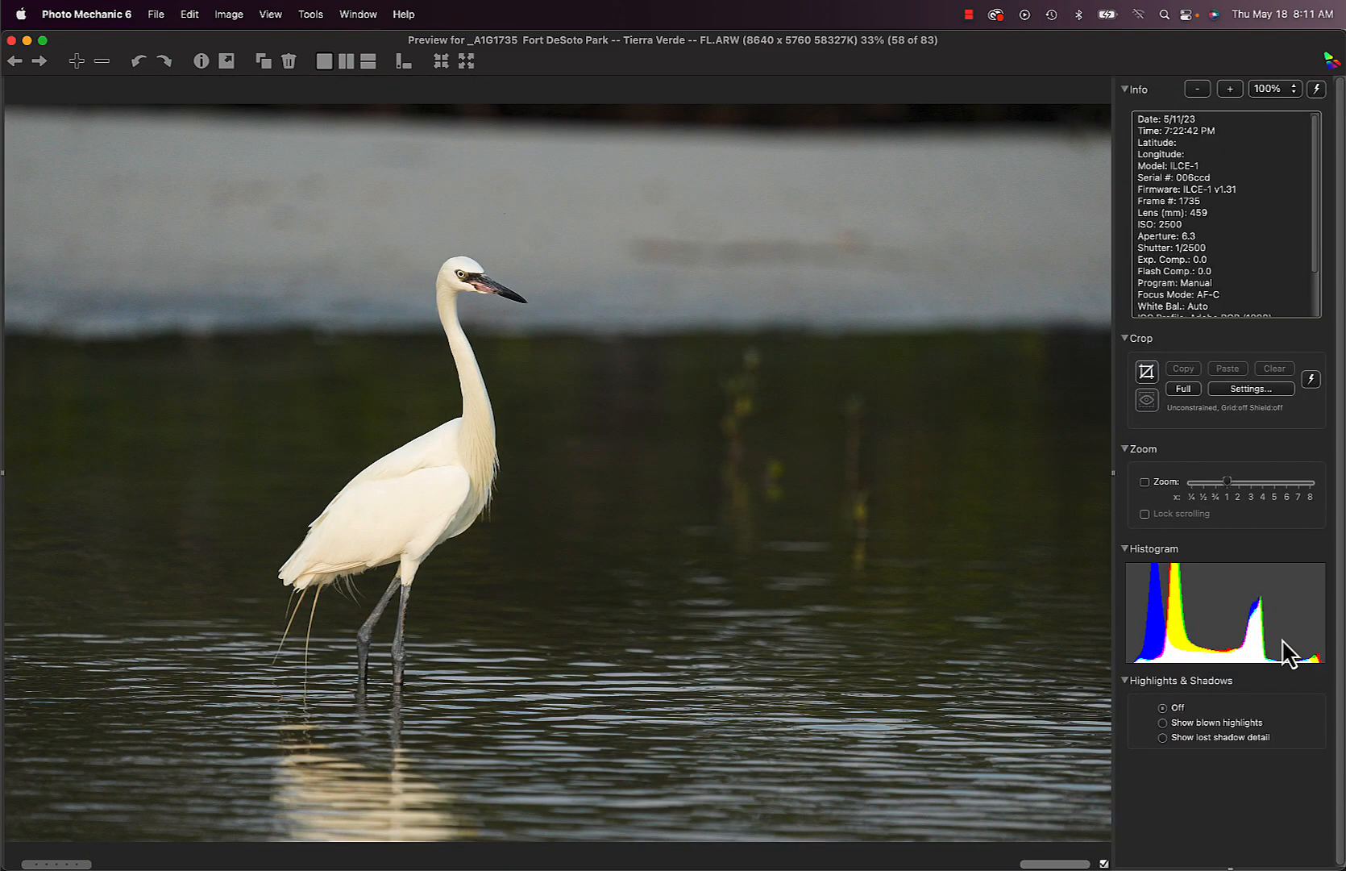
mouse_move(1219, 234)
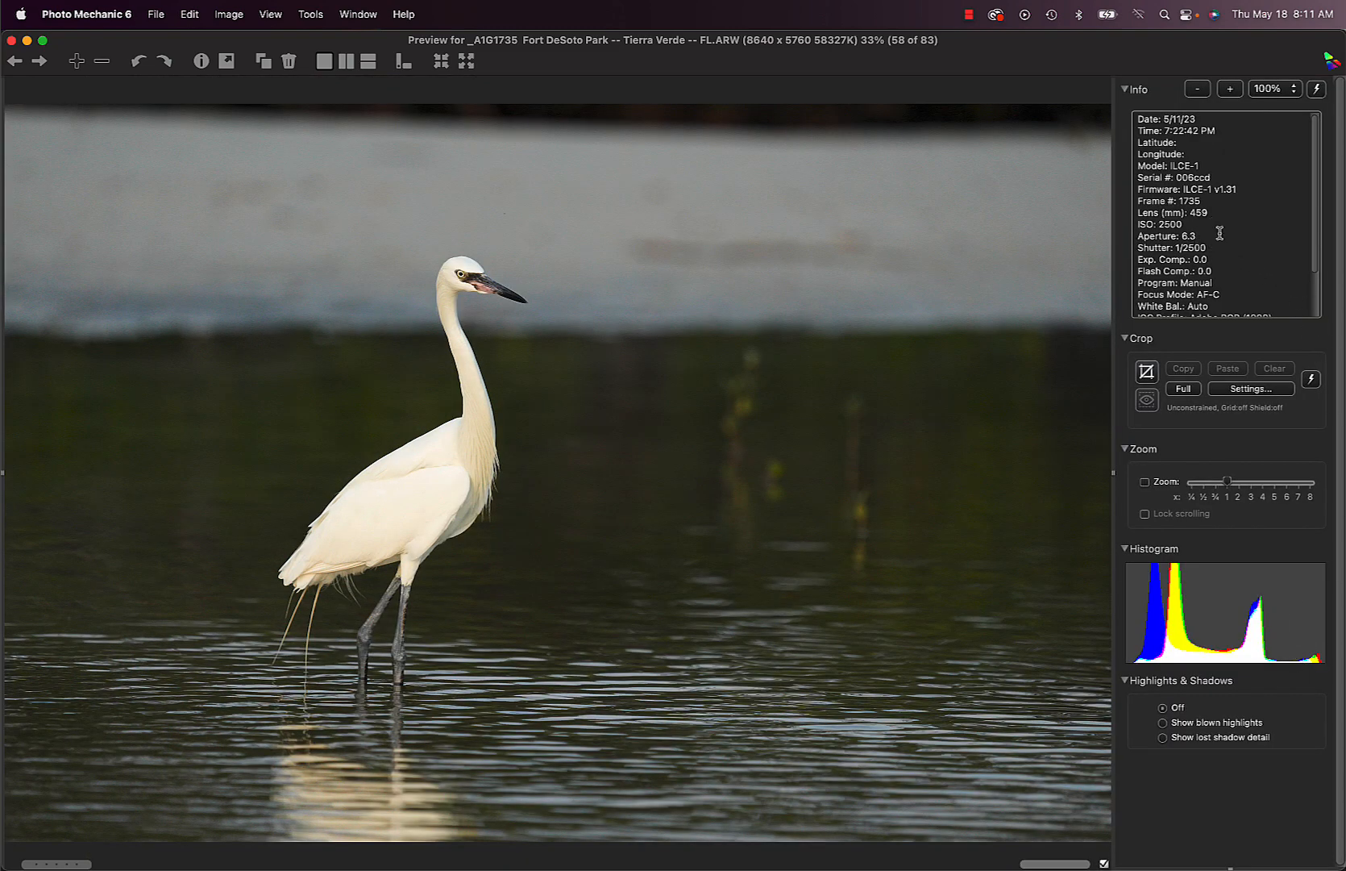
mouse_move(1189, 232)
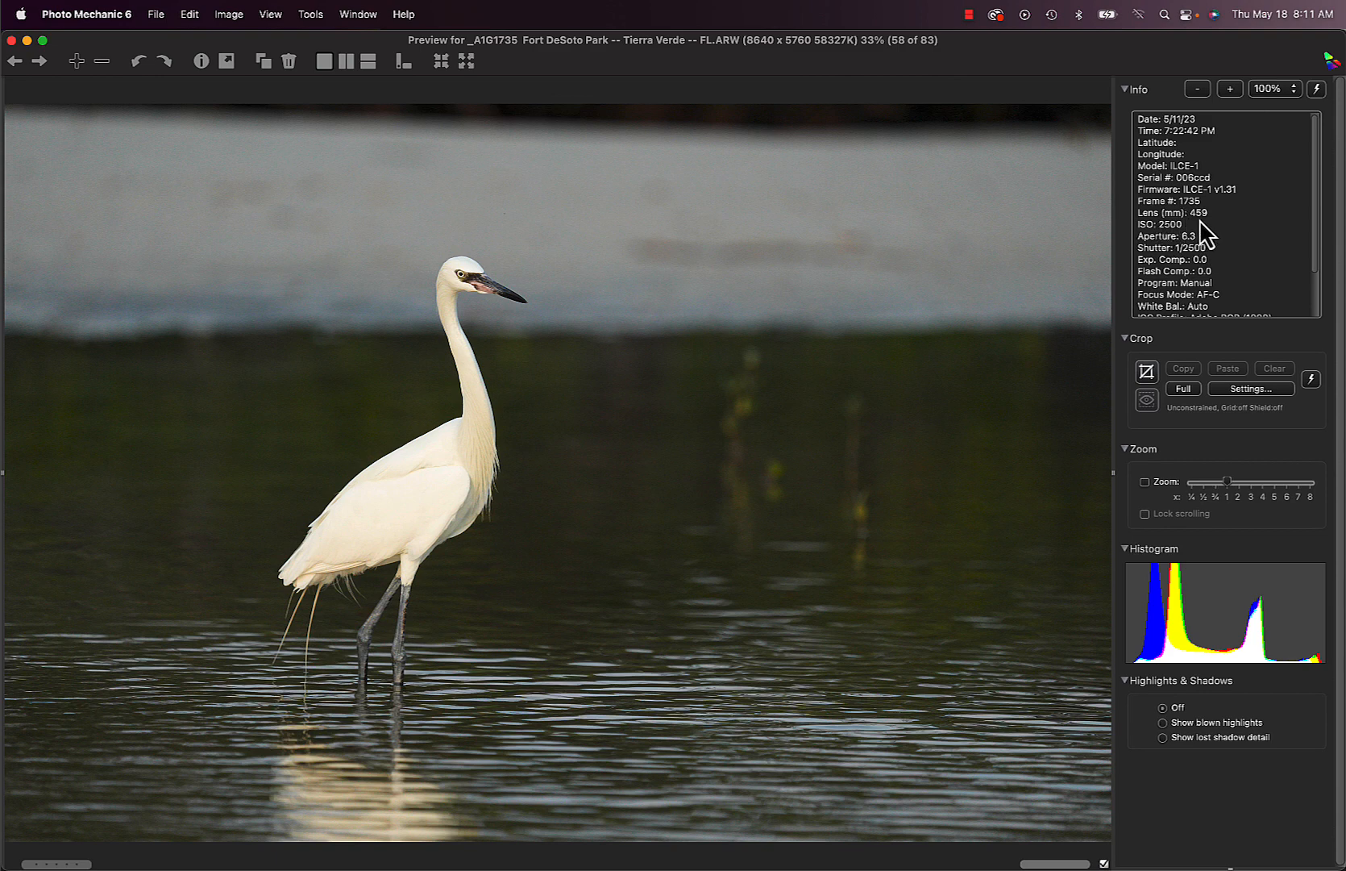
mouse_move(1244, 236)
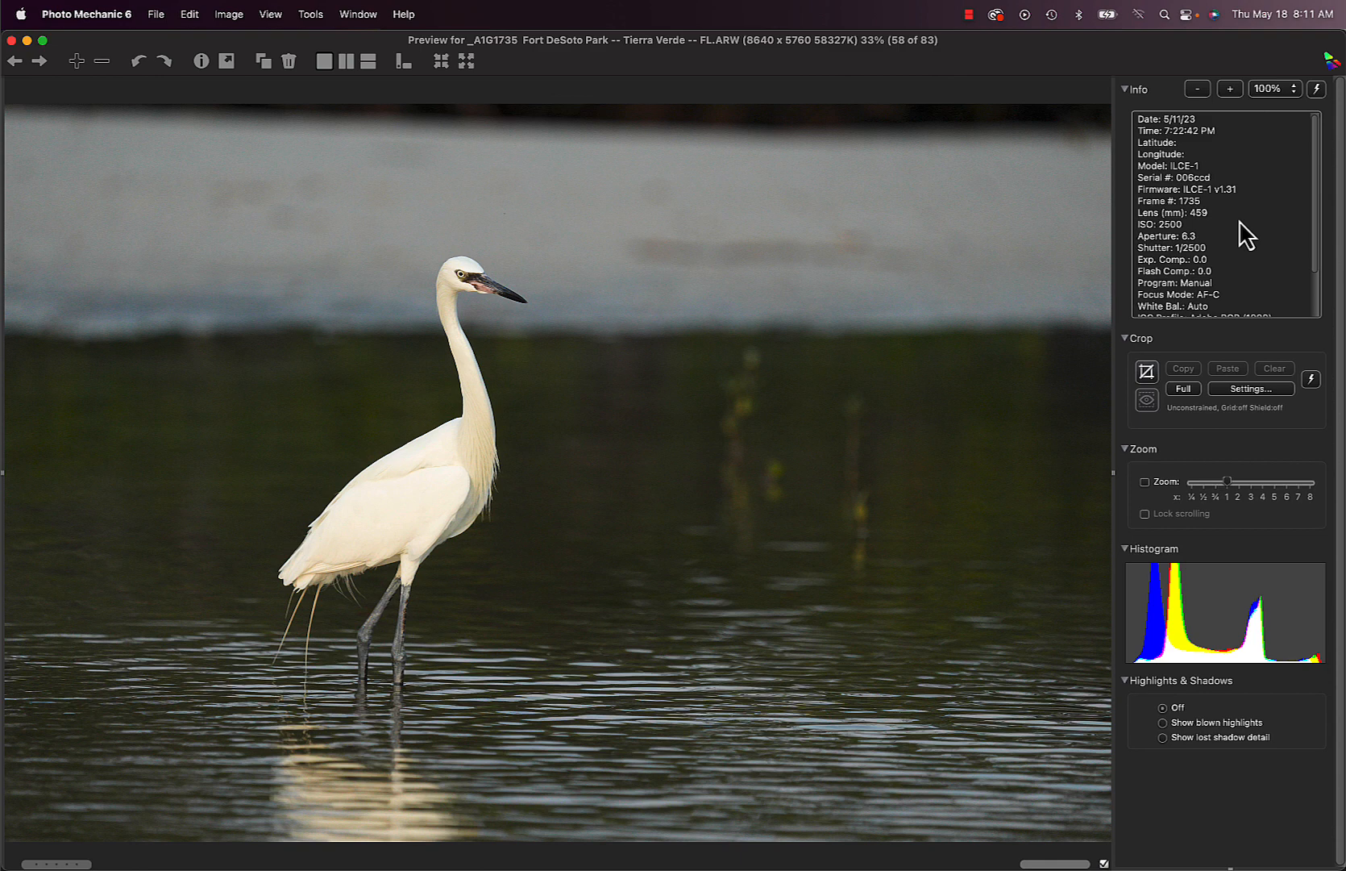
left_click(39, 62)
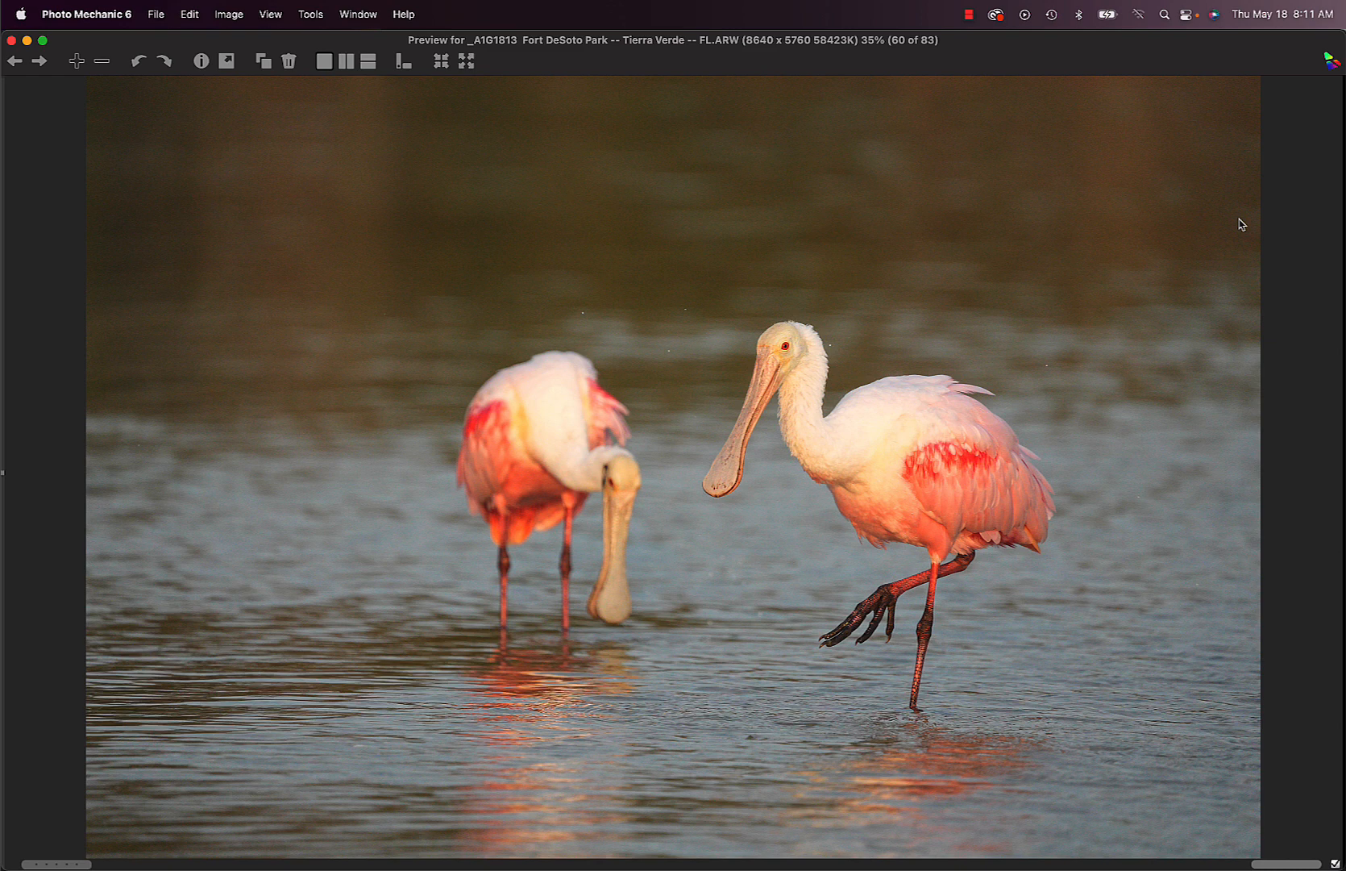
left_click(37, 61)
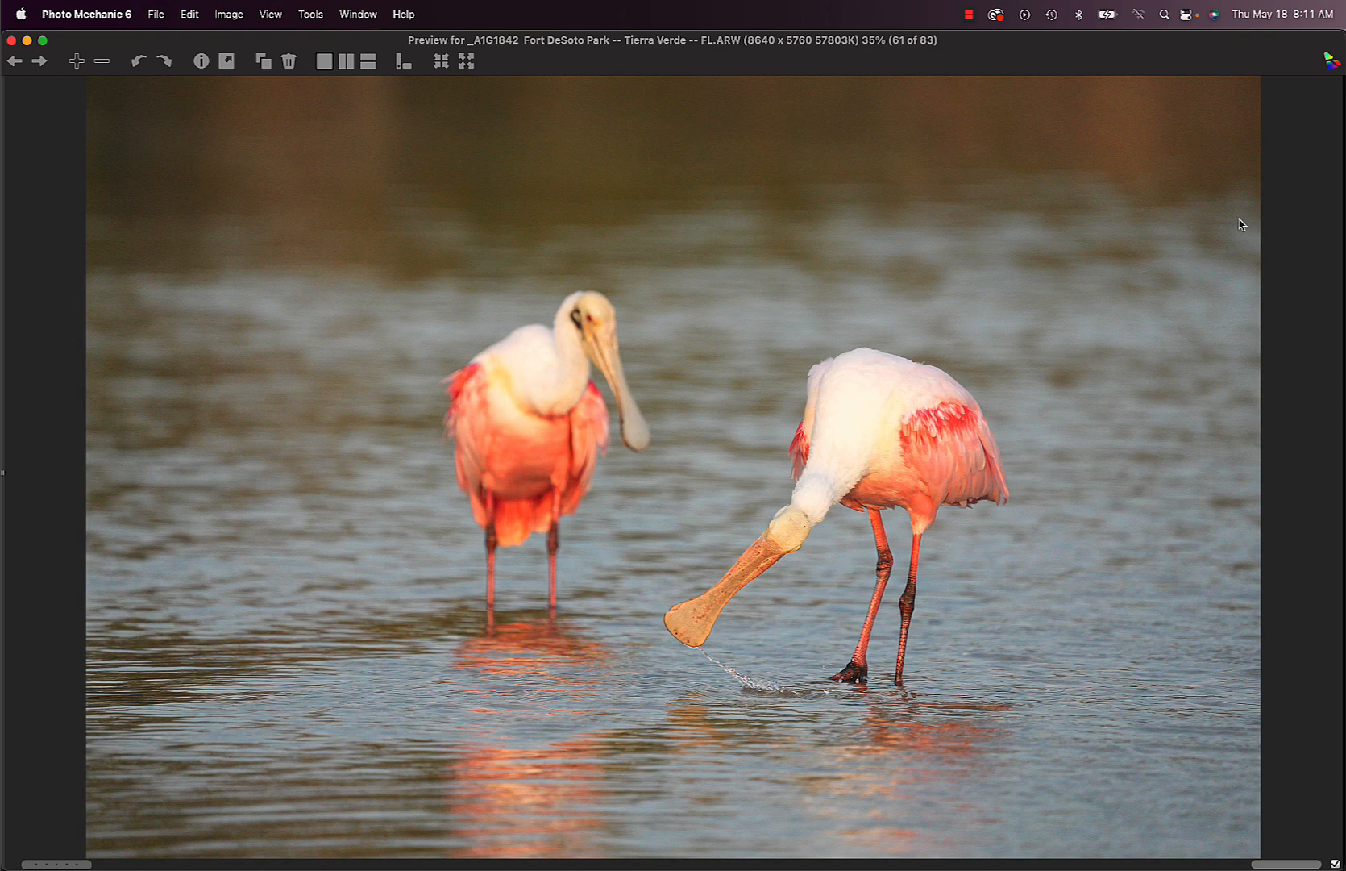
left_click(39, 62)
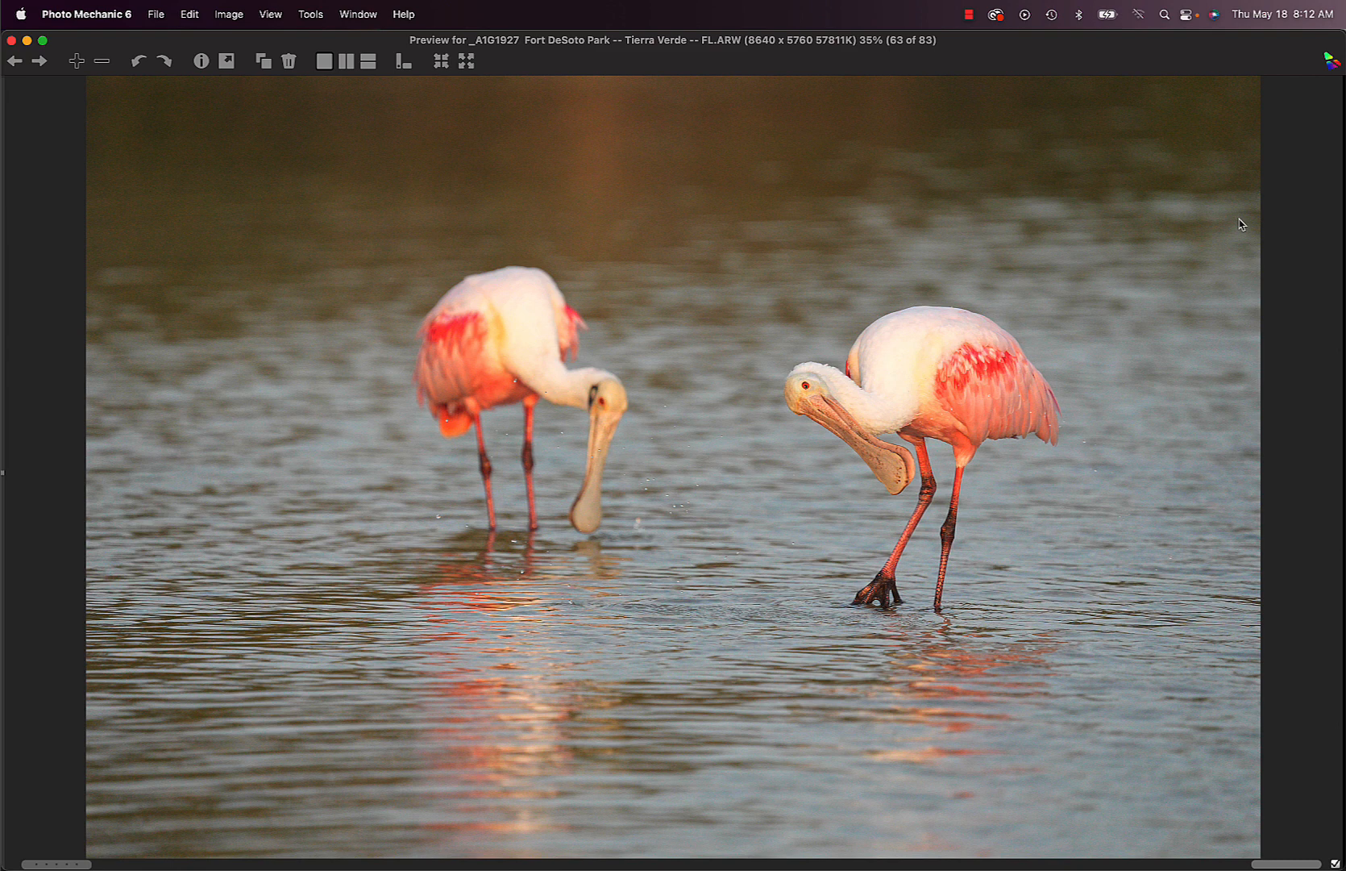
left_click(39, 60)
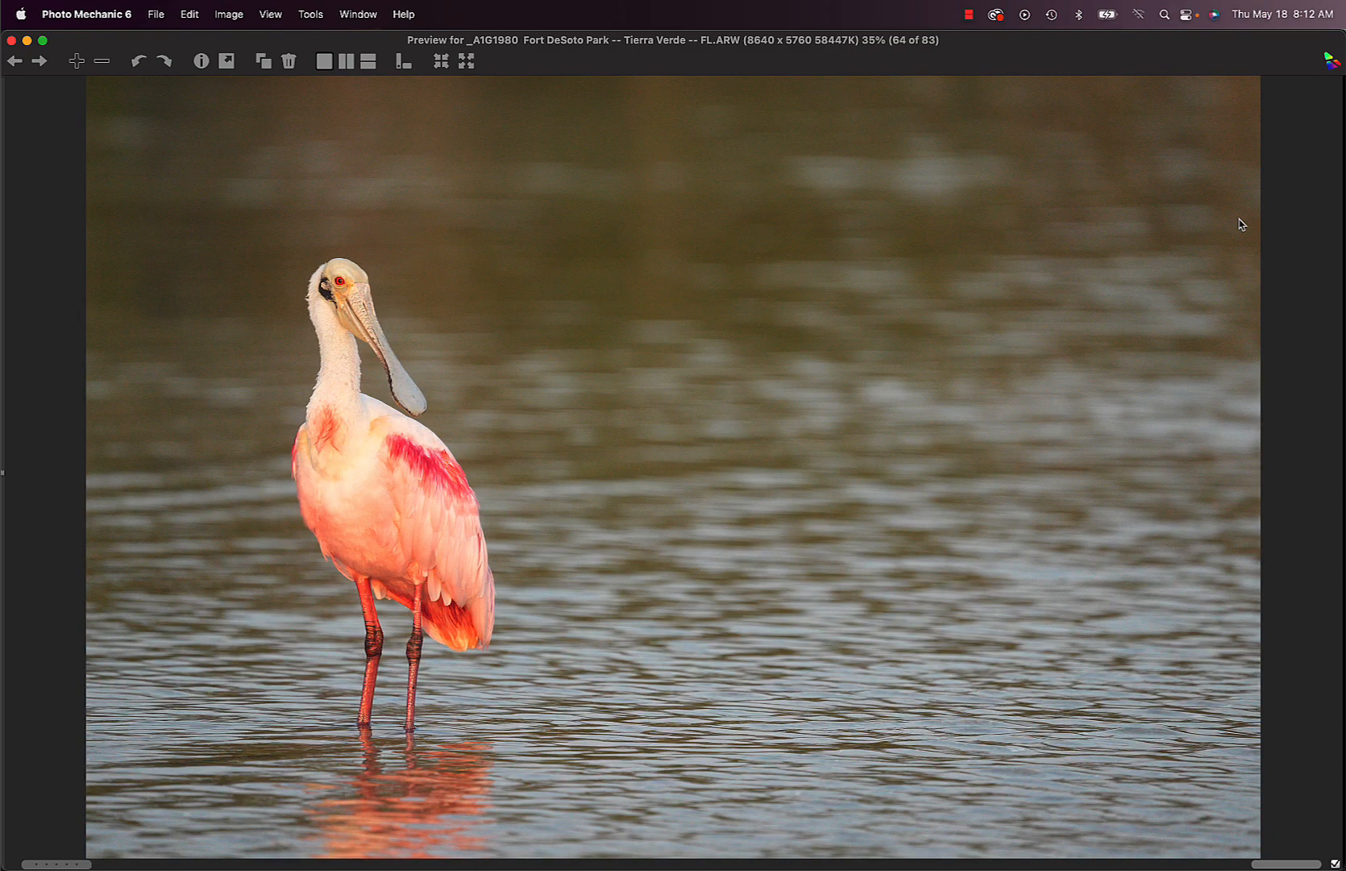
left_click(39, 62)
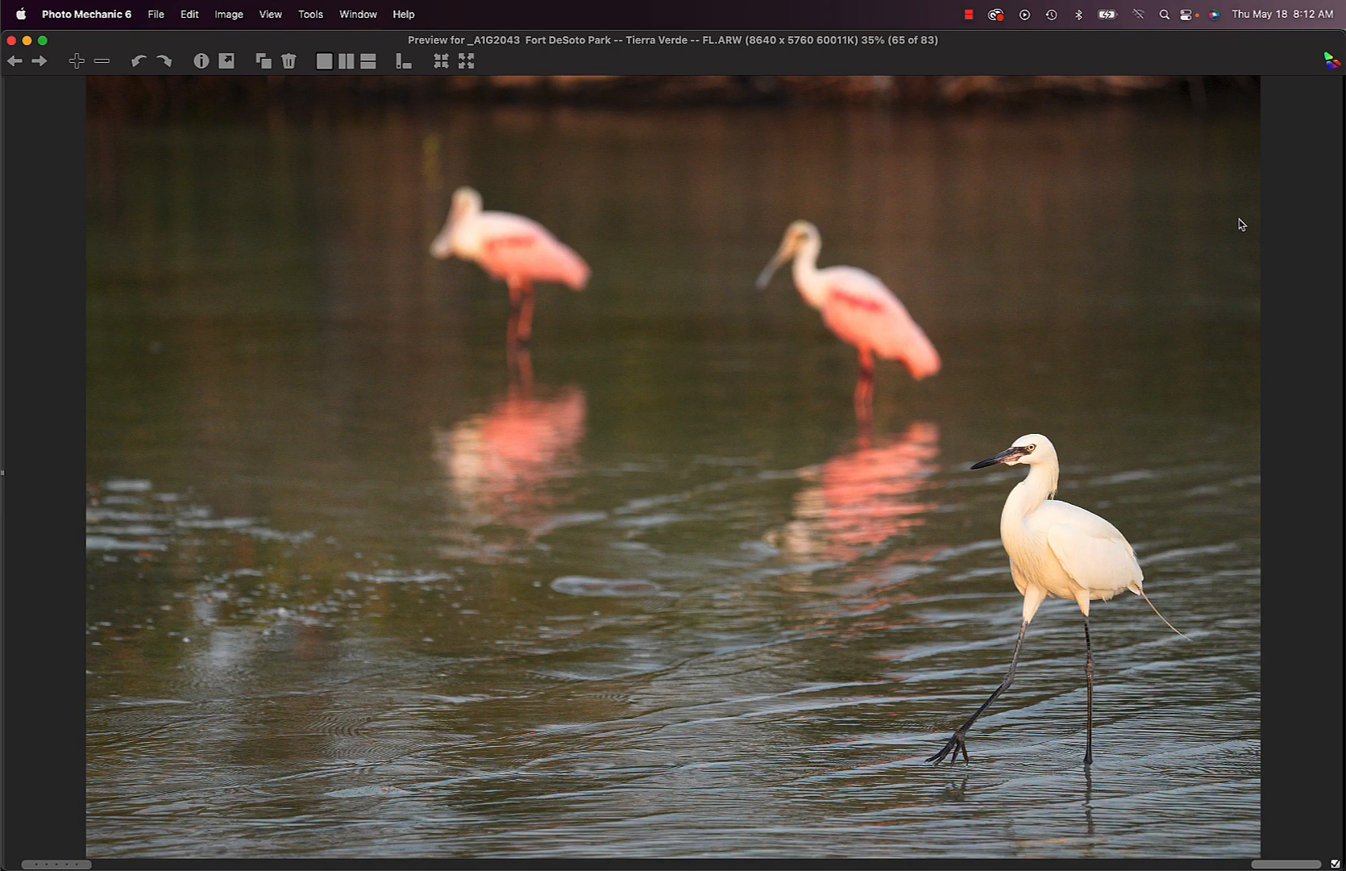
left_click(14, 61)
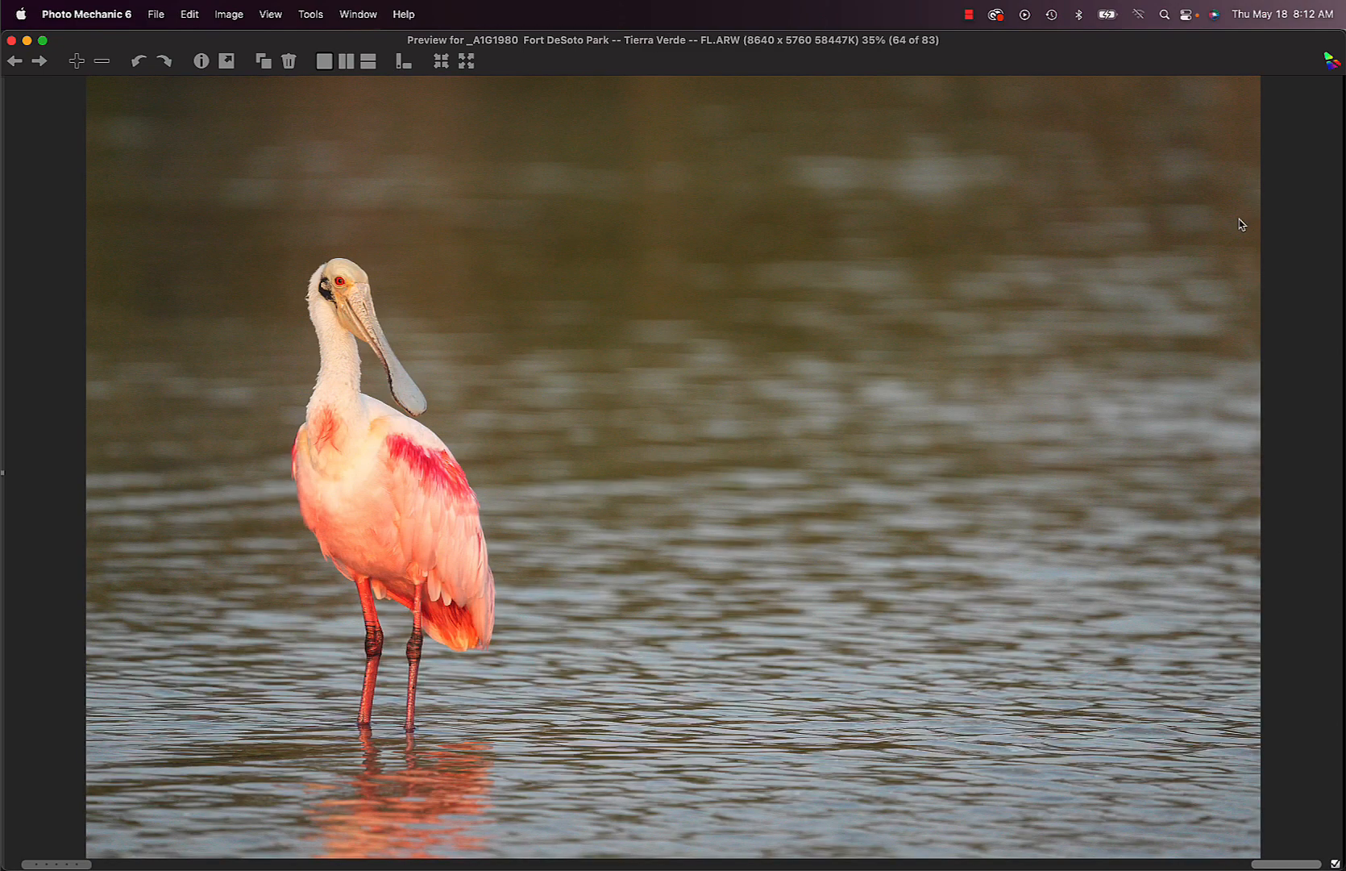
left_click(39, 61)
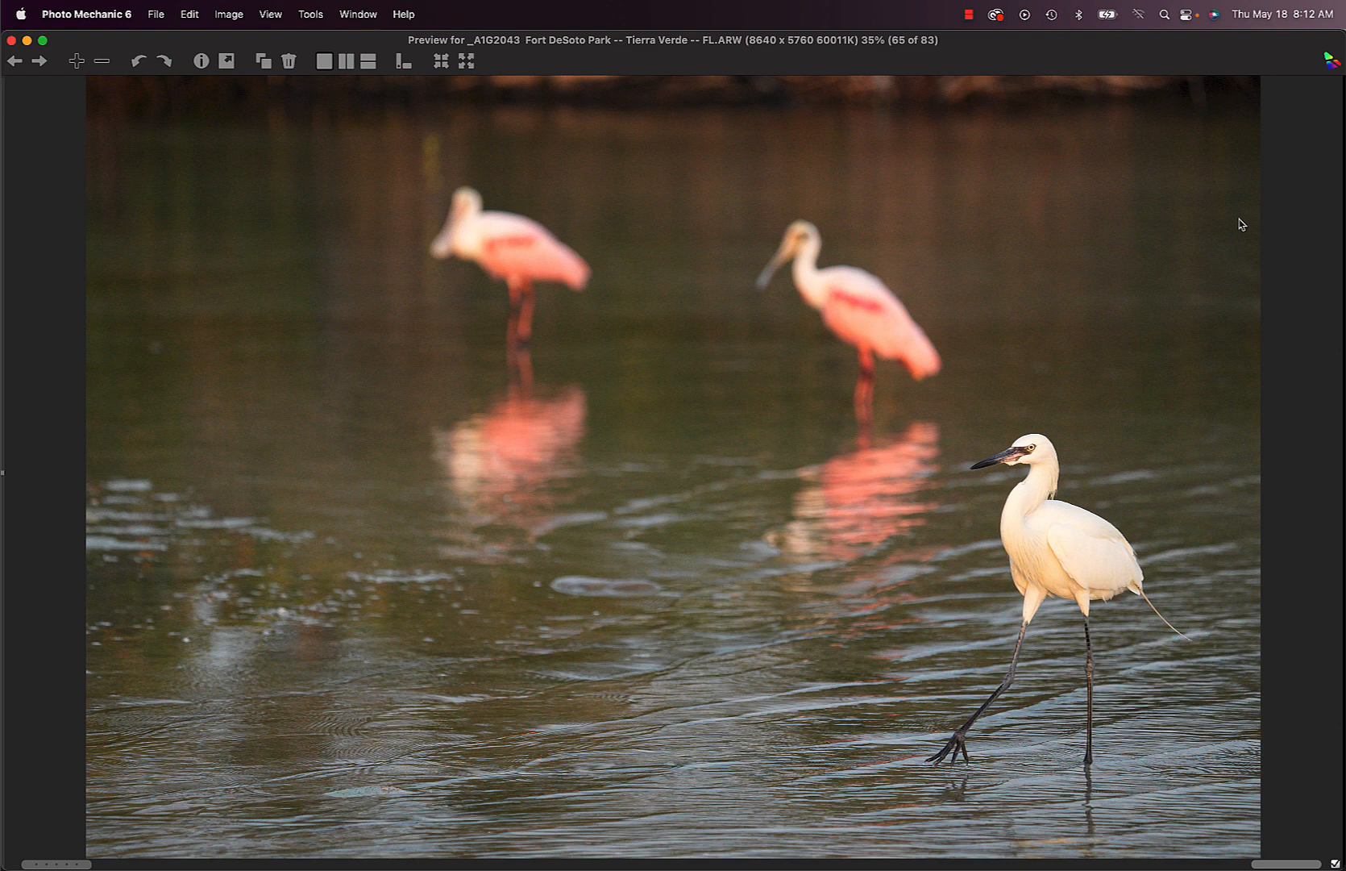
mouse_move(1024, 125)
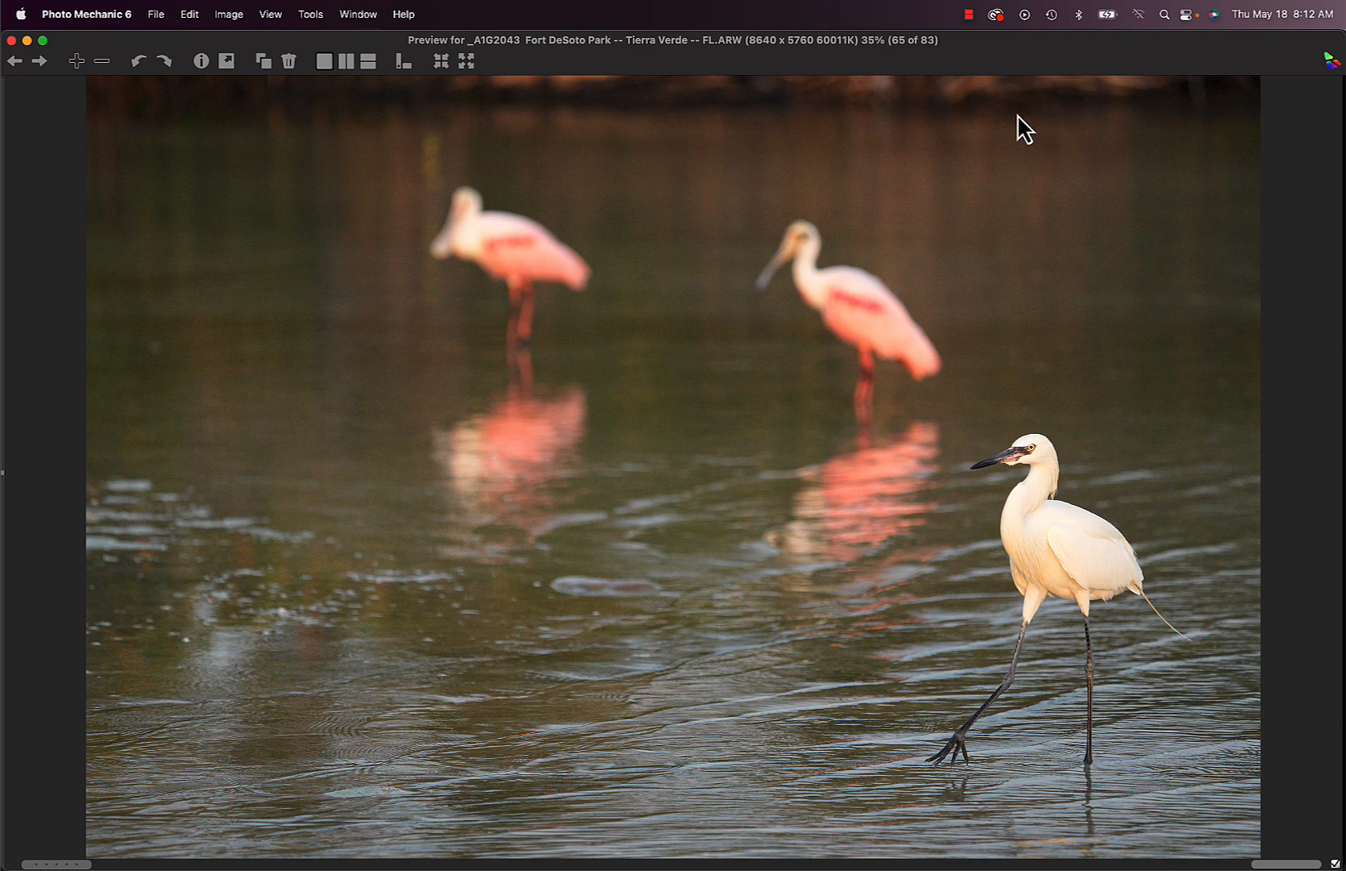
mouse_move(306, 106)
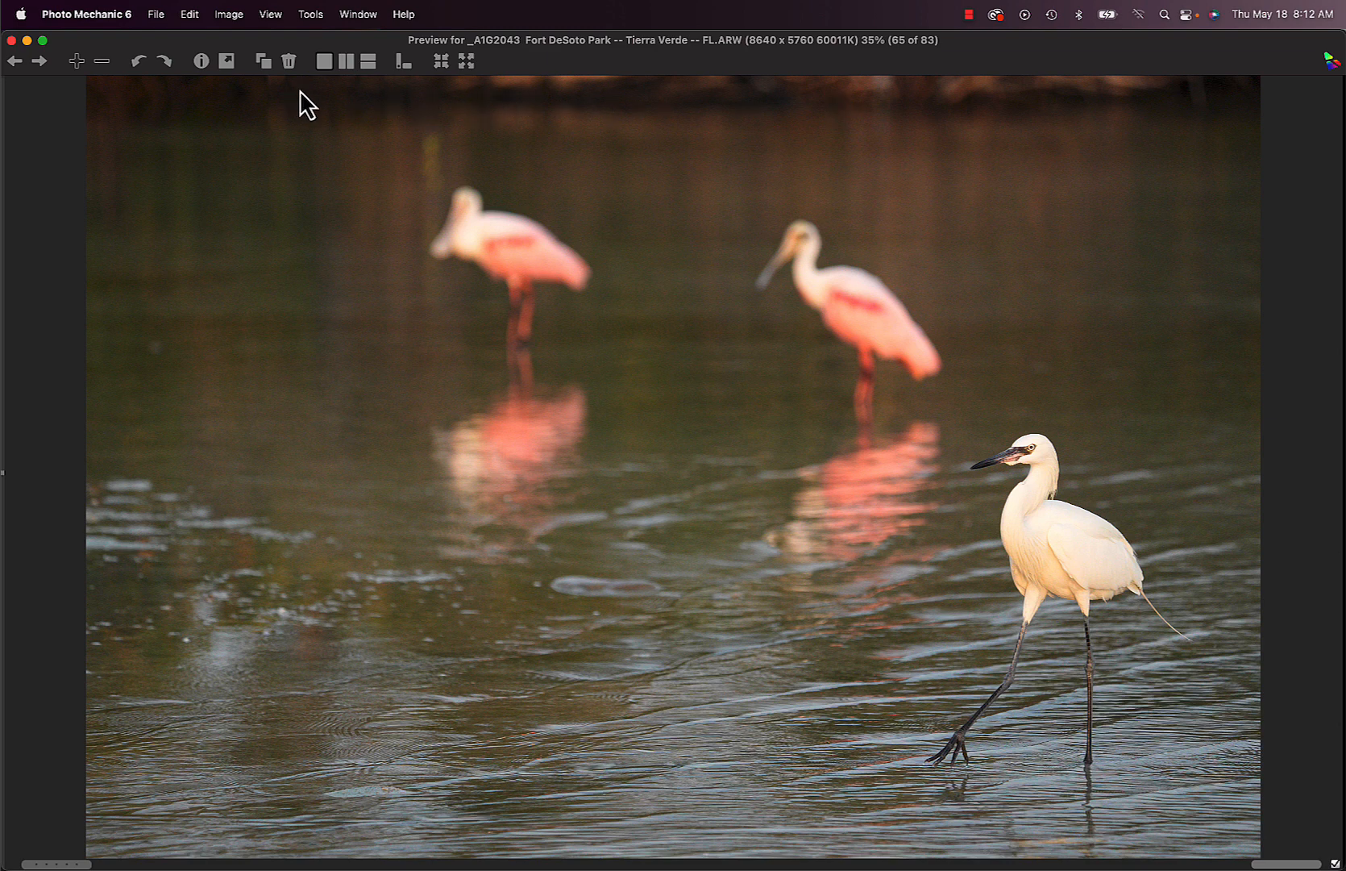
mouse_move(1204, 98)
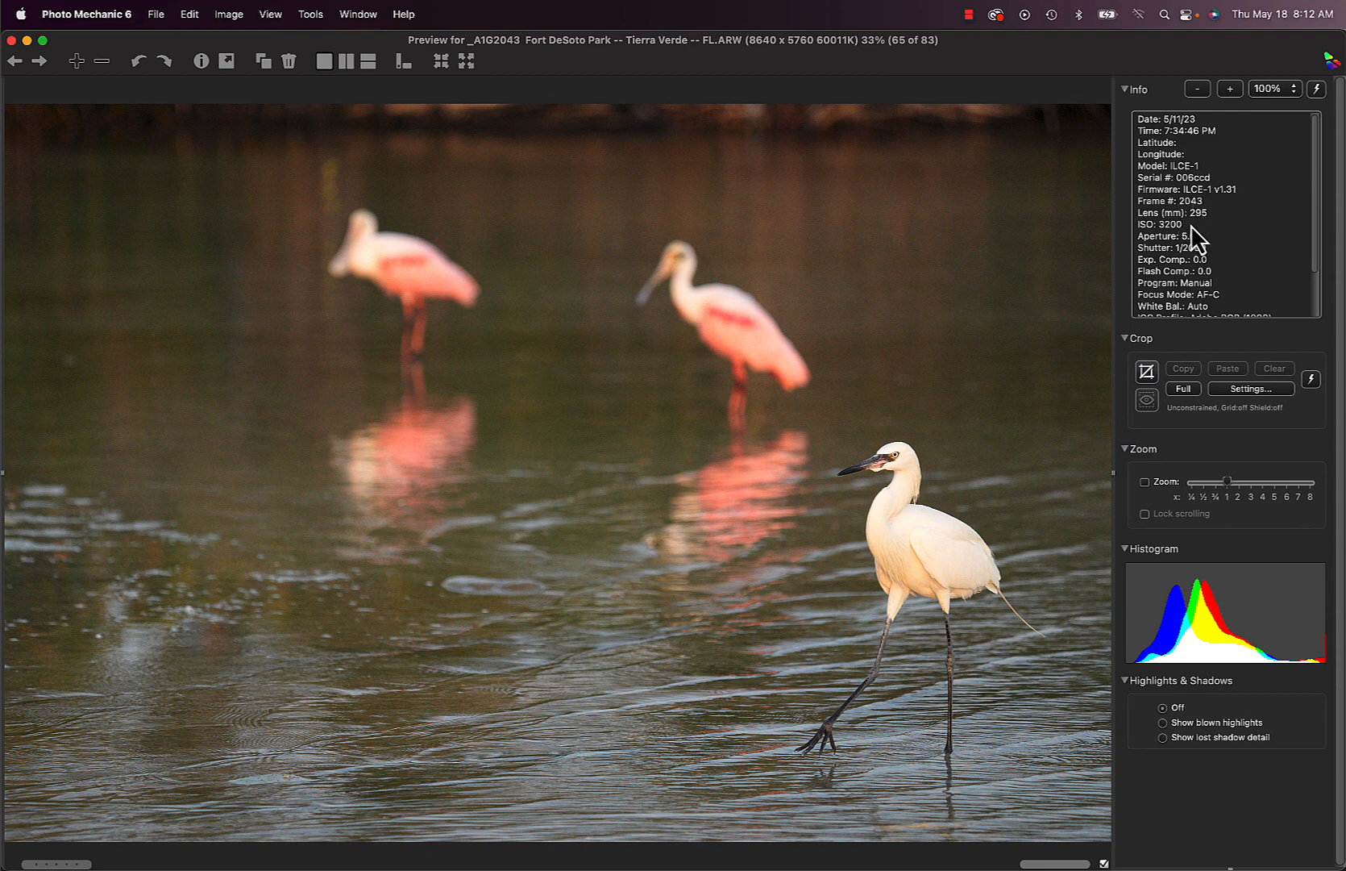
mouse_move(1216, 226)
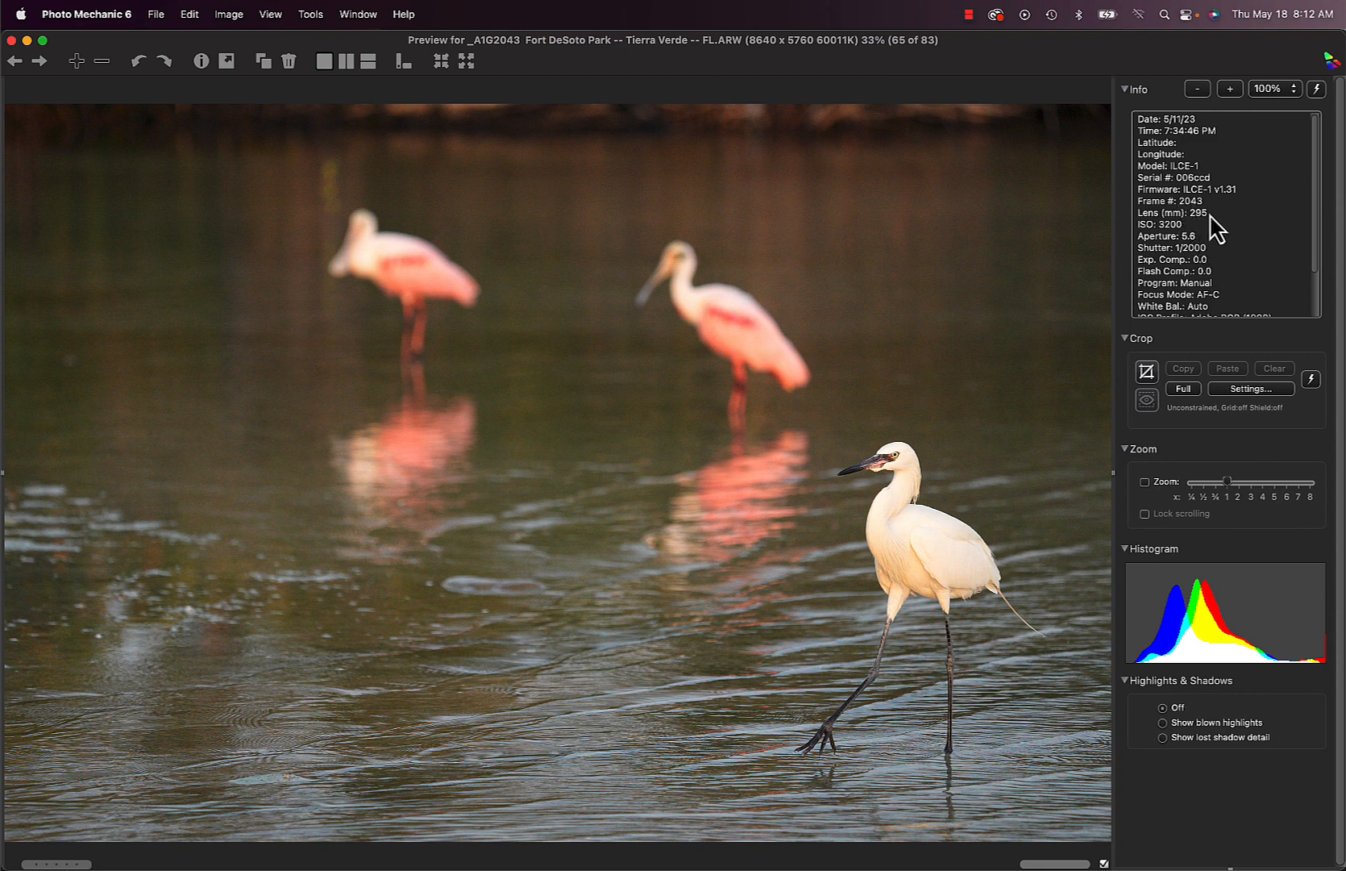
mouse_move(1212, 411)
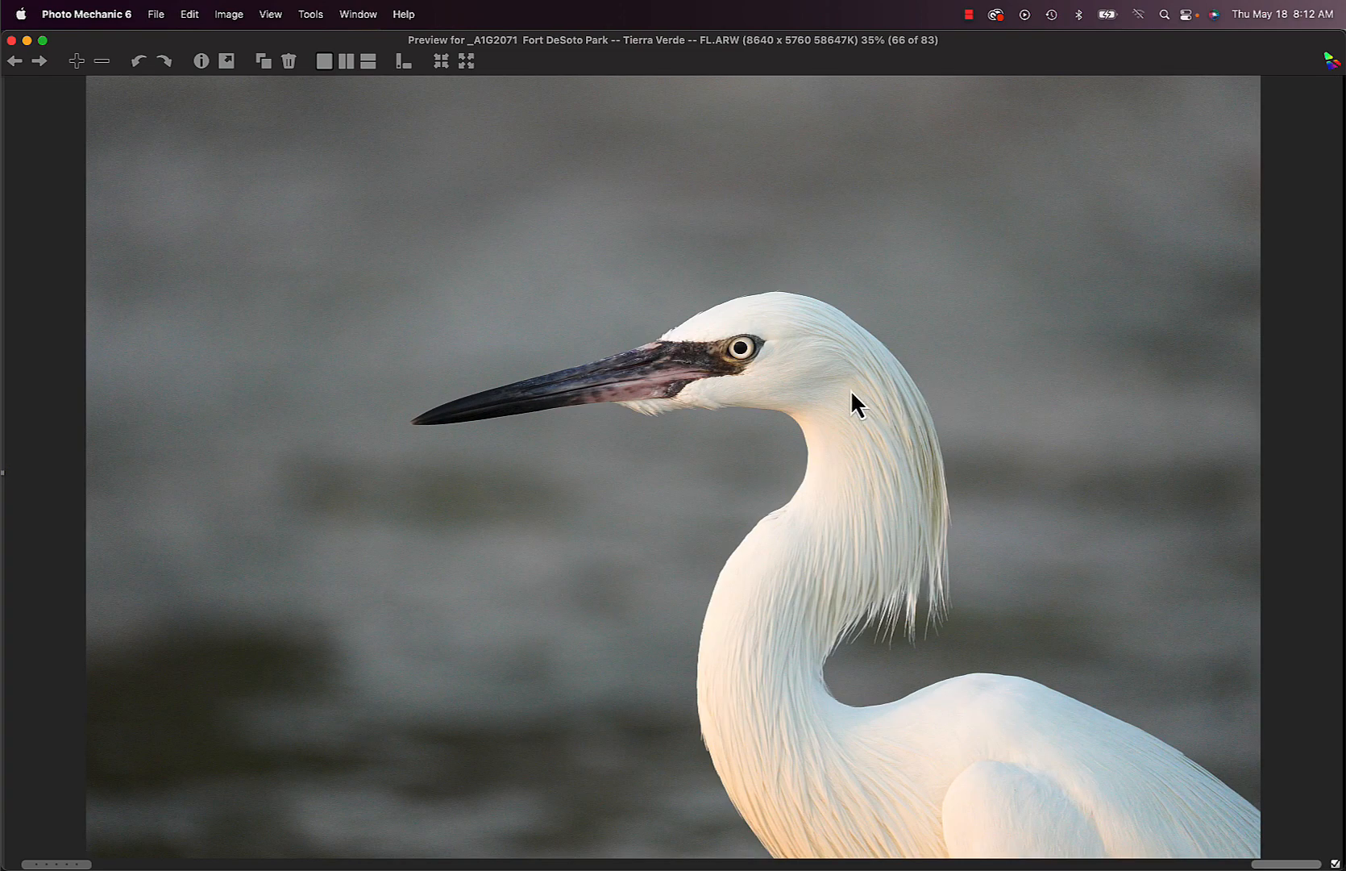
mouse_move(846, 516)
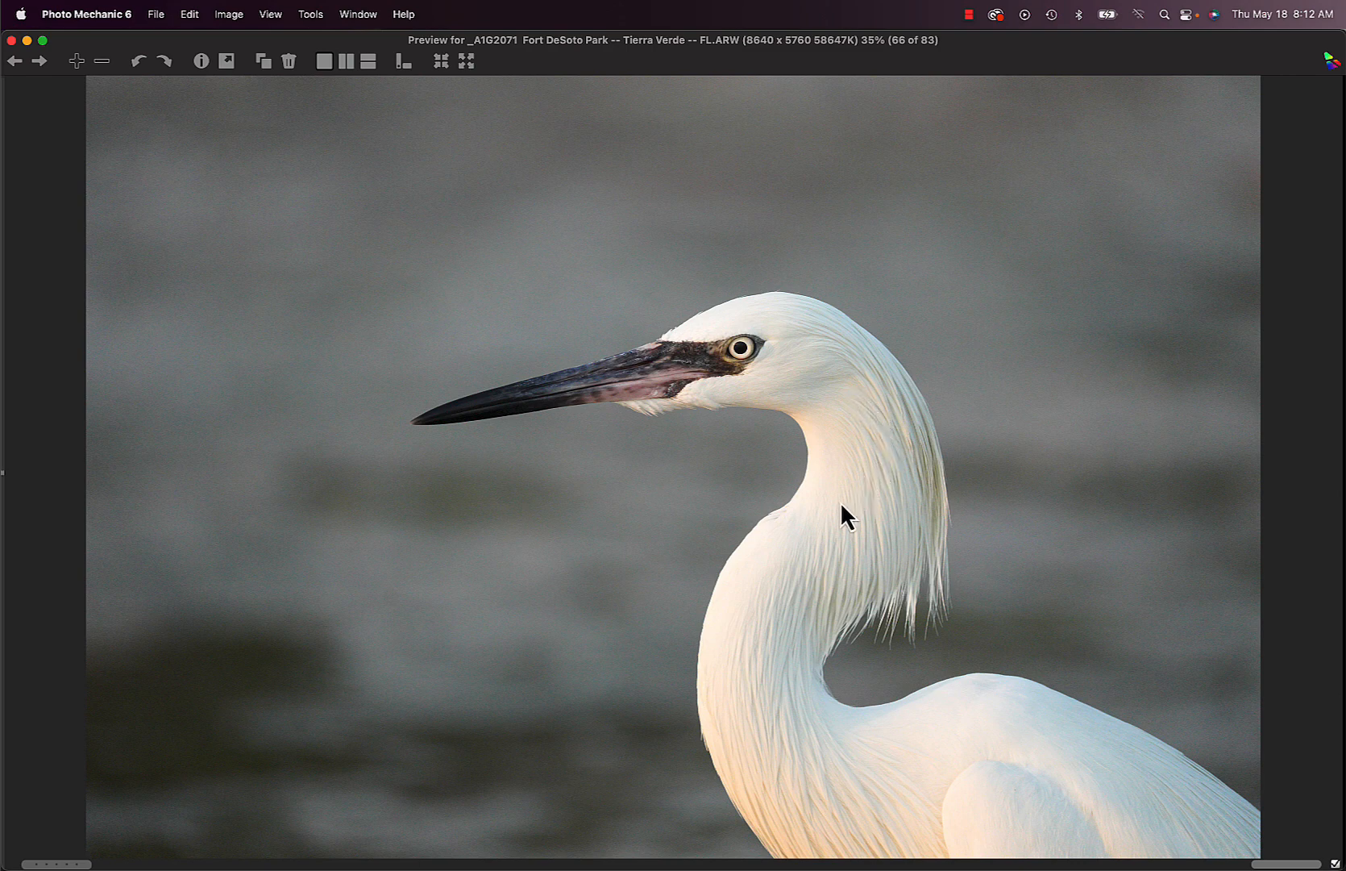
mouse_move(779, 767)
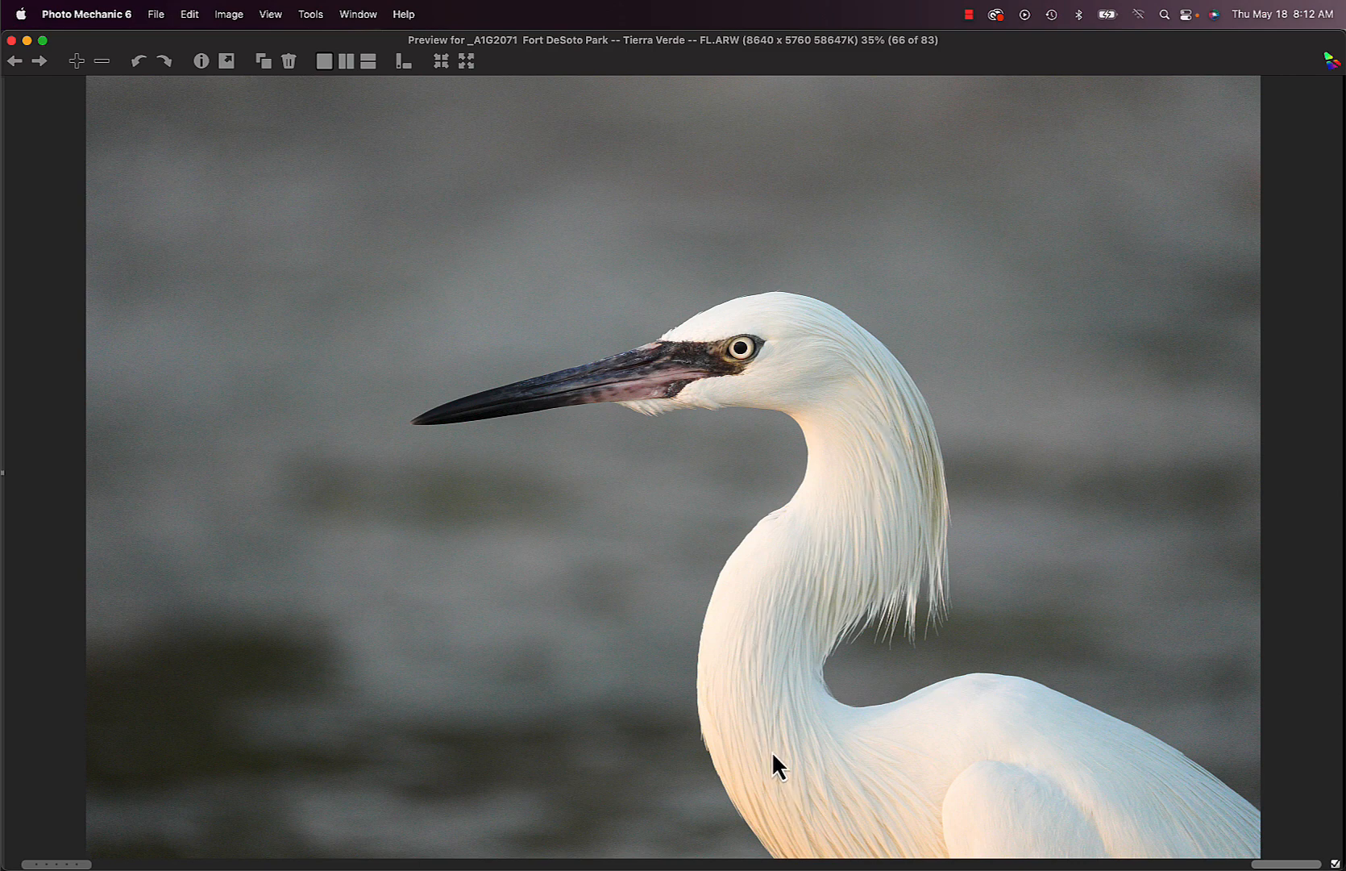
mouse_move(807, 604)
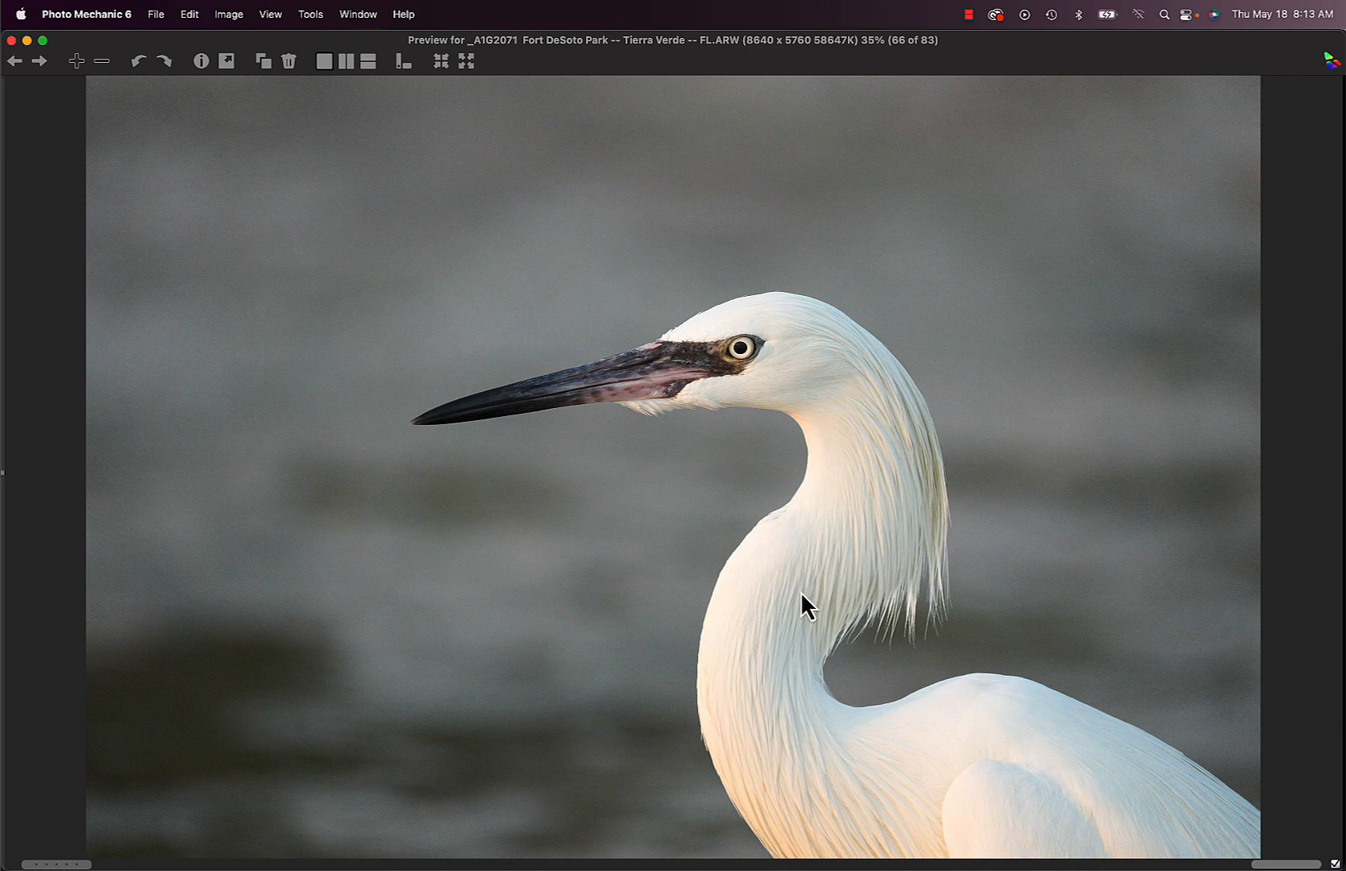
mouse_move(788, 642)
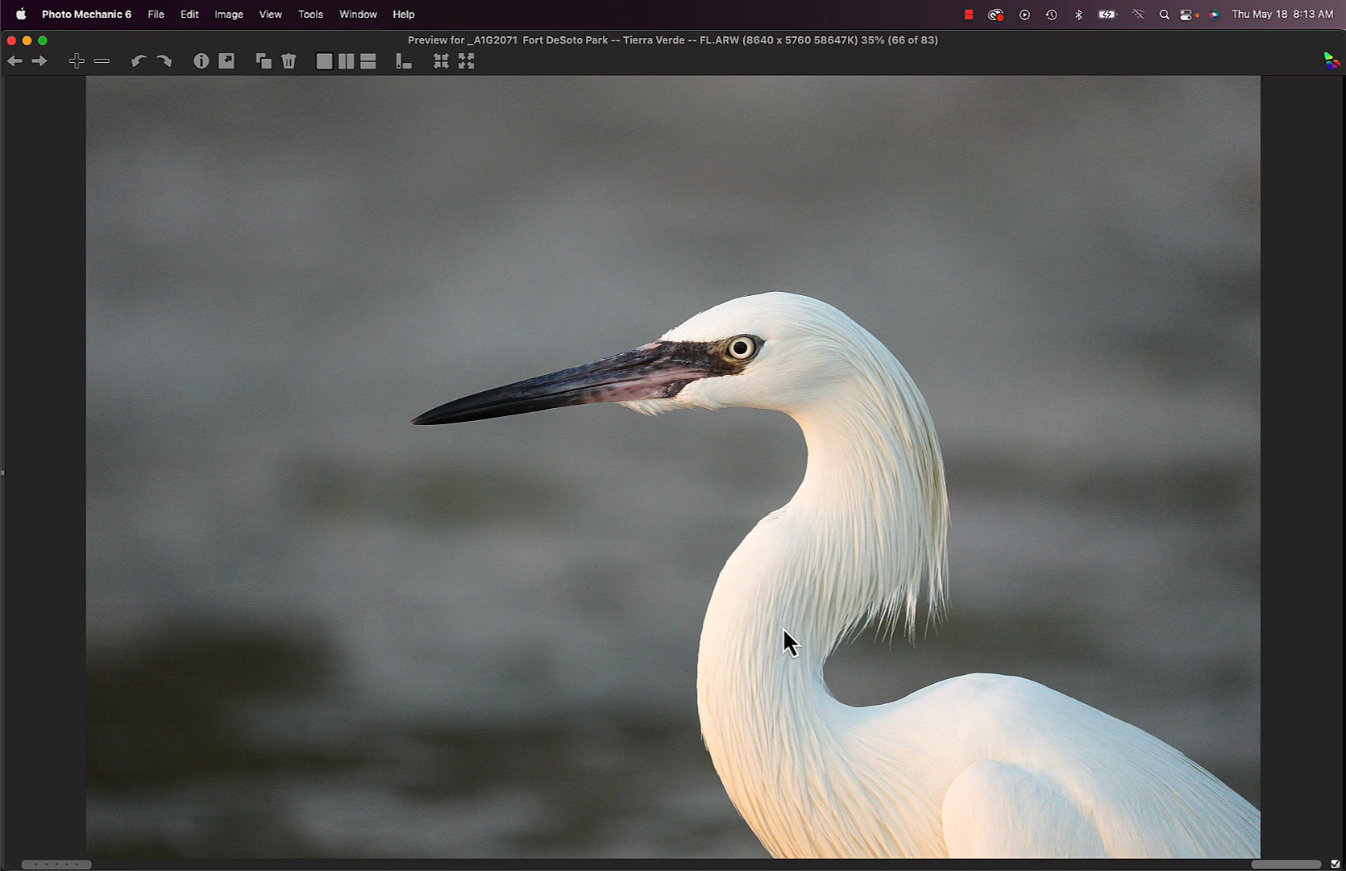
mouse_move(240, 229)
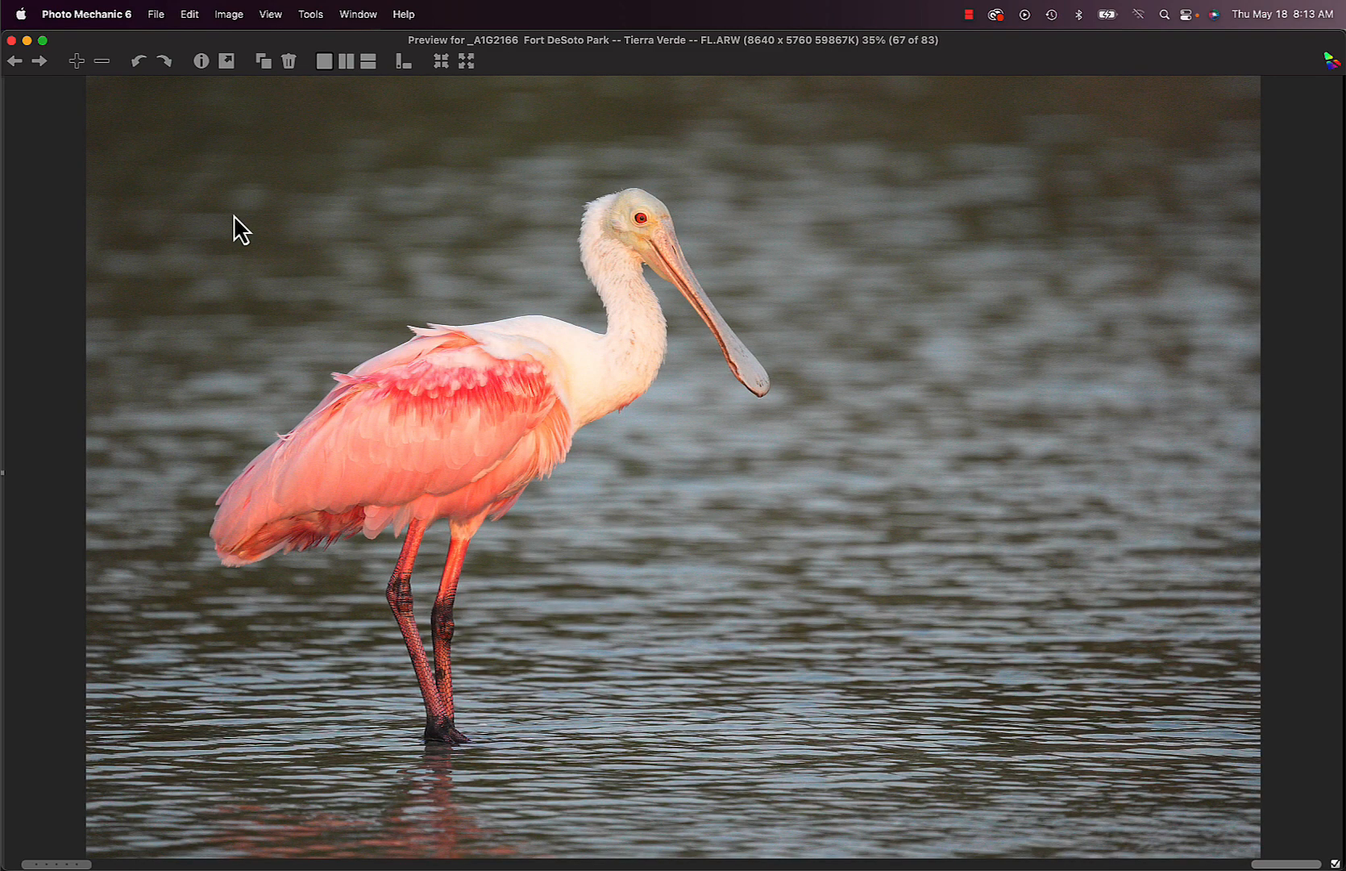
Advance through the egret flight shots from photo 67 to the landing egret with wings spread, photo 75
left_click(39, 61)
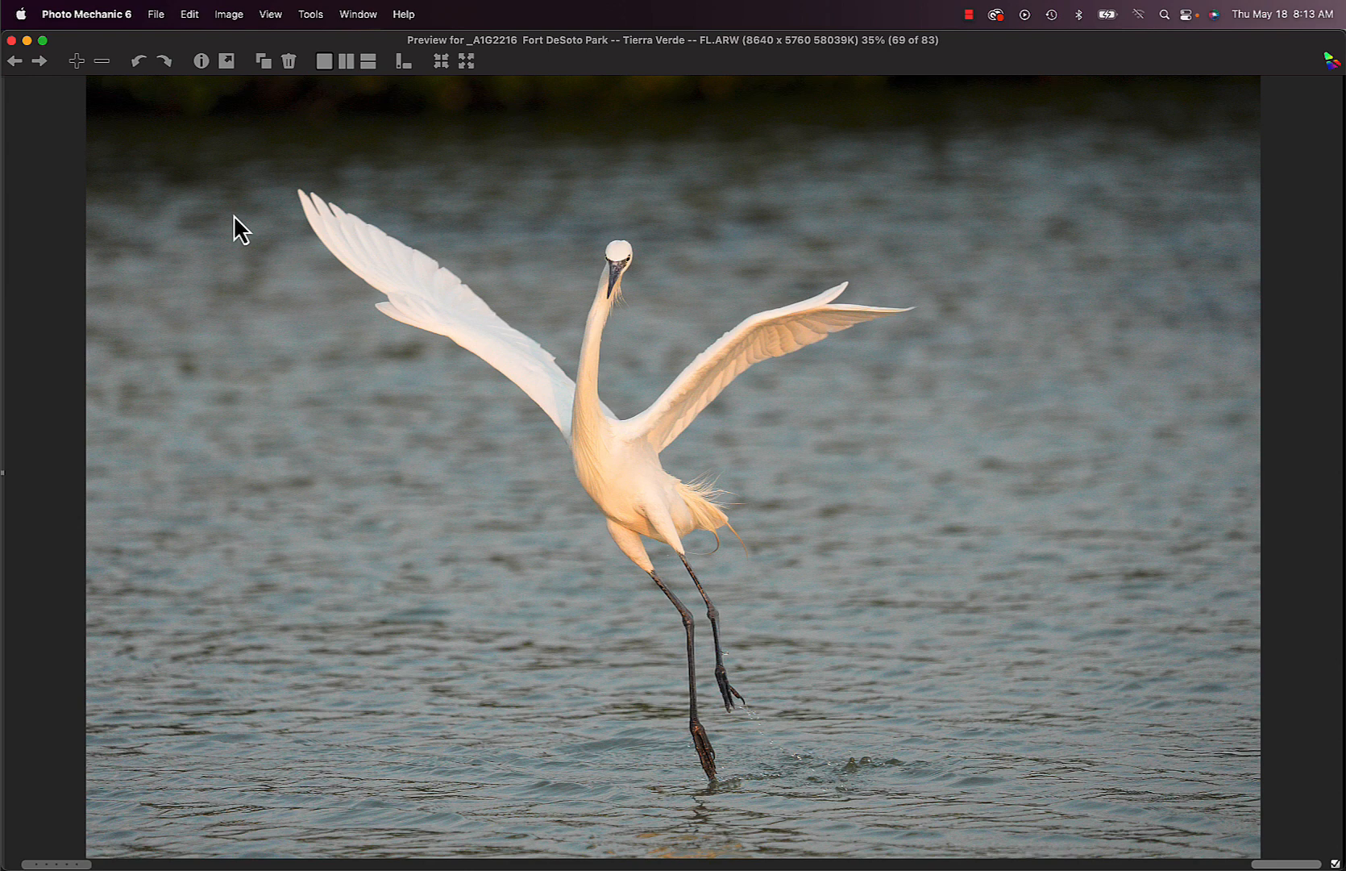
left_click(39, 59)
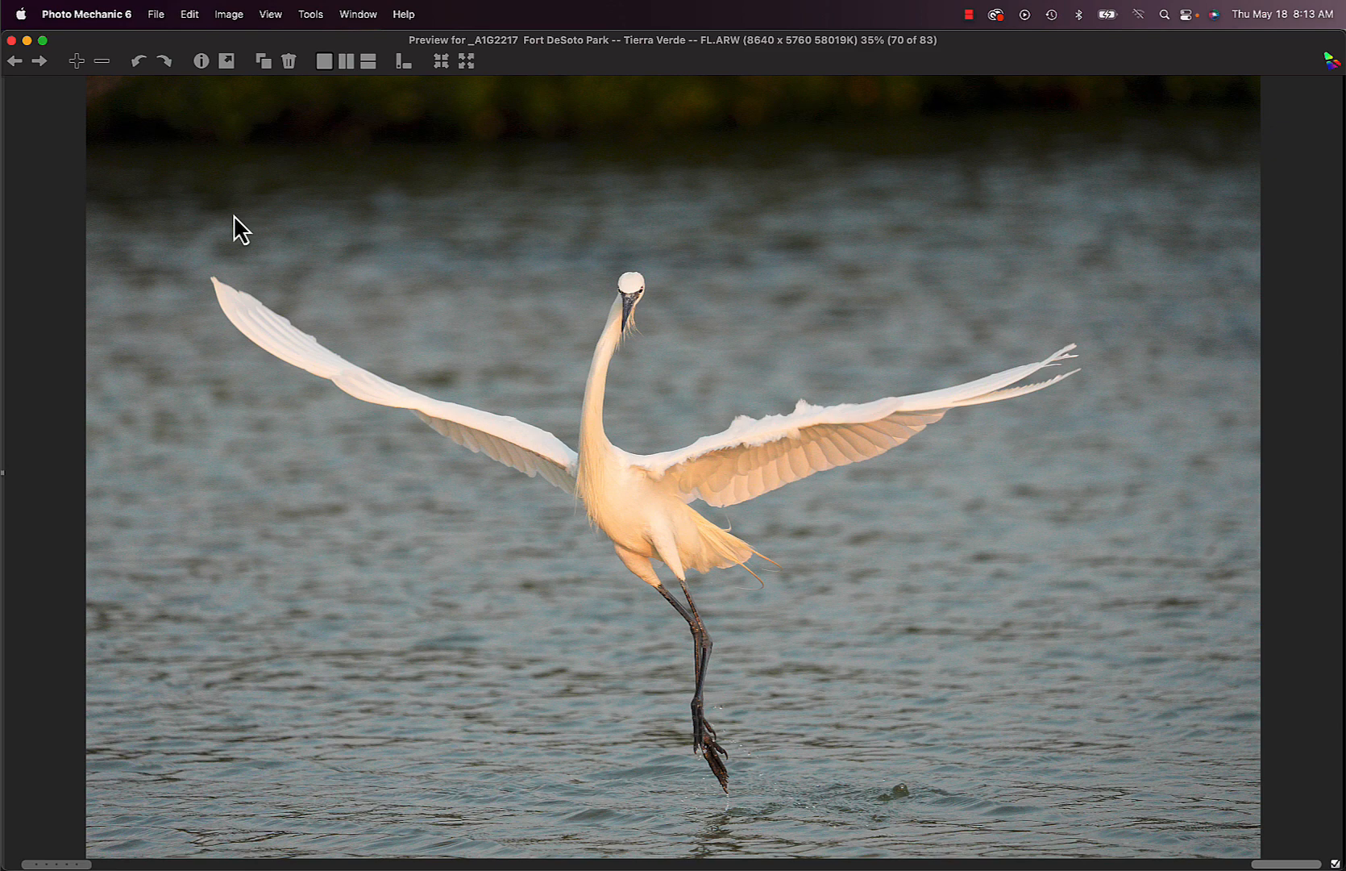
mouse_move(848, 97)
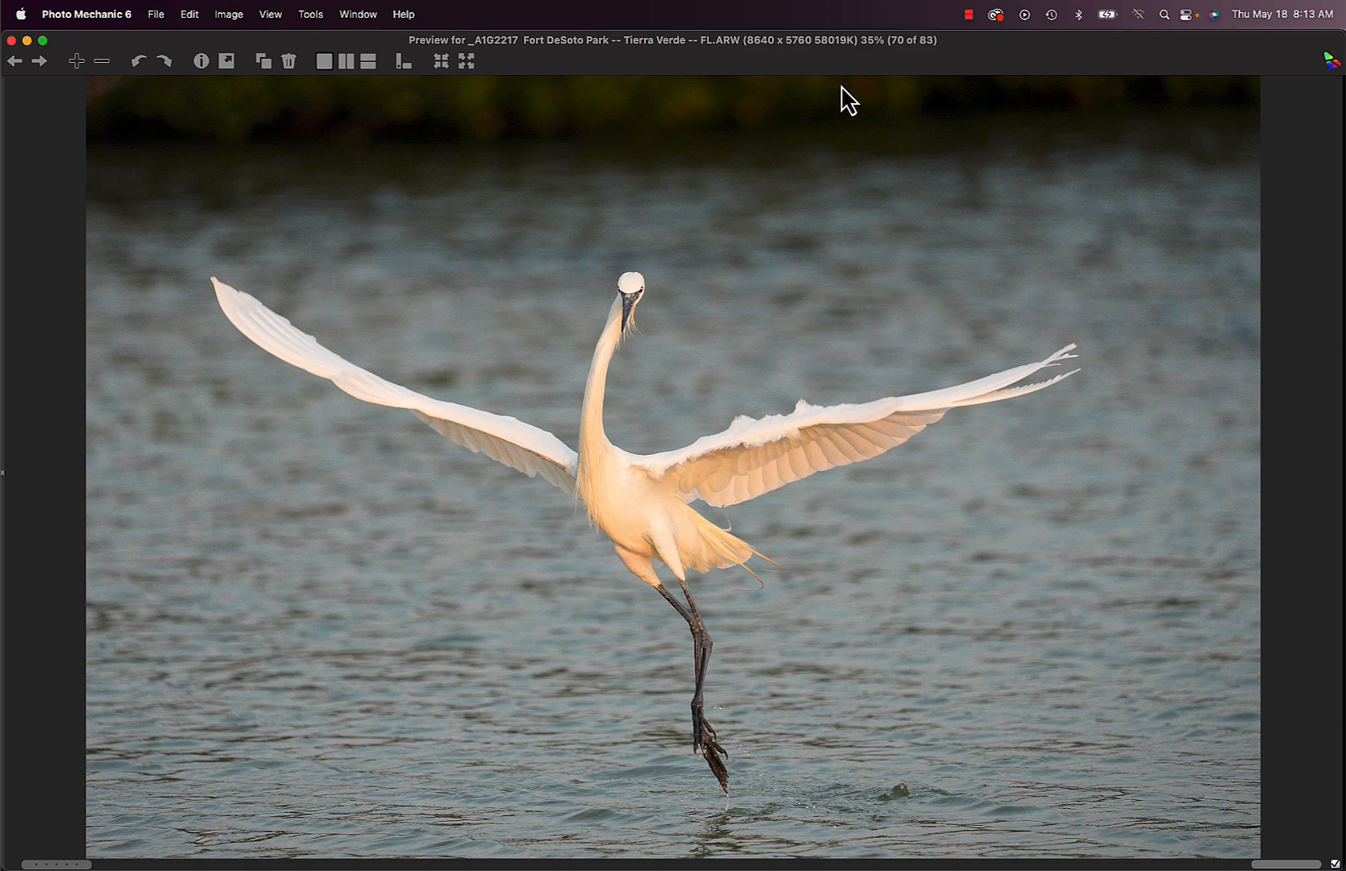
mouse_move(239, 118)
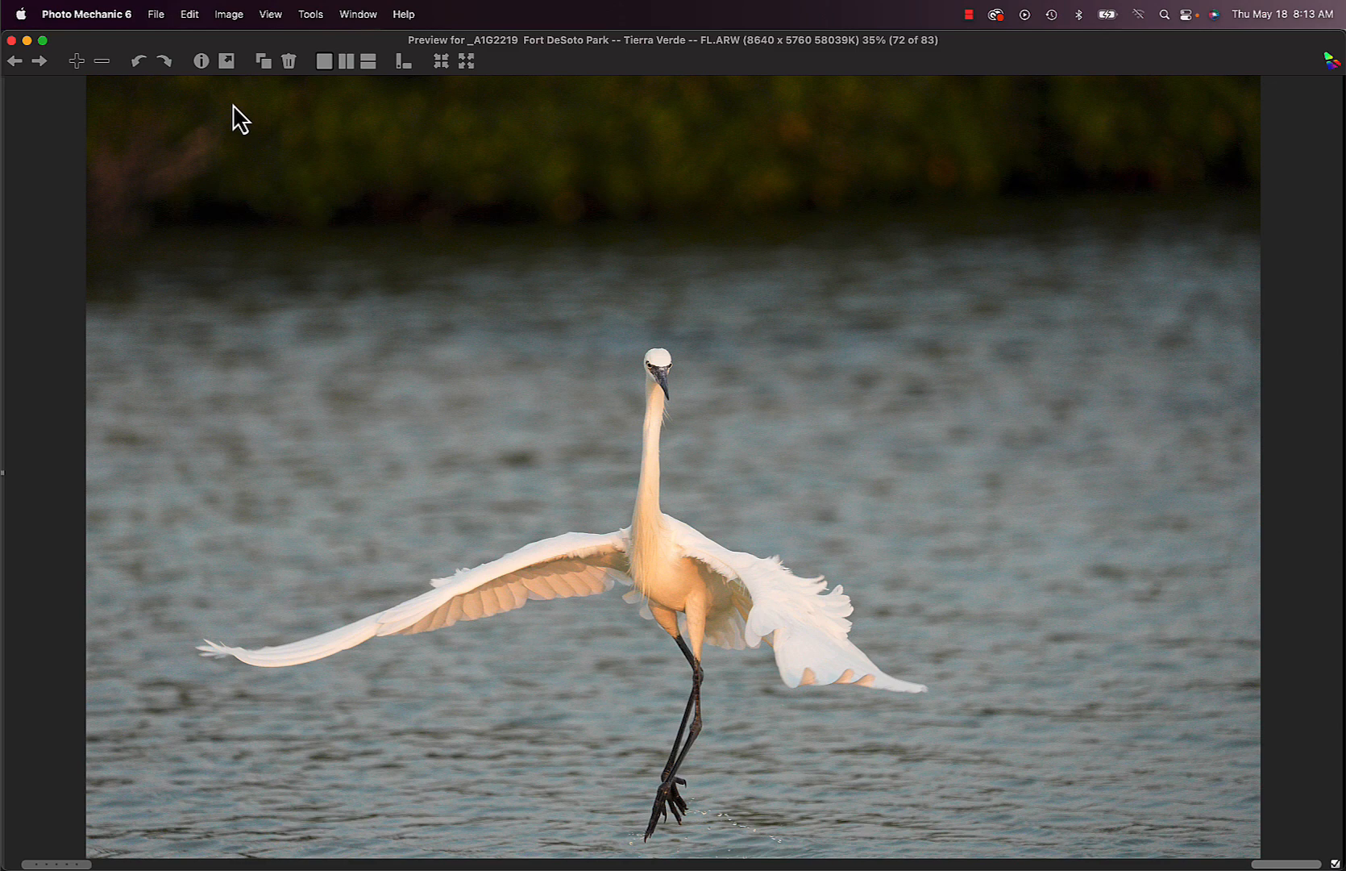
left_click(39, 62)
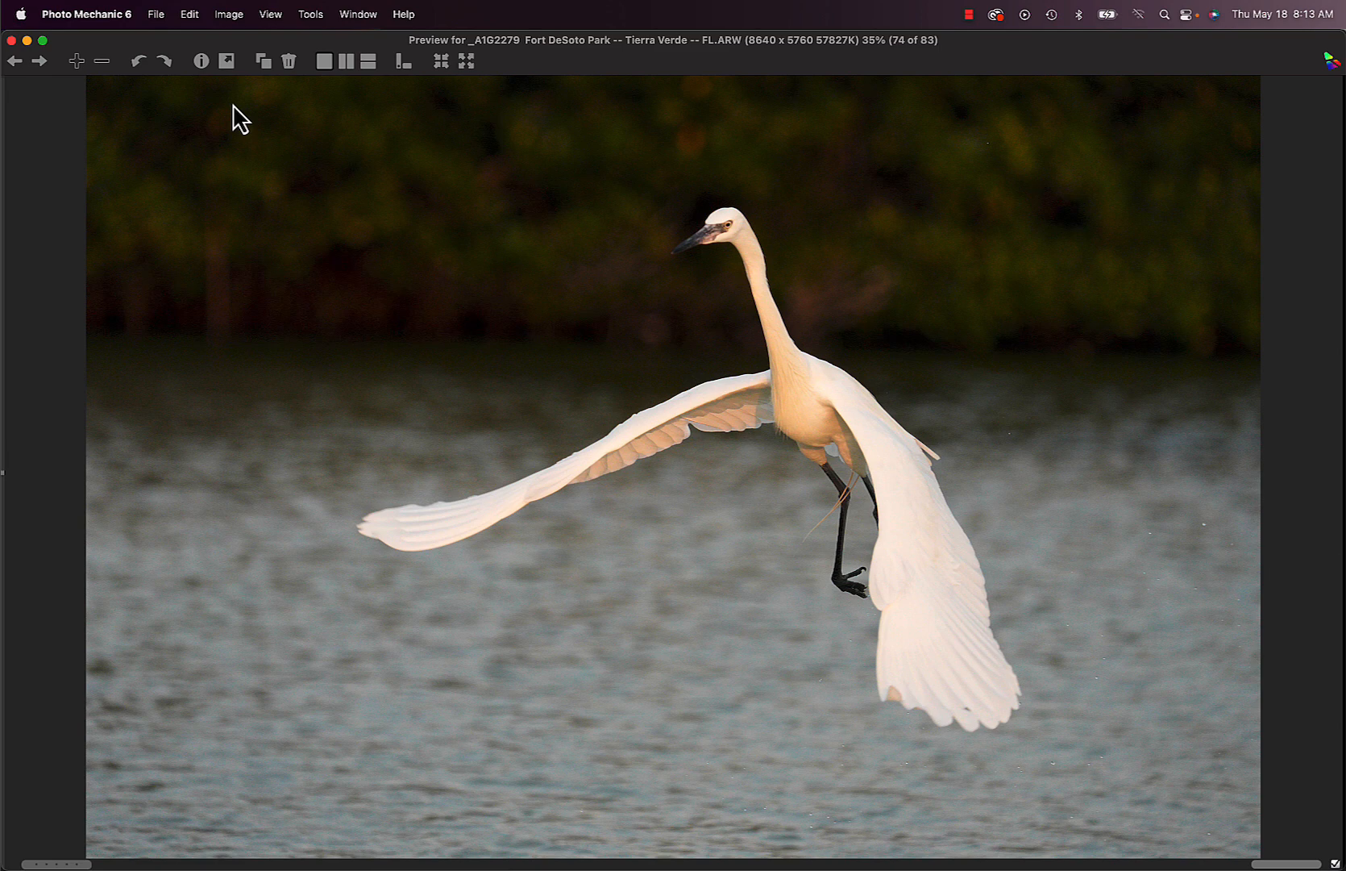
left_click(38, 61)
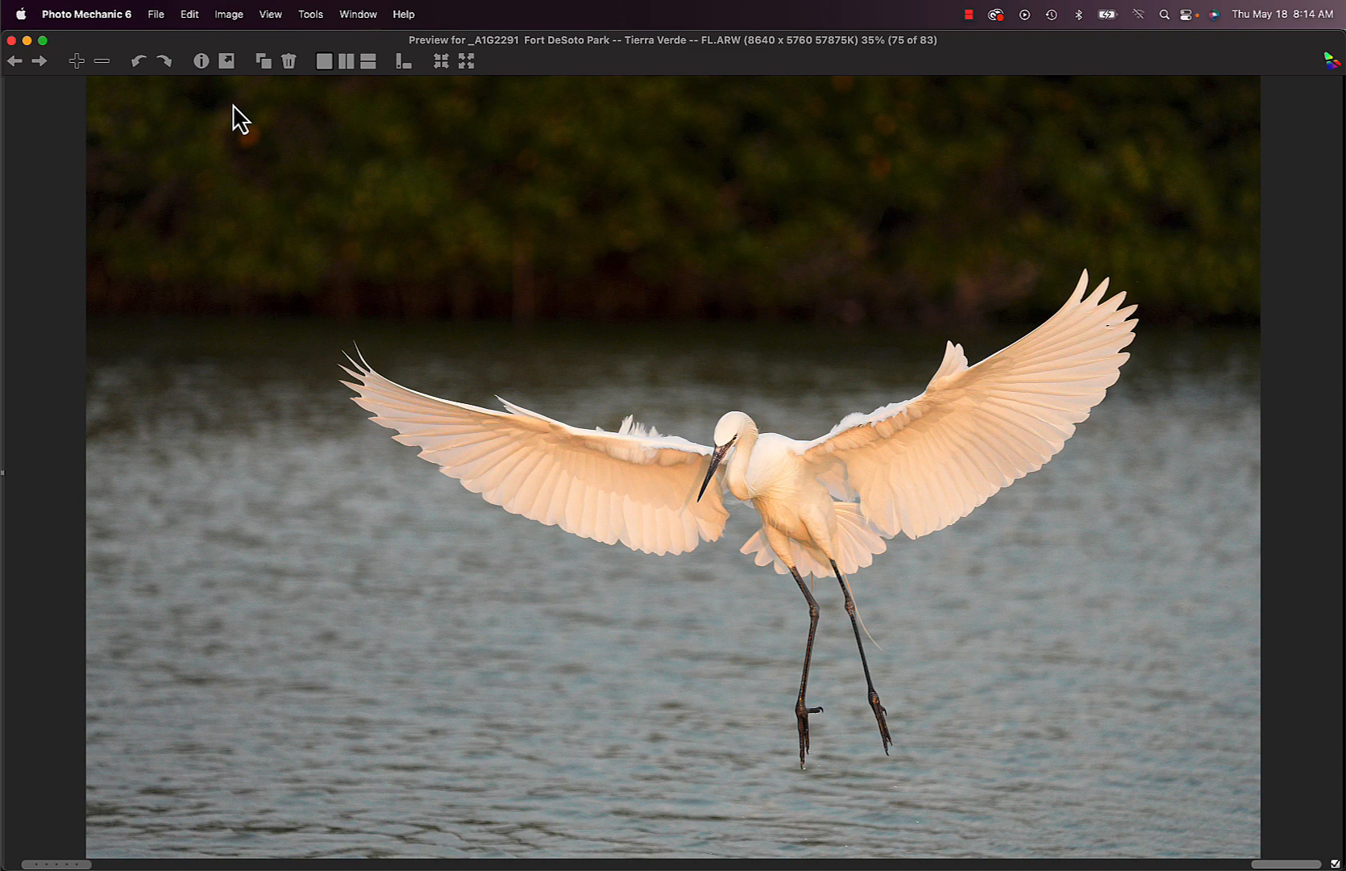
Step past the wading and fishing egret shots to the roseate spoonbill among grass, photo 82
left_click(39, 62)
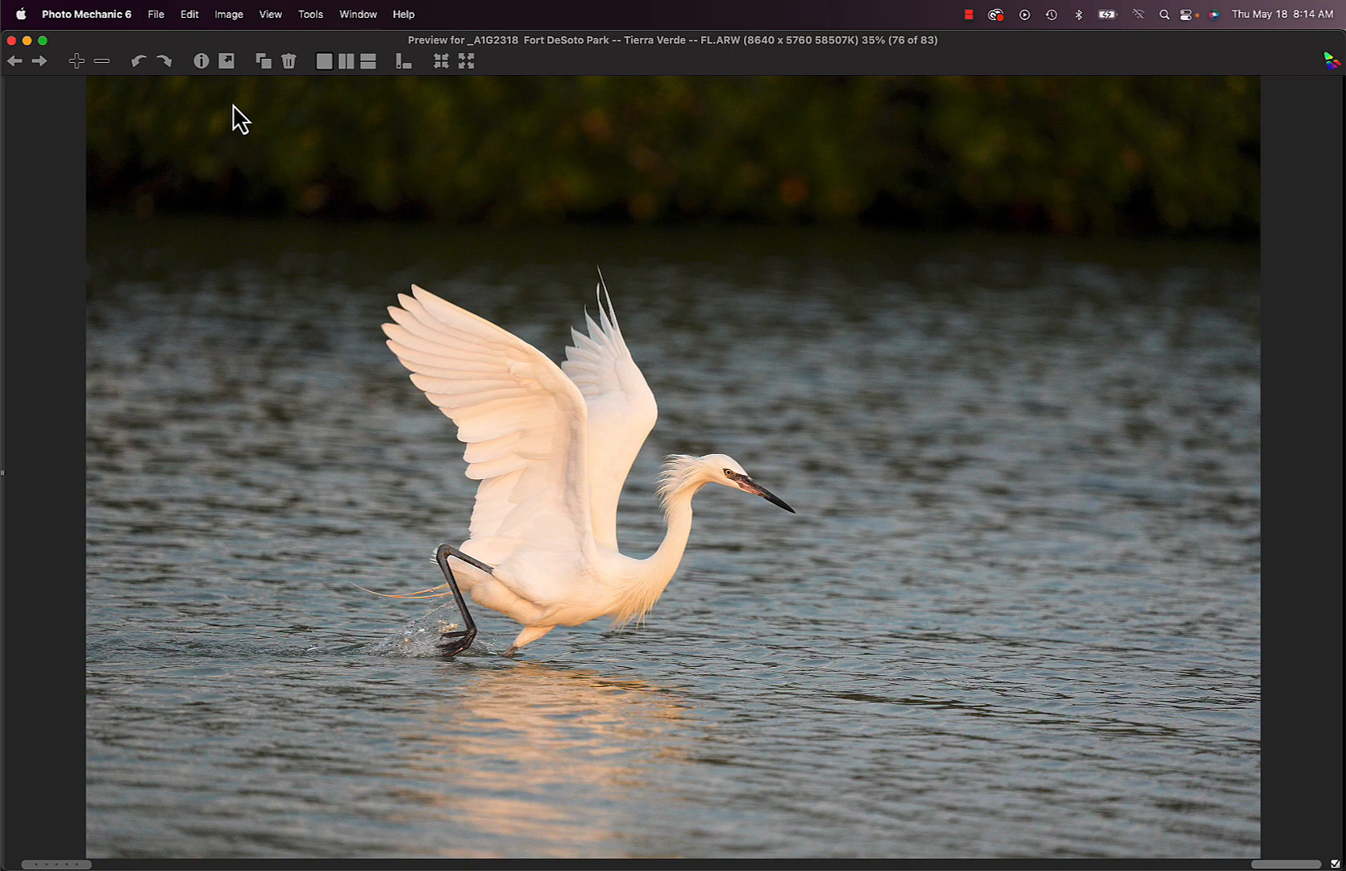
left_click(38, 61)
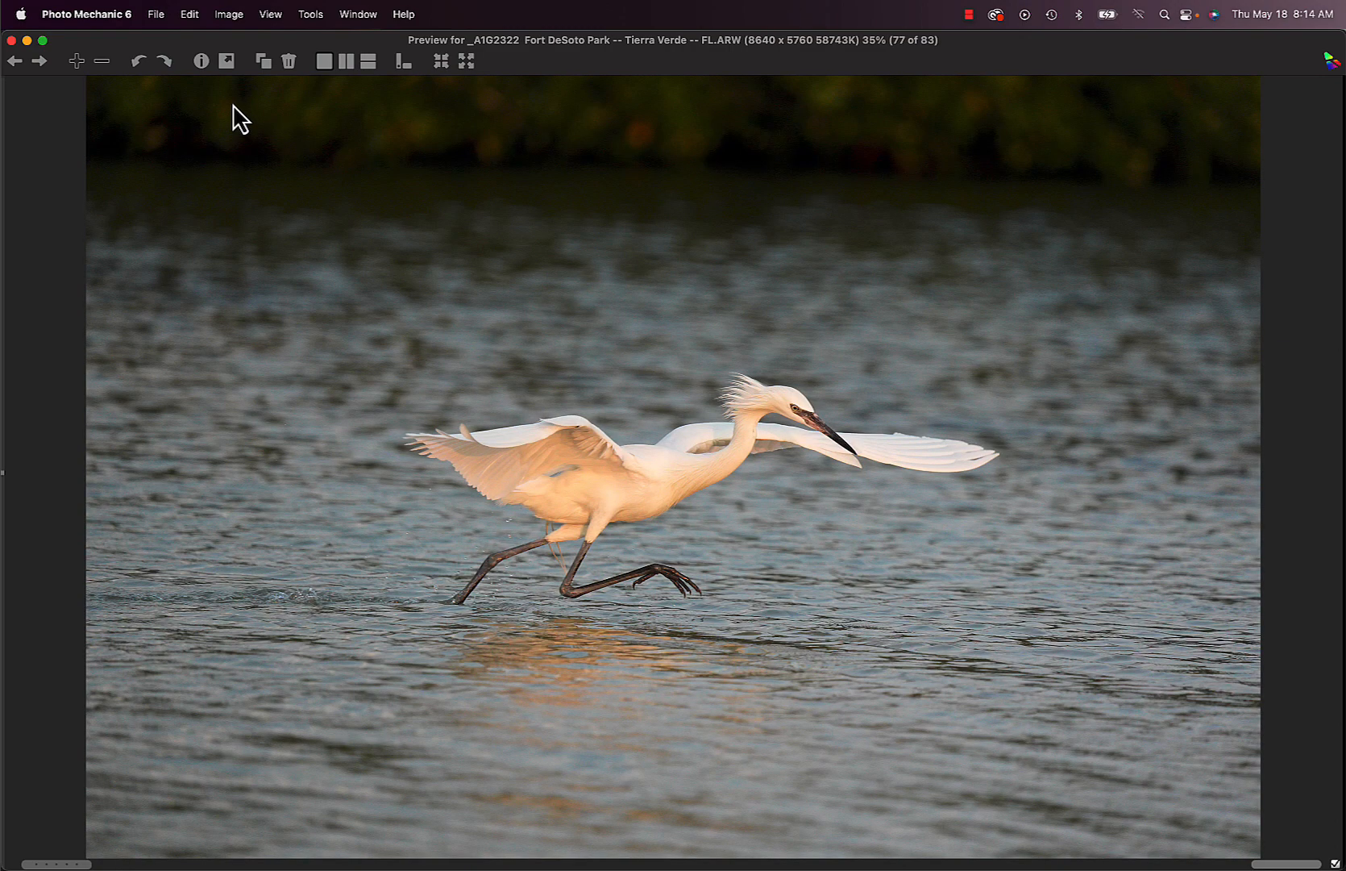
left_click(39, 61)
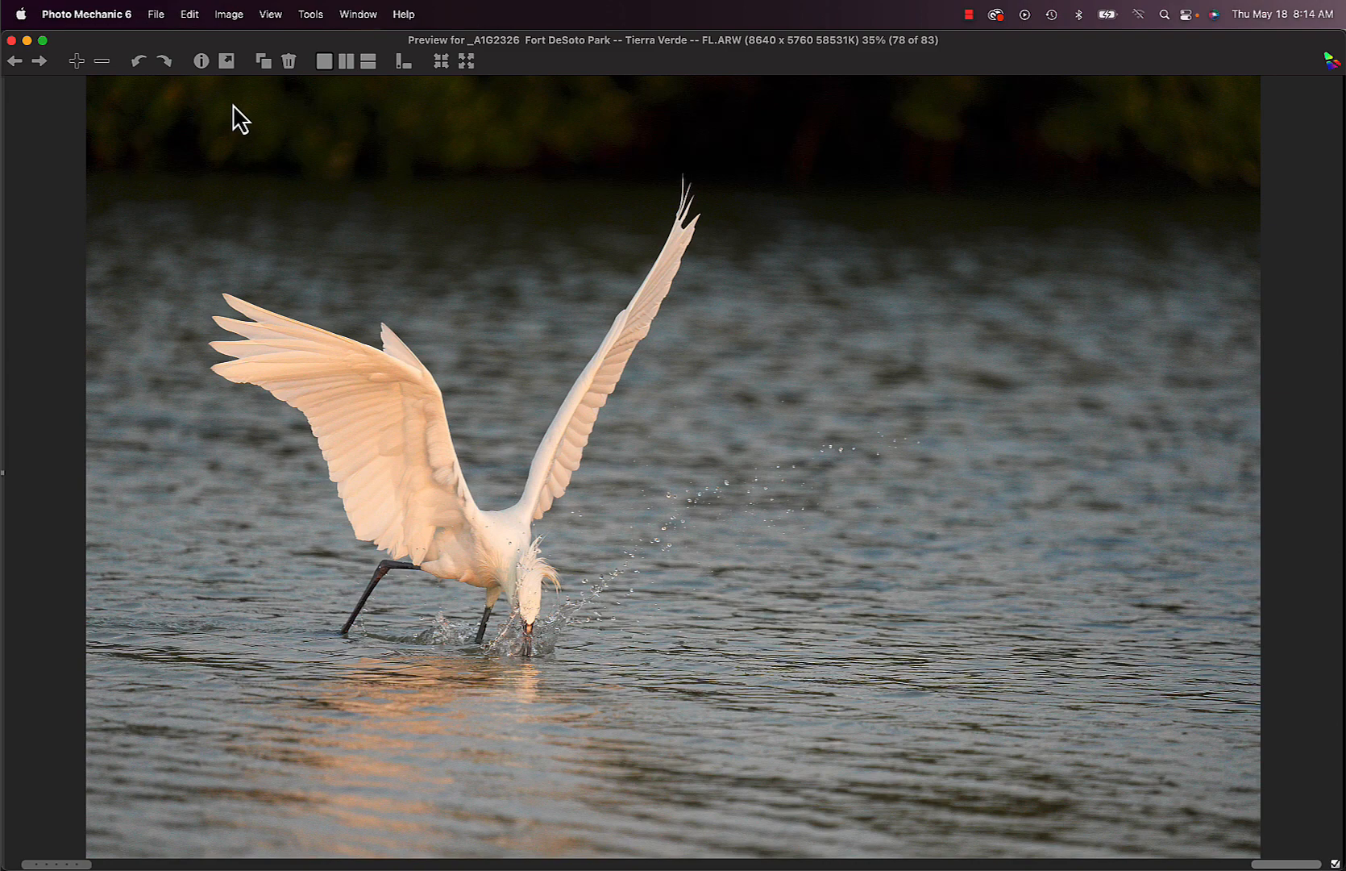
left_click(39, 61)
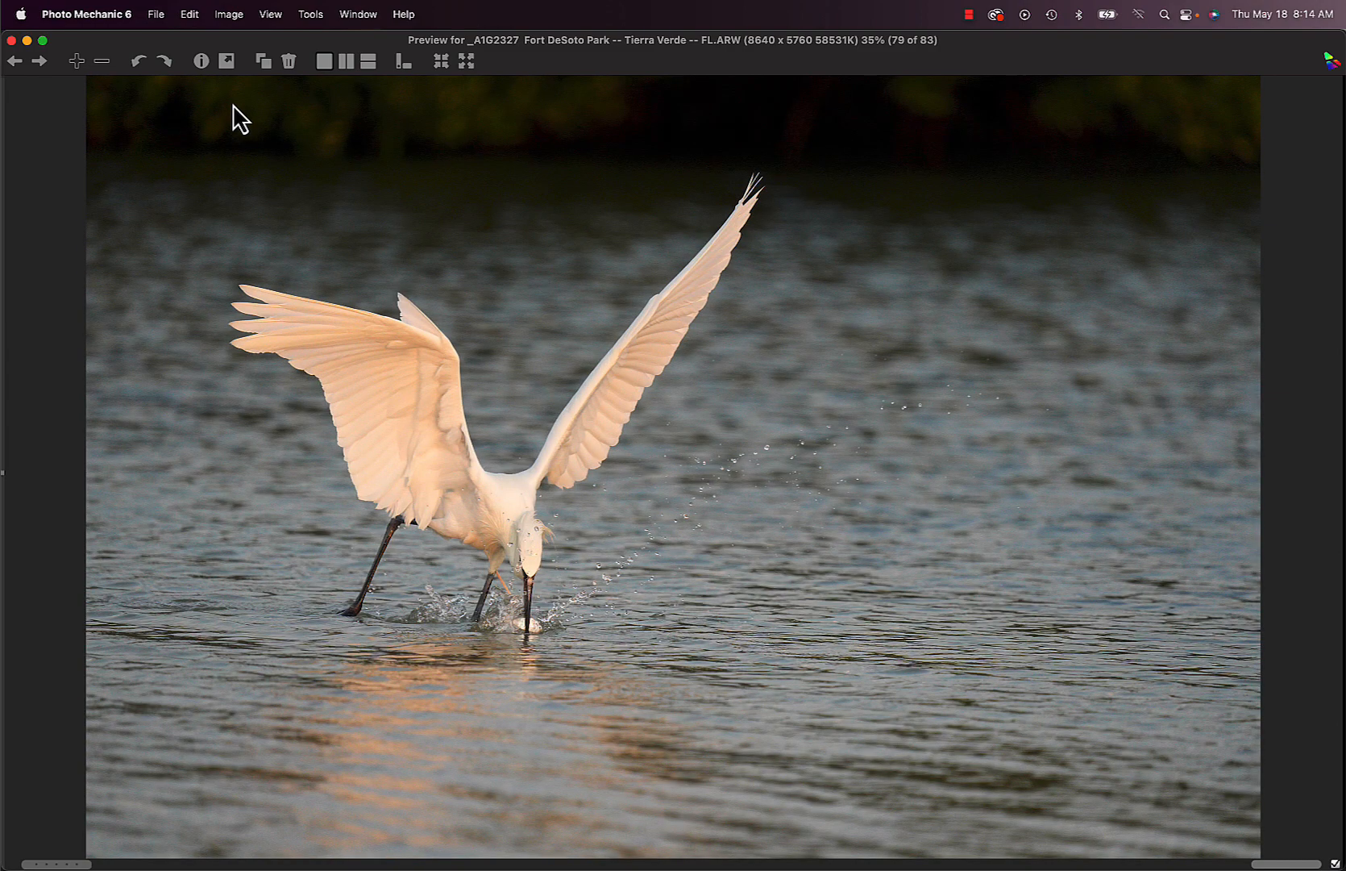
left_click(39, 61)
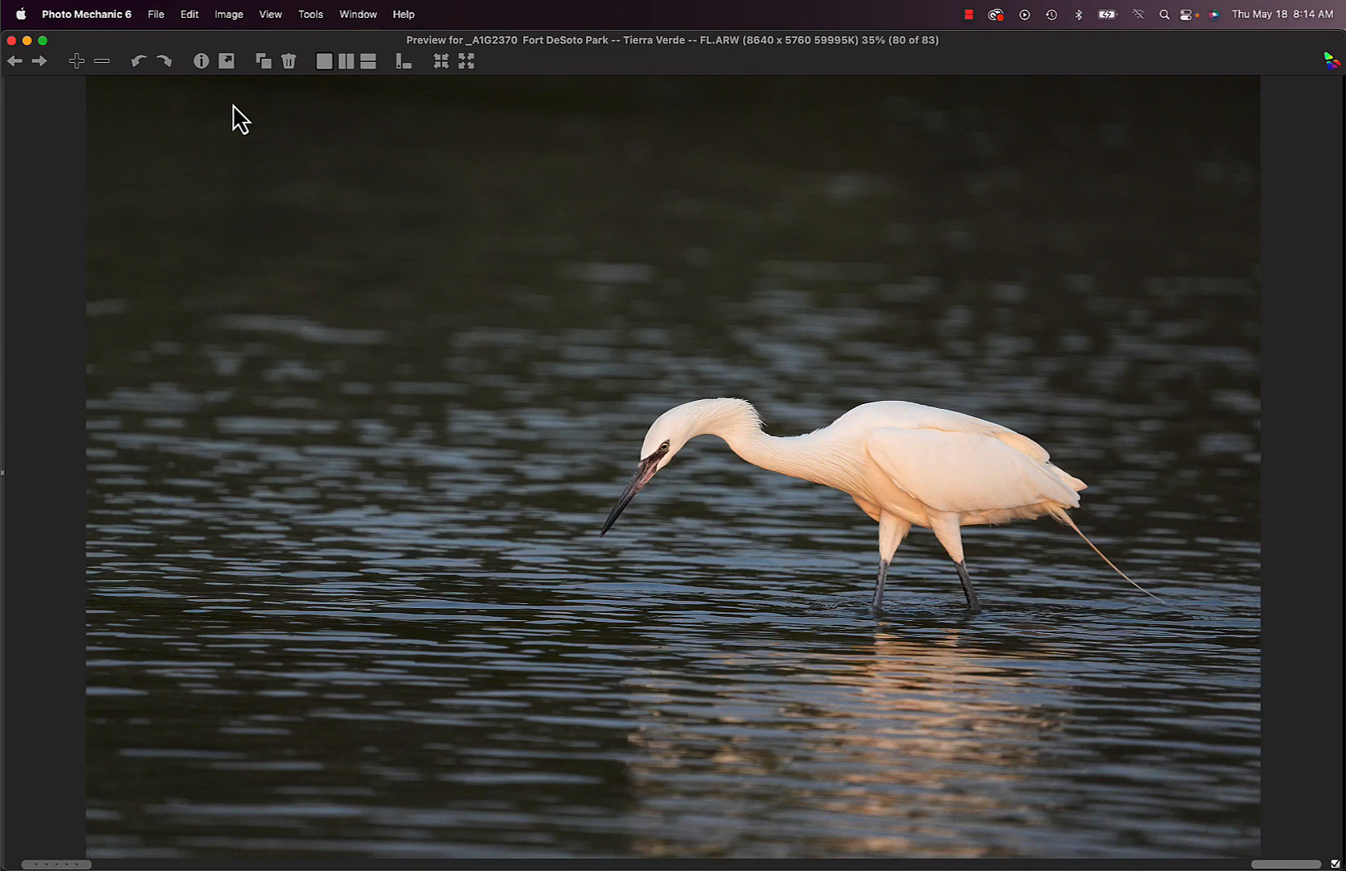
left_click(39, 60)
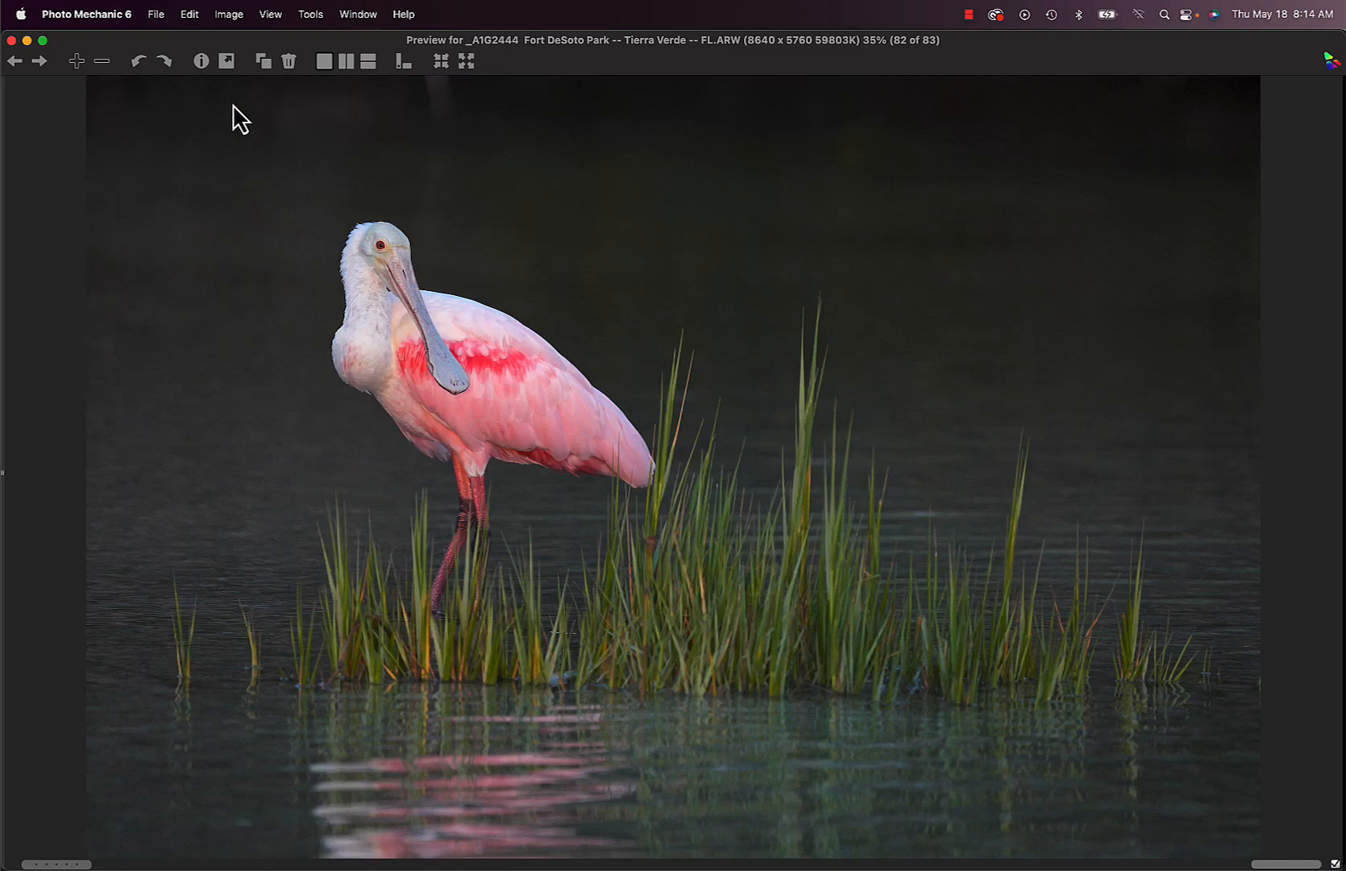